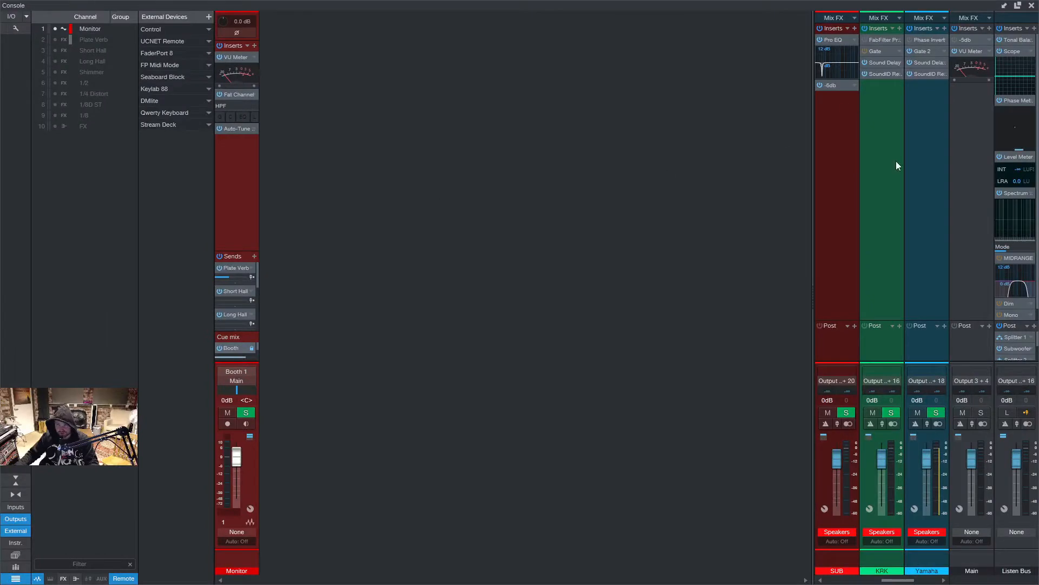
mouse_move(1019, 312)
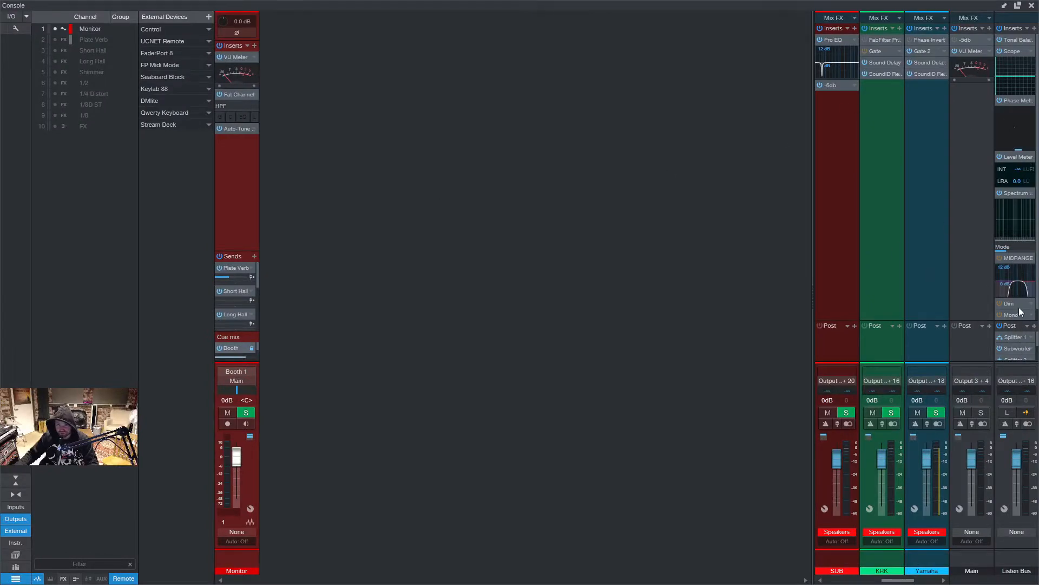
mouse_move(1012, 316)
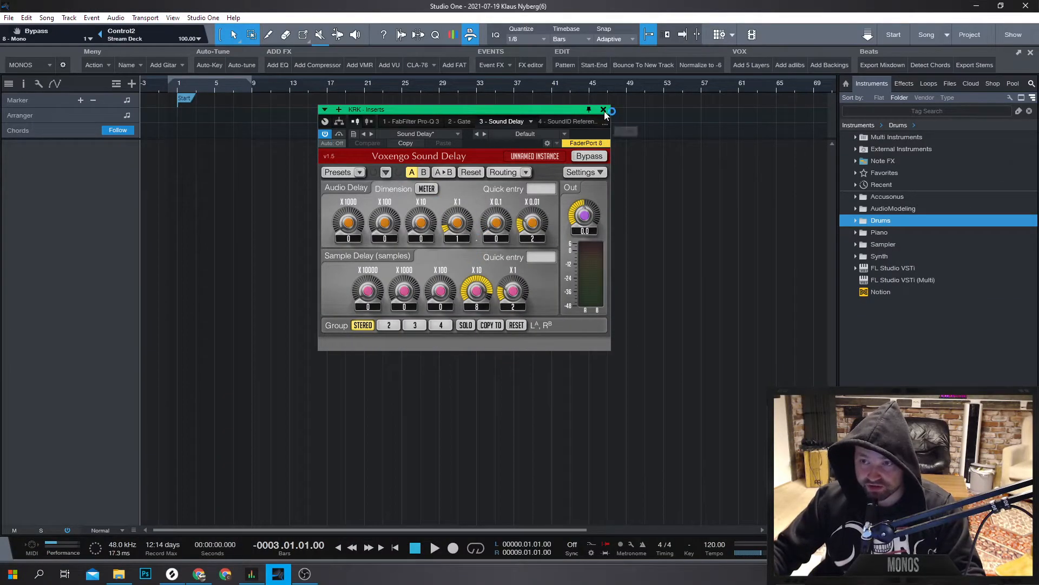
Close the KRK speaker Inserts plug-in window to reveal the empty song
click(602, 110)
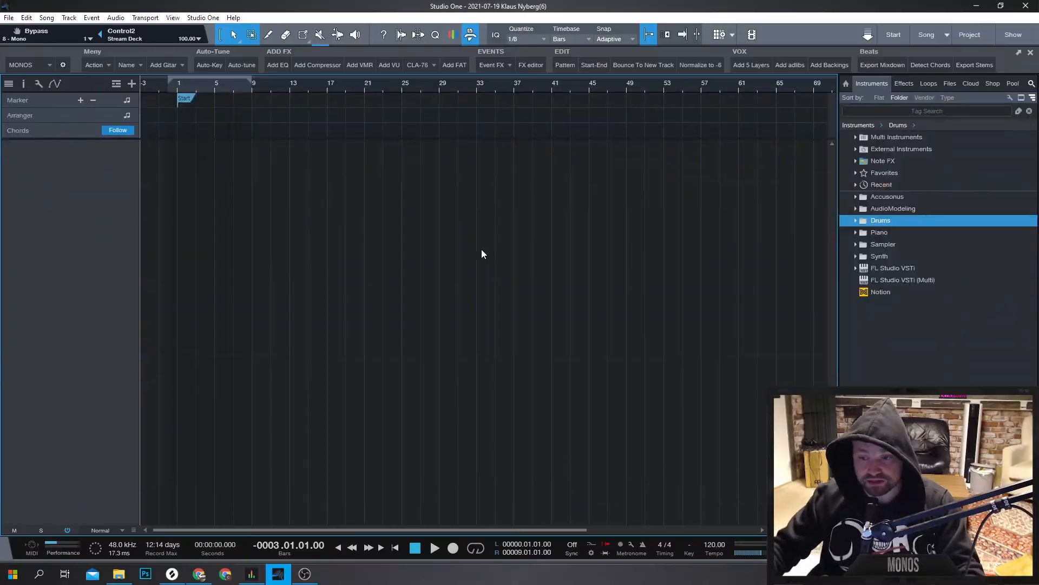
Load Sytrus from FL Studio VSTi Plug-ins onto a new instrument track and open FL Studio
click(894, 267)
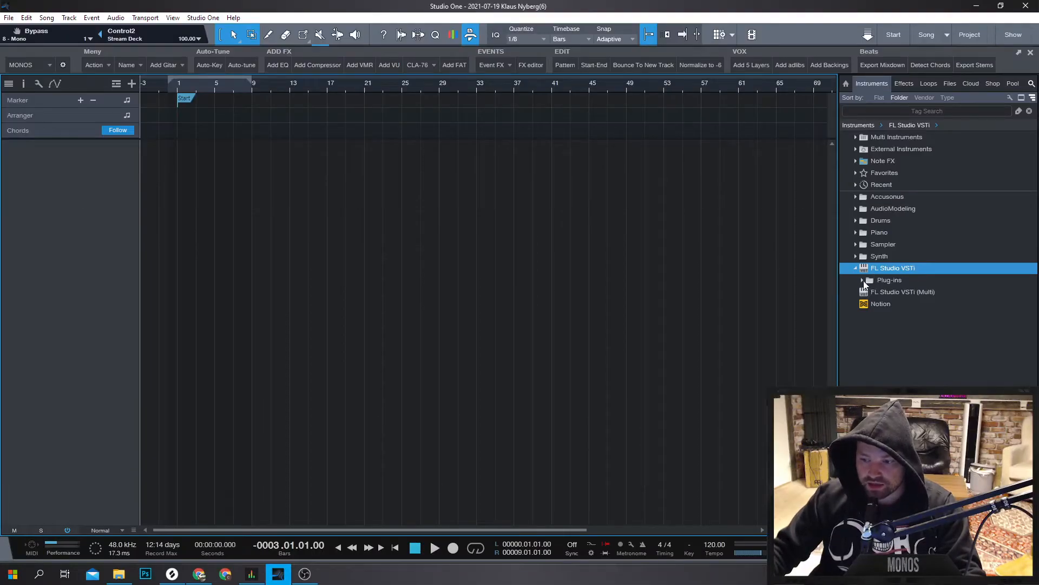
click(862, 280)
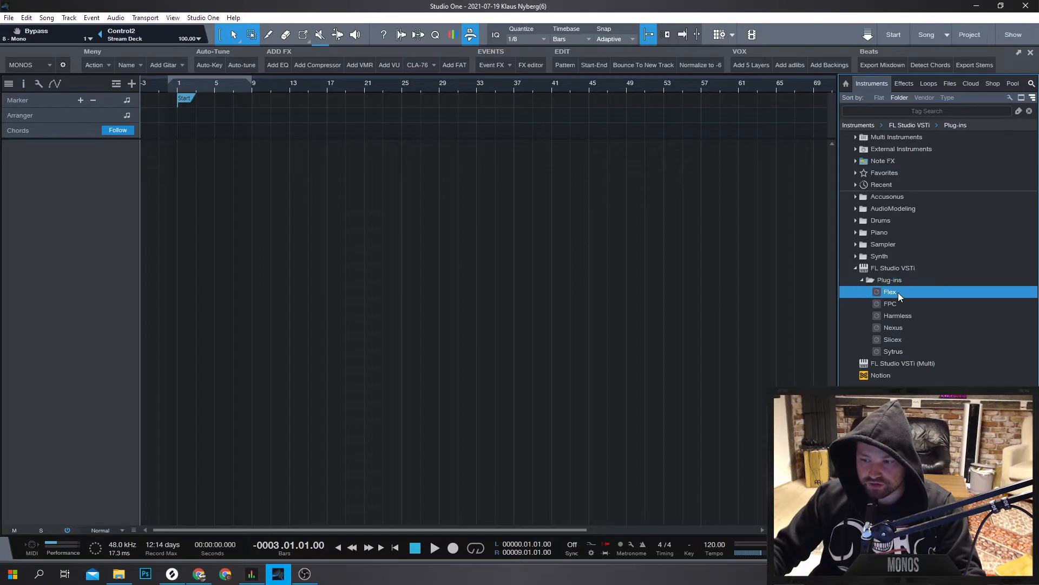
mouse_move(909, 346)
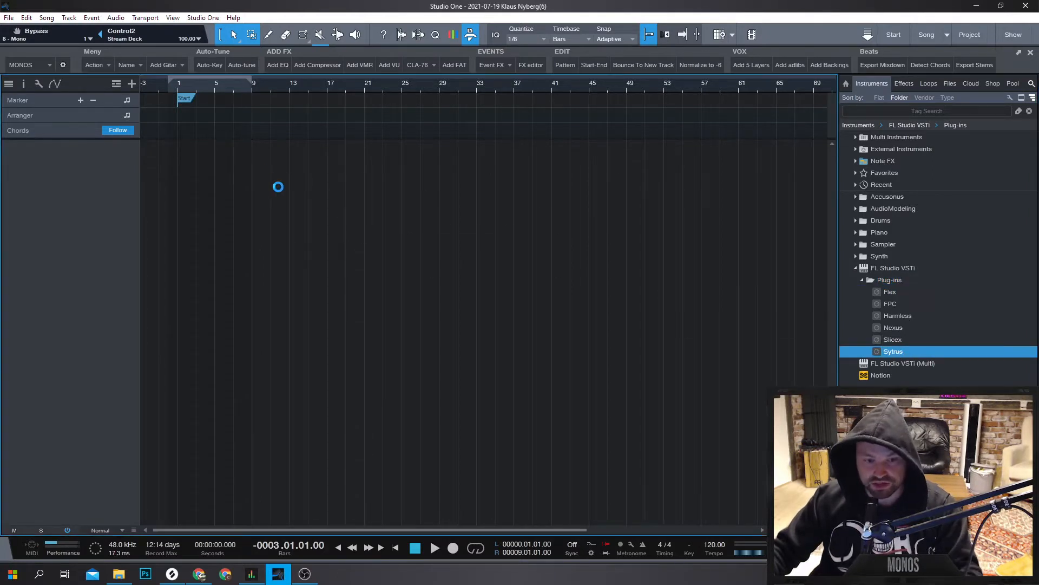
double_click(892, 351)
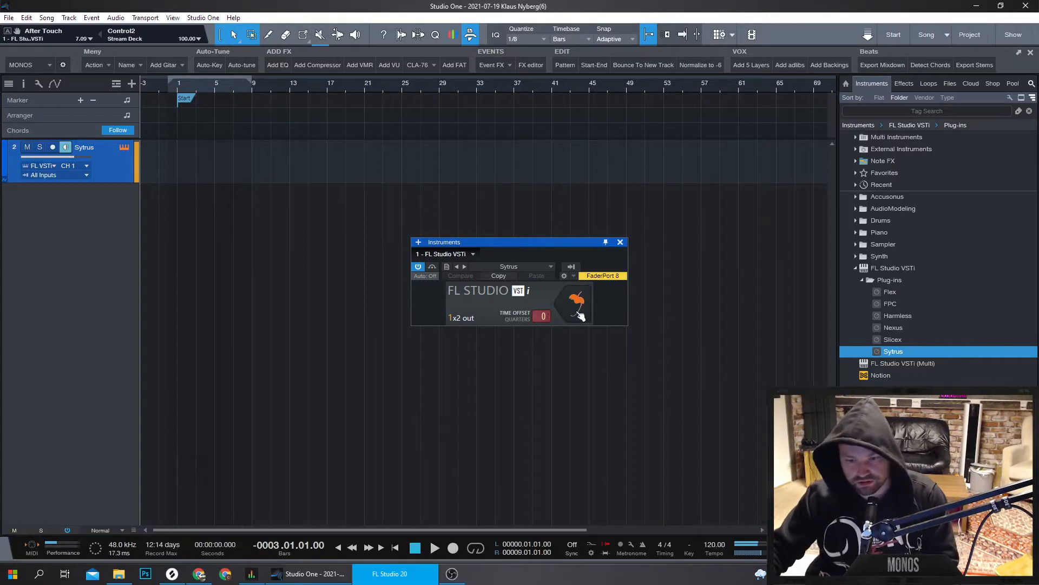
click(390, 573)
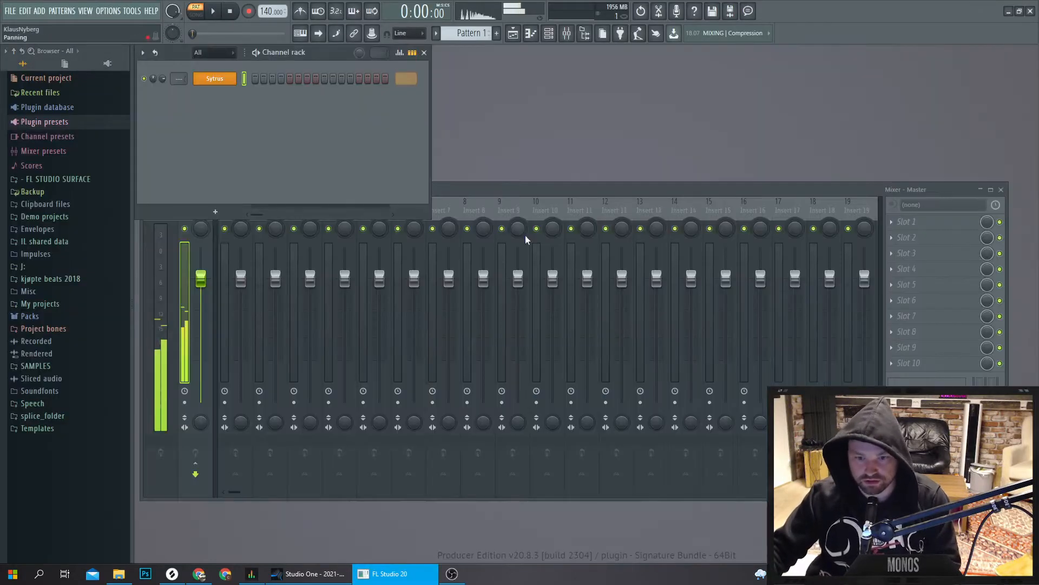
Open the Sytrus editor from FL Studio's Channel rack, then return to Studio One
click(215, 77)
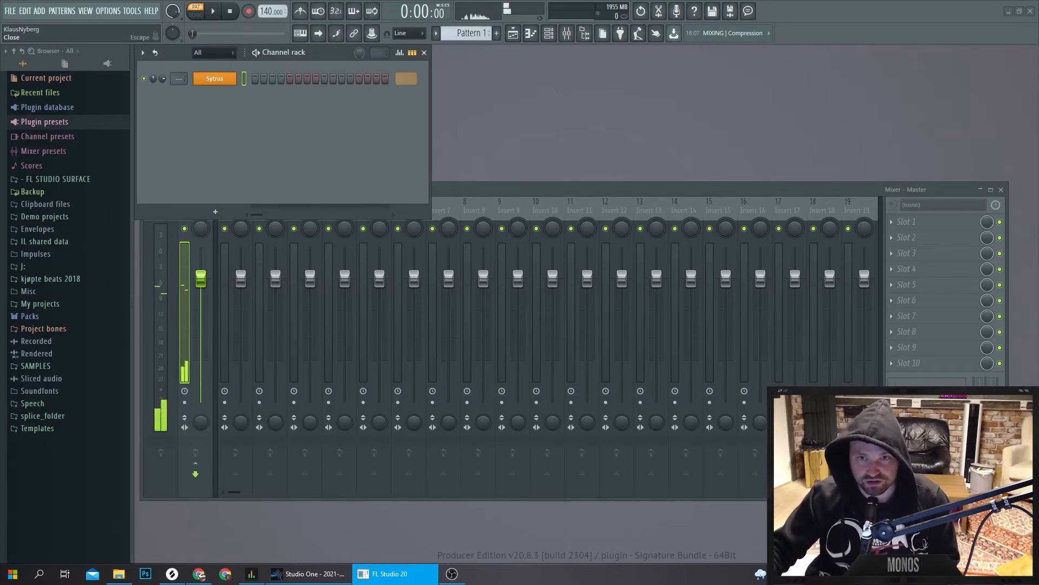
click(214, 78)
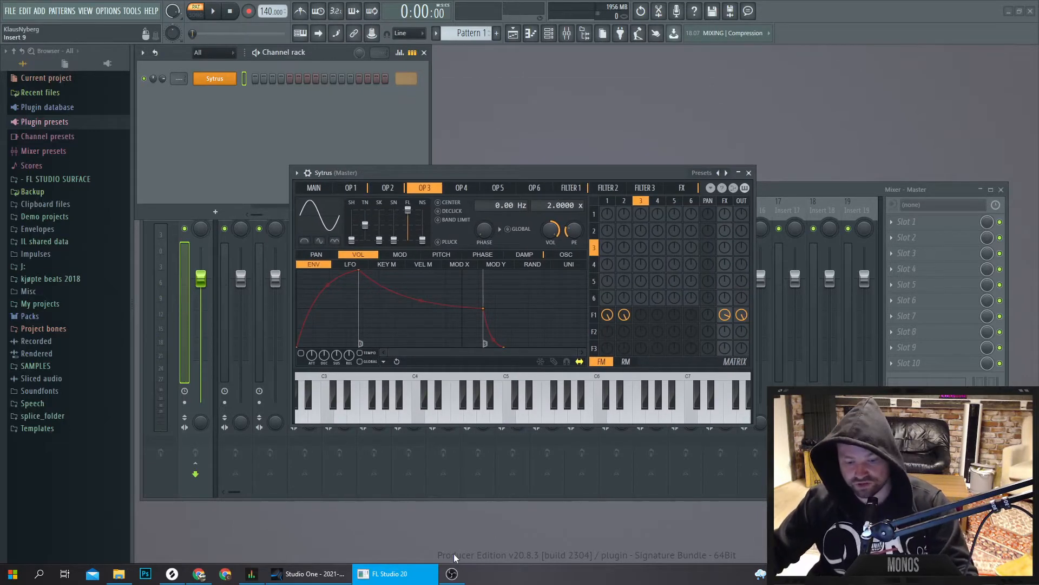
click(308, 573)
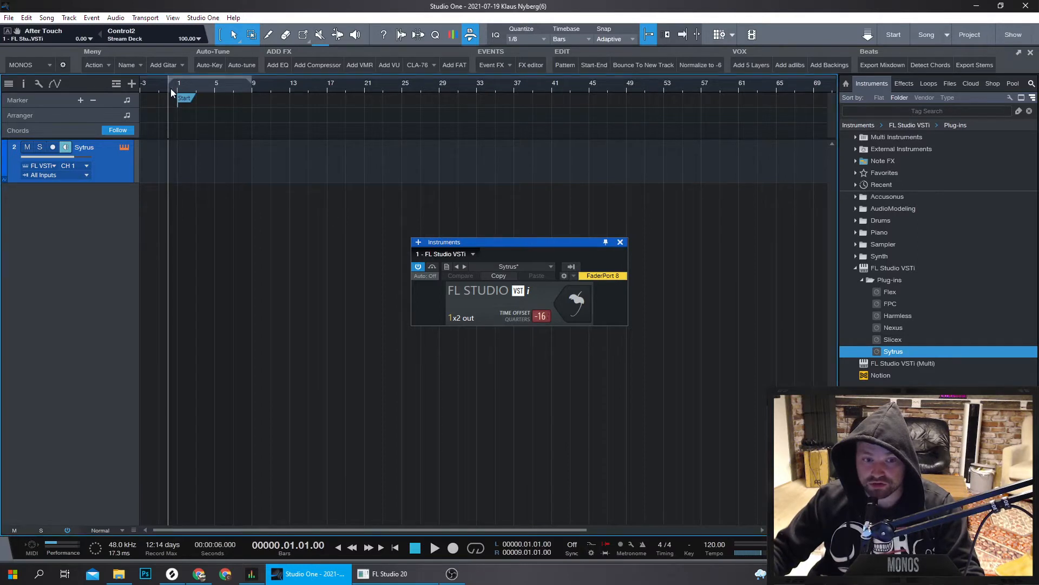
Play the song while switching between FL Studio and Studio One, resetting Time Offset to 0
click(434, 548)
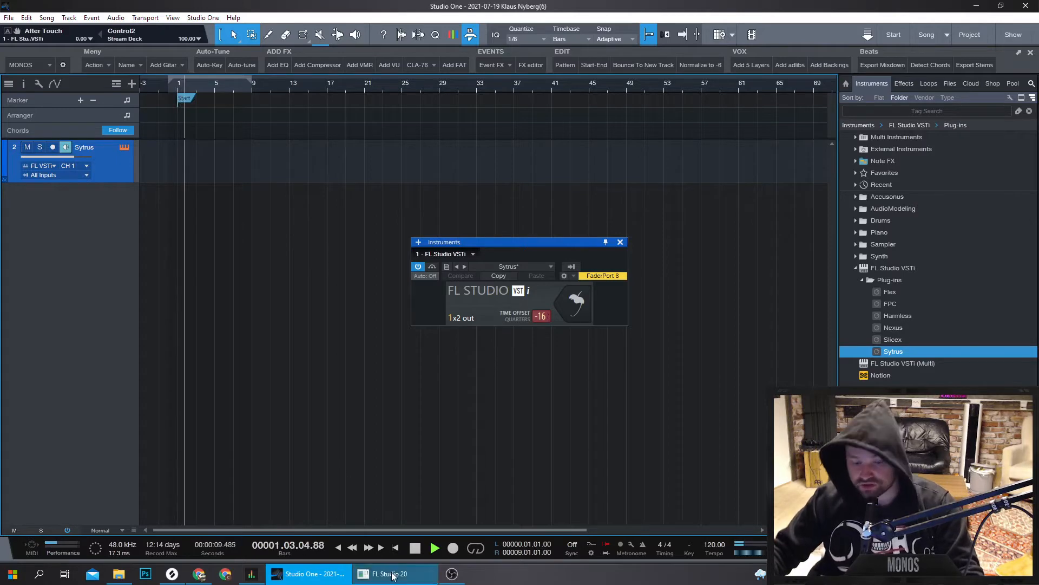
click(390, 573)
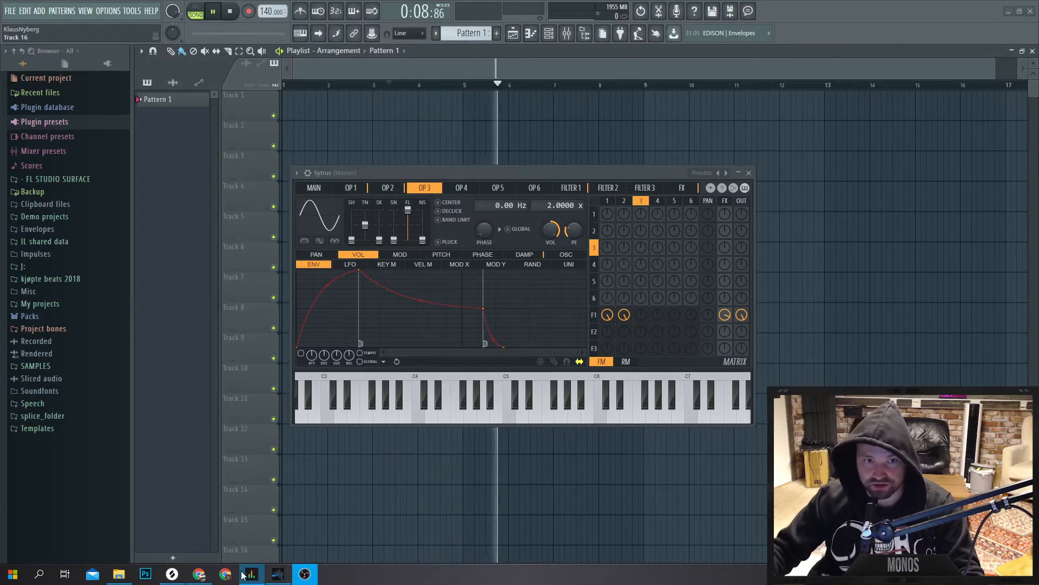
mouse_move(278, 573)
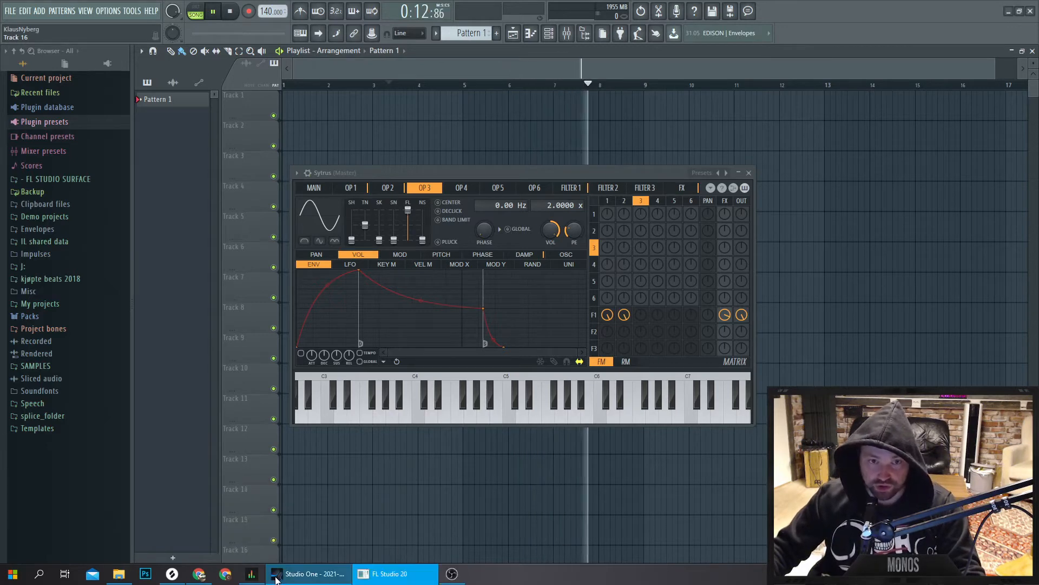
click(308, 573)
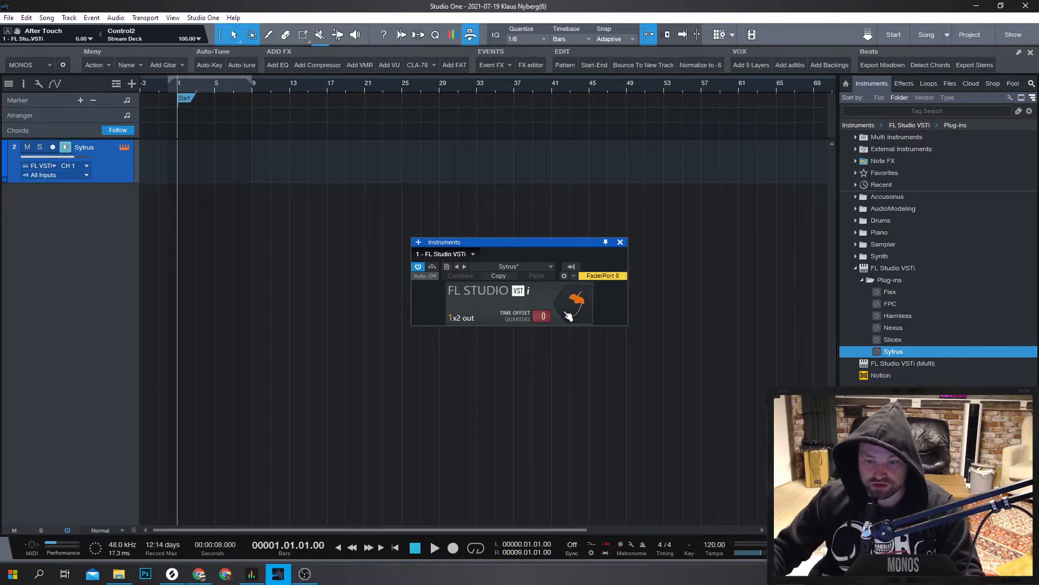
click(390, 574)
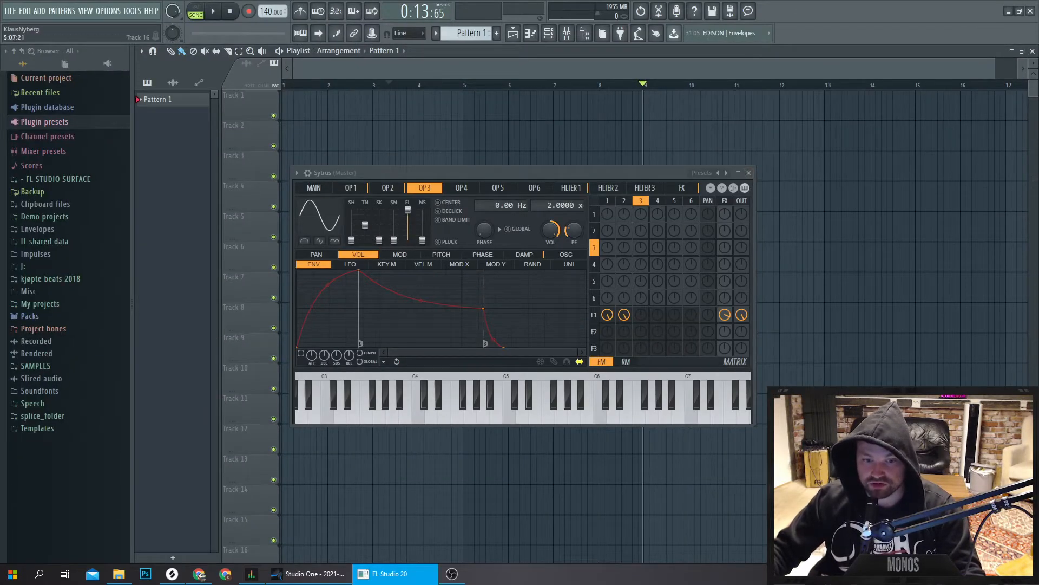
click(307, 573)
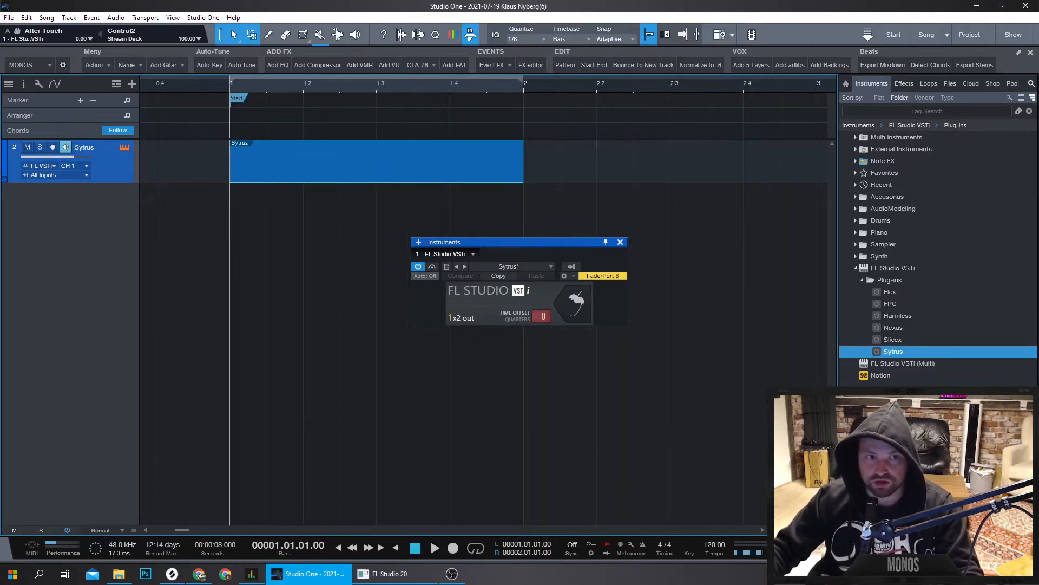
Paint four notes into the one-bar Sytrus part, then close SoundID with Don't show again ticked
double_click(376, 161)
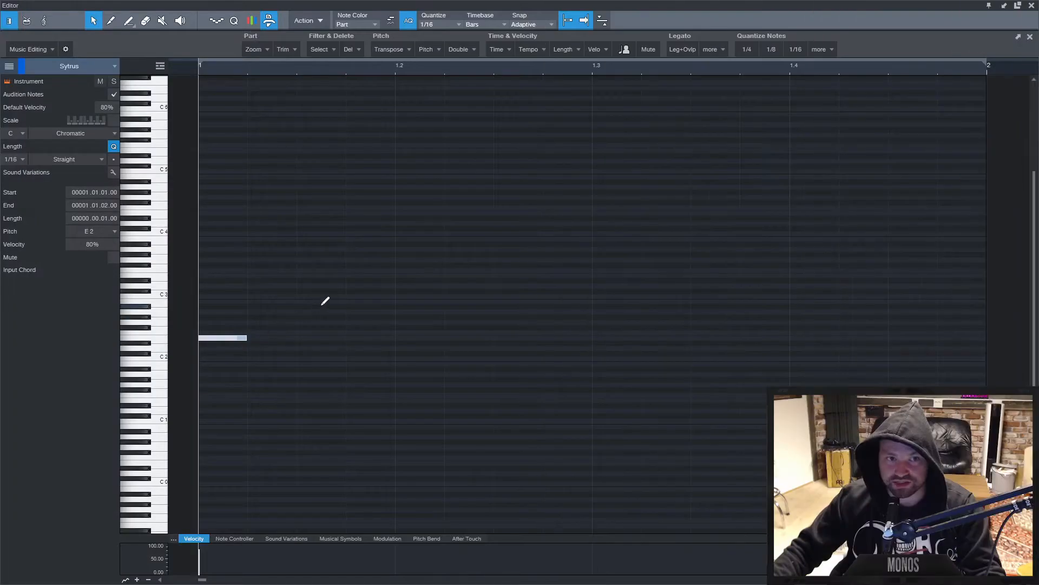
click(370, 395)
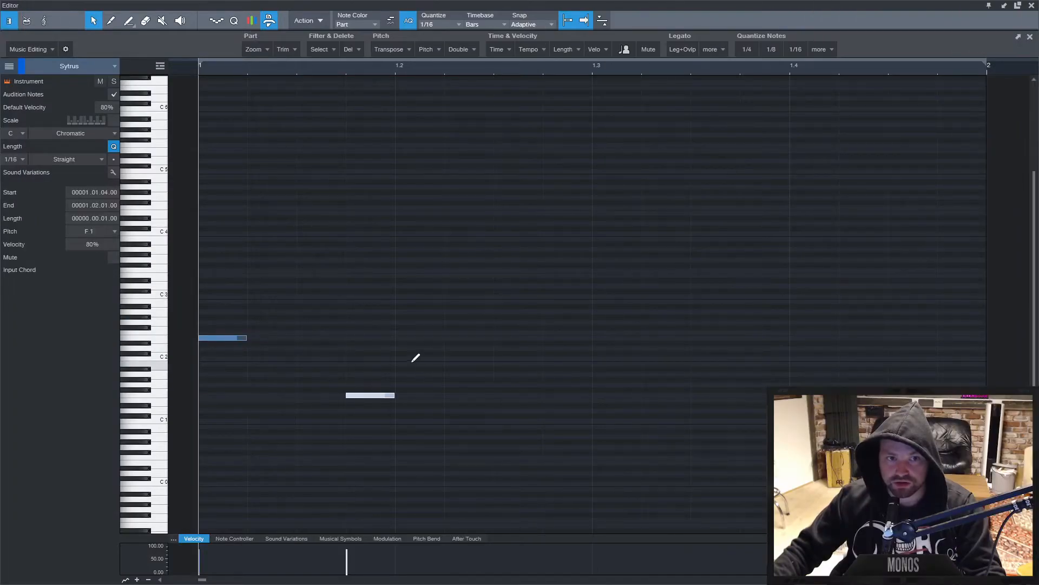
click(455, 343)
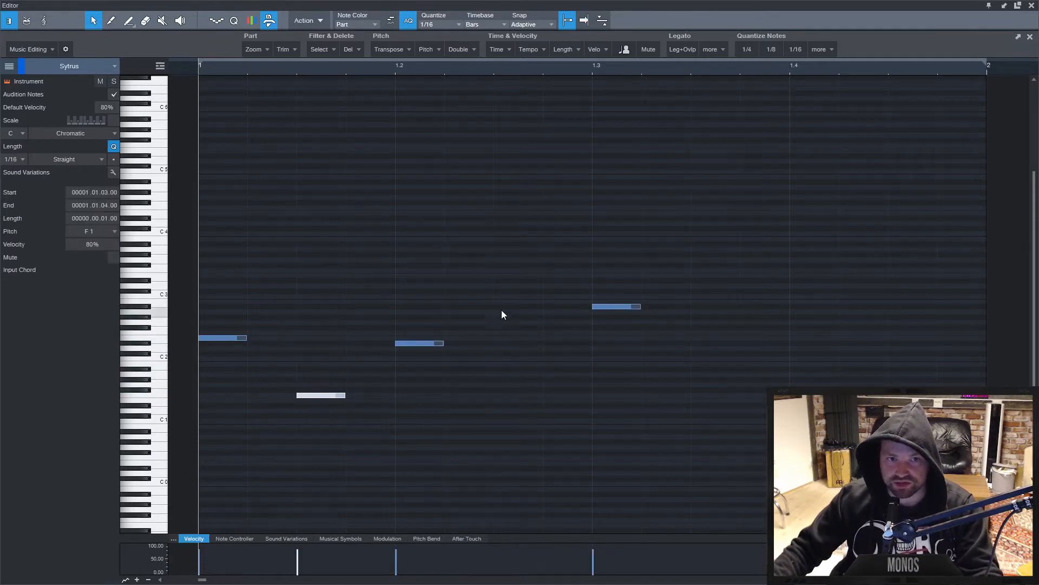
click(499, 320)
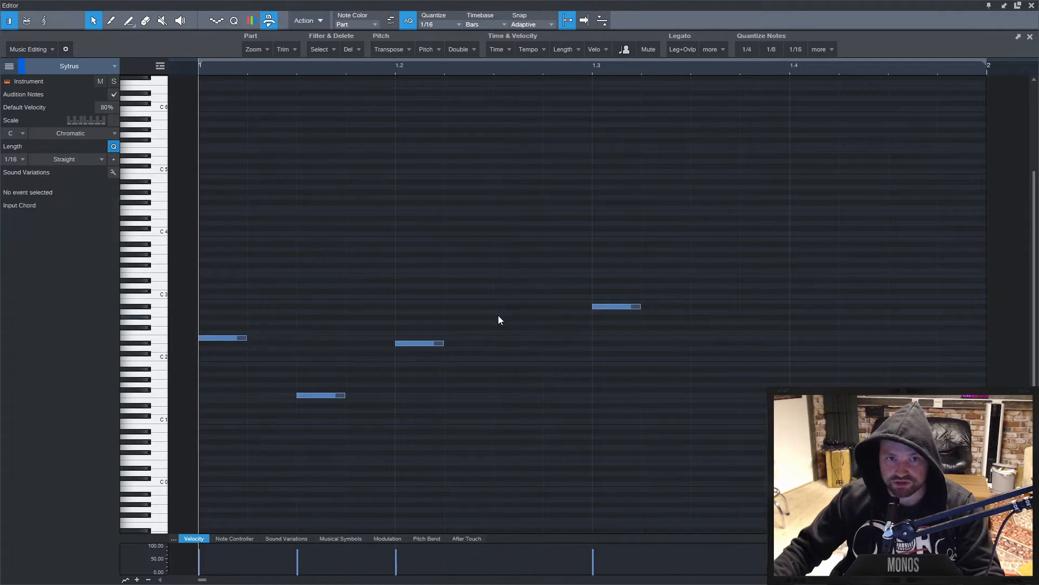
click(496, 317)
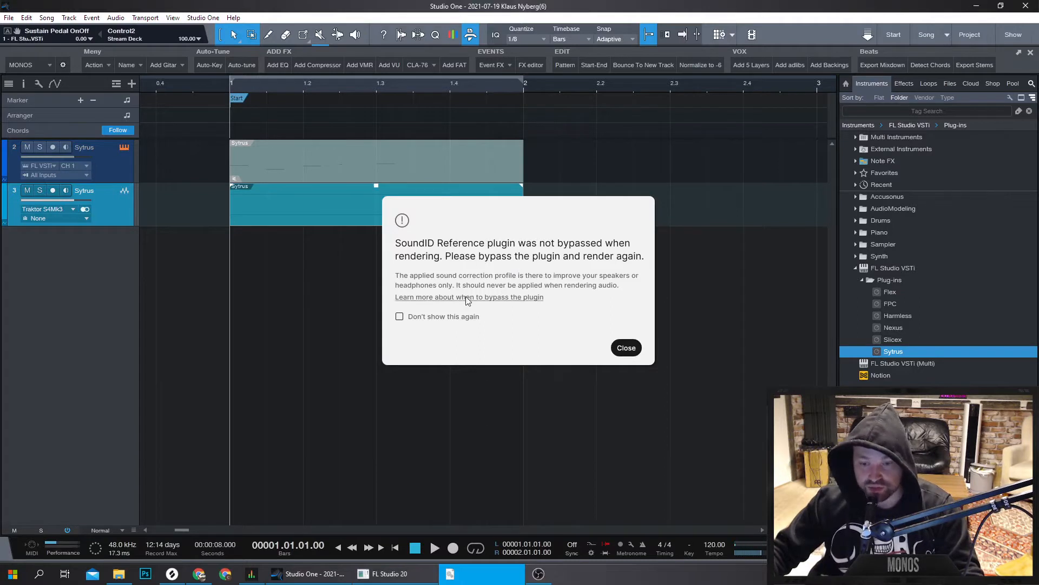
click(399, 316)
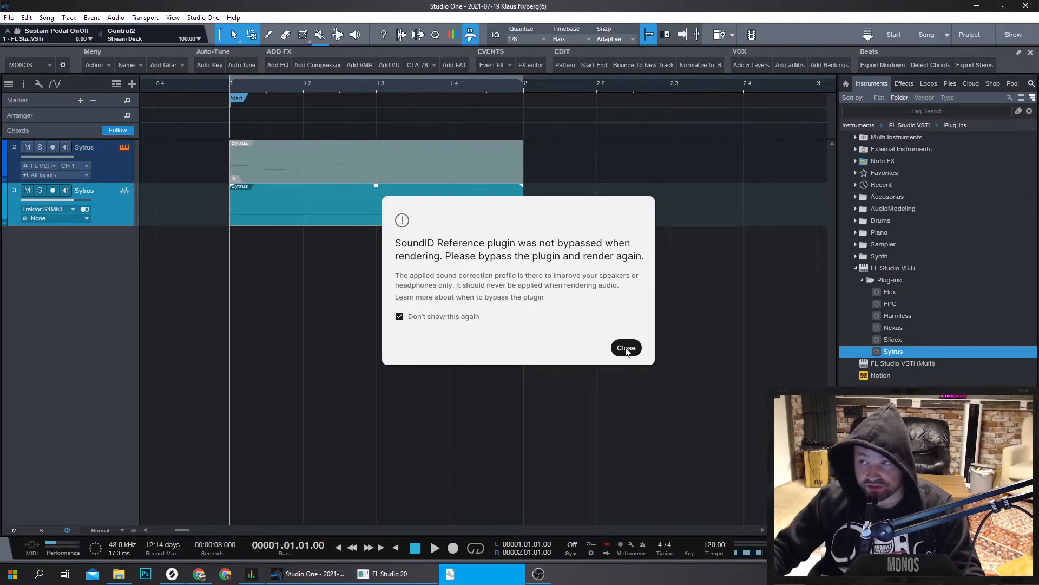
click(625, 348)
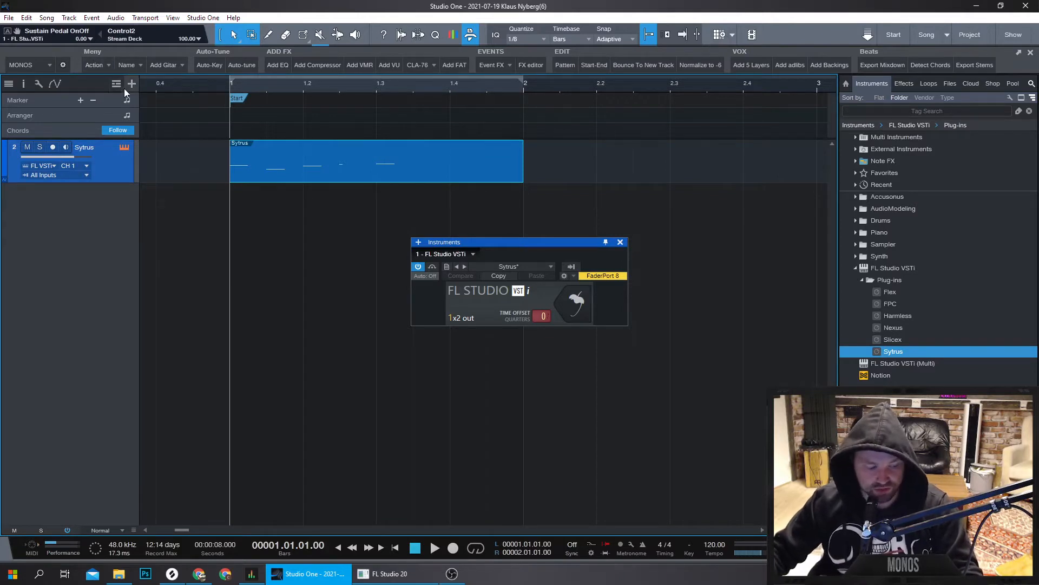
Add a Flex audio track fed by FL Studio VSTi and arm it for recording
click(131, 84)
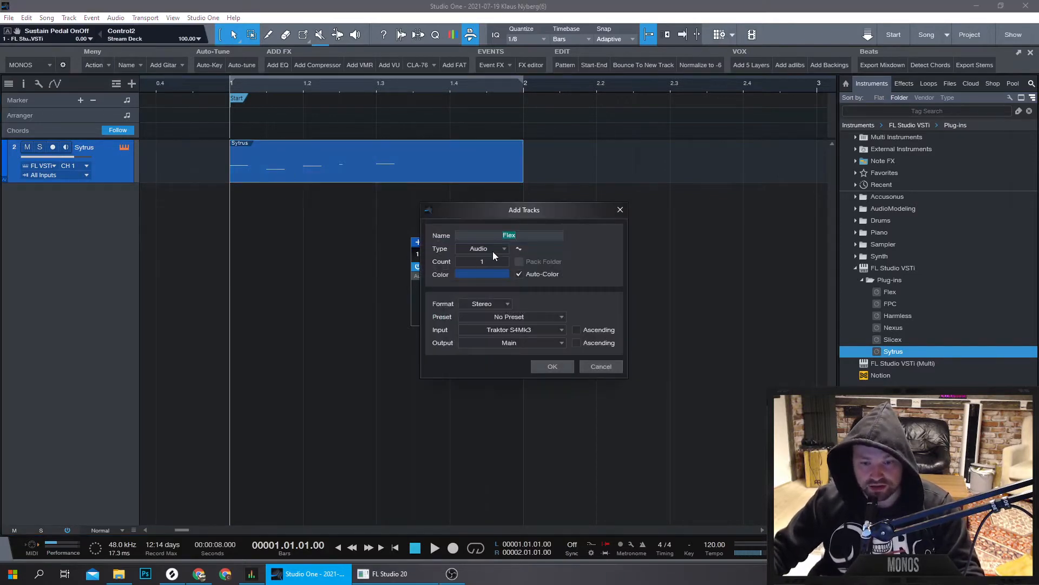
click(510, 330)
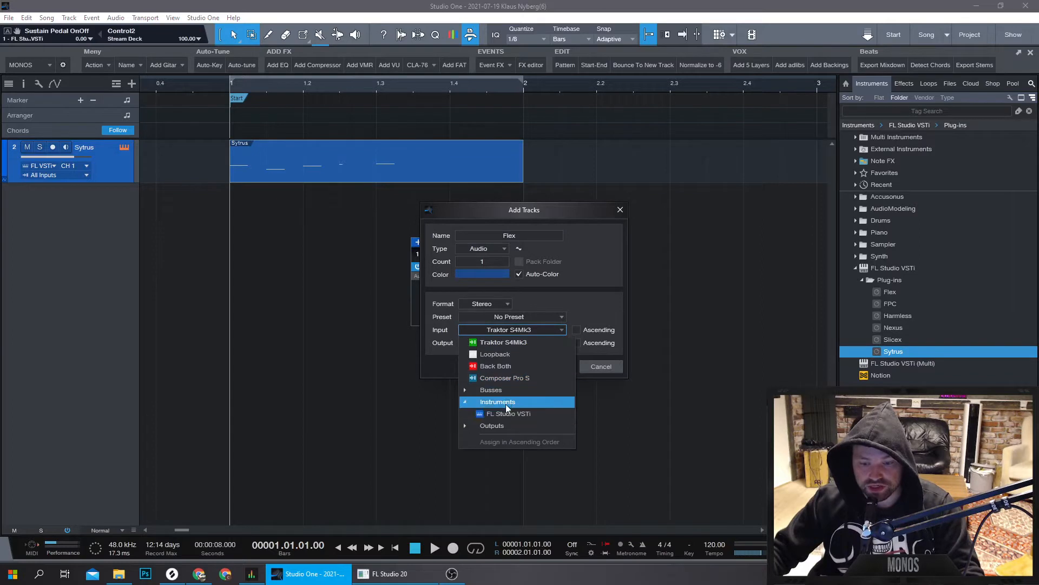
click(508, 413)
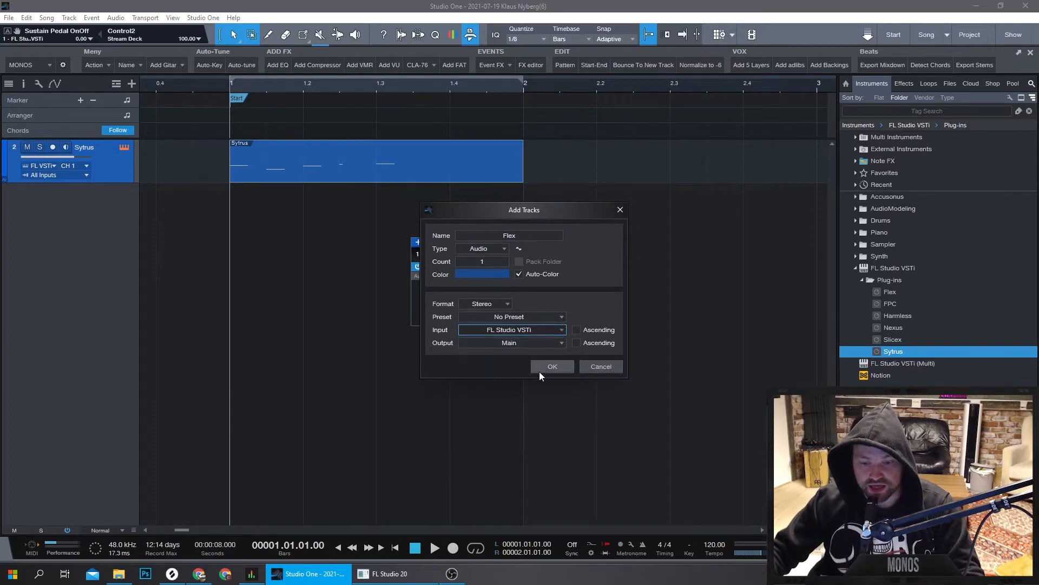
click(552, 366)
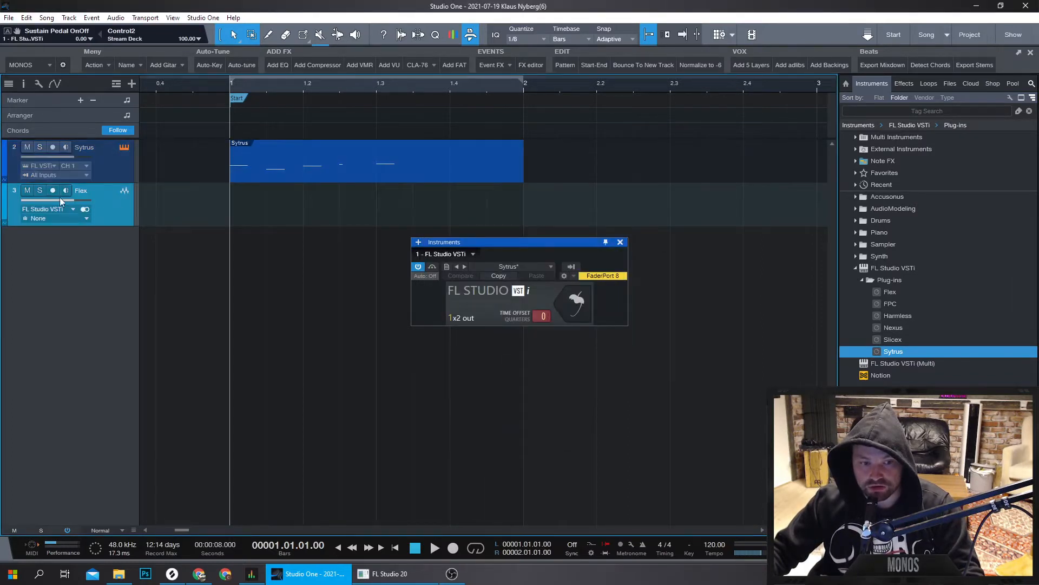
click(52, 190)
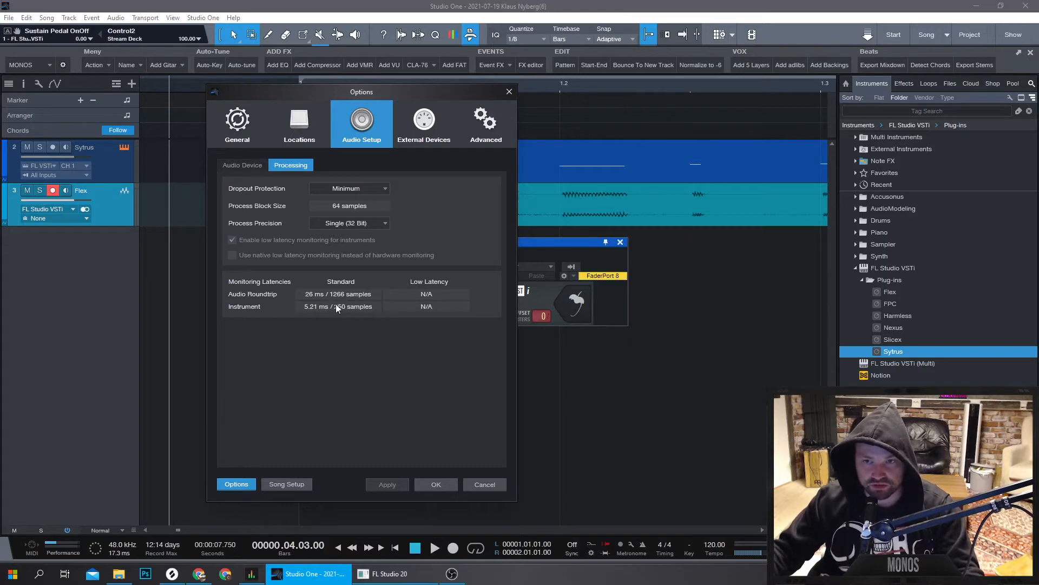
mouse_move(274, 147)
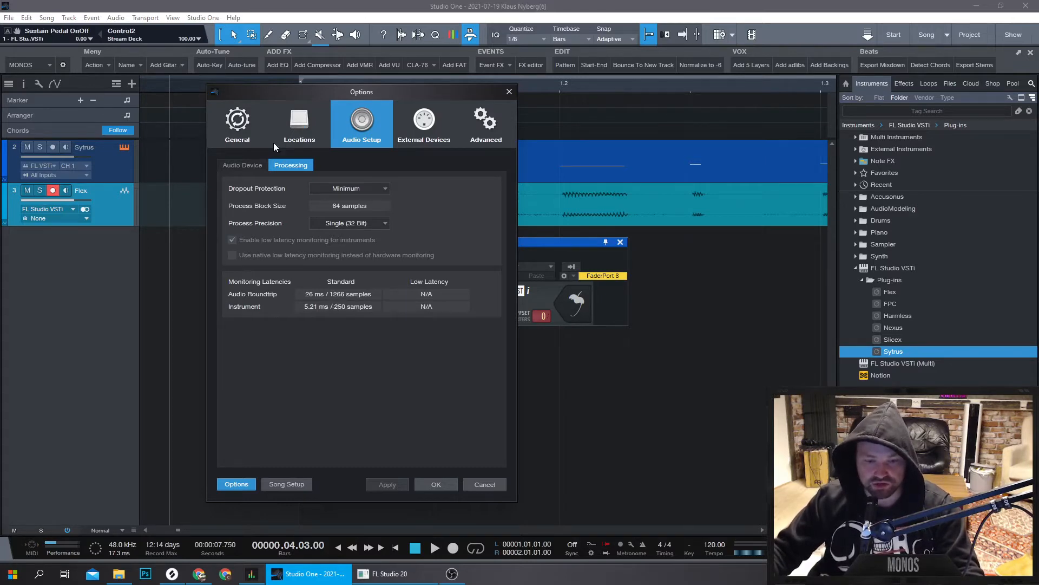
Enter -5.3 in the Sytrus Delay field, delete the Flex clip, and disarm the Flex track
click(242, 165)
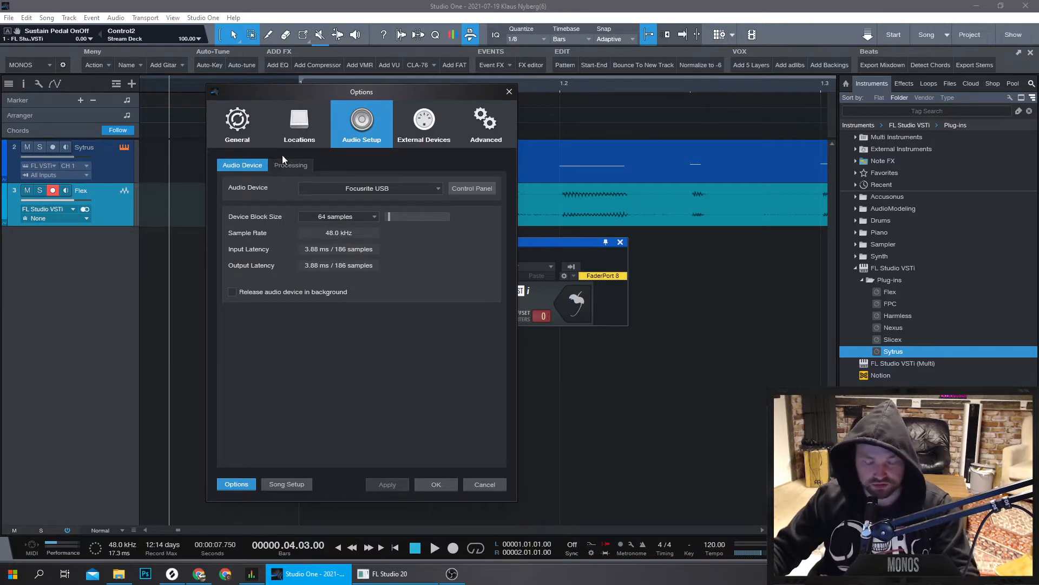
click(291, 165)
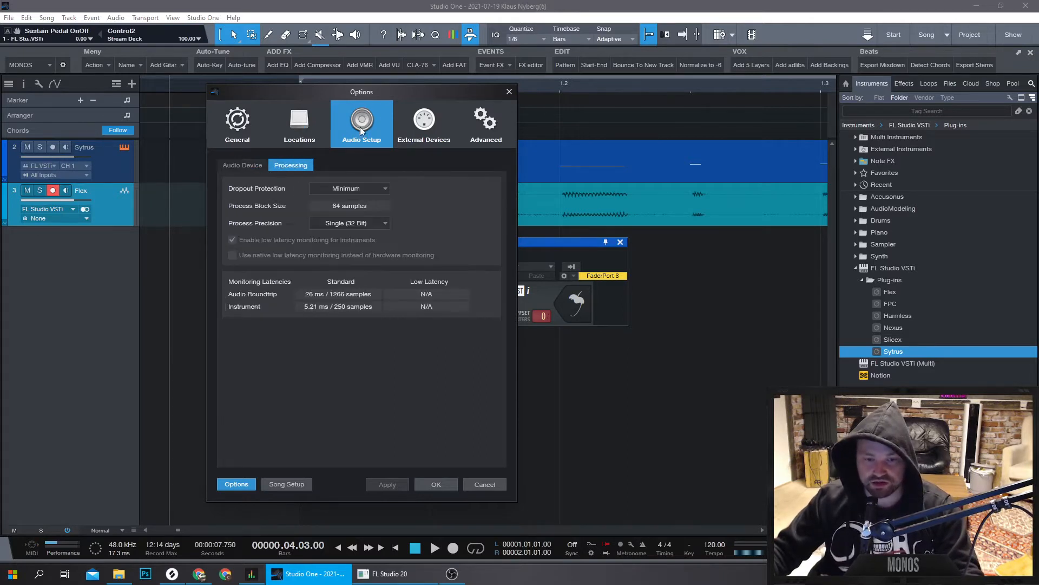
mouse_move(249, 287)
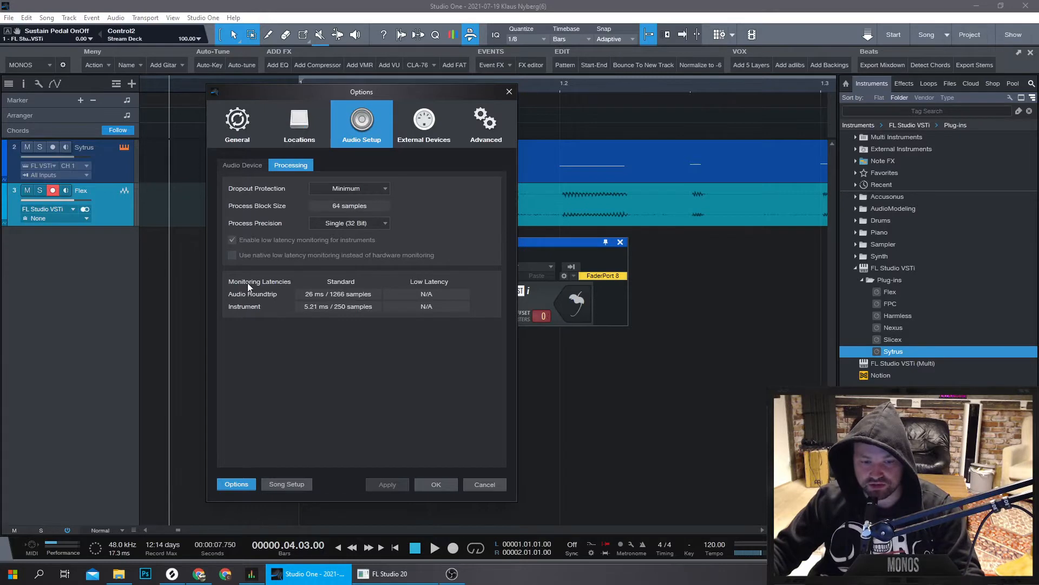
mouse_move(325, 313)
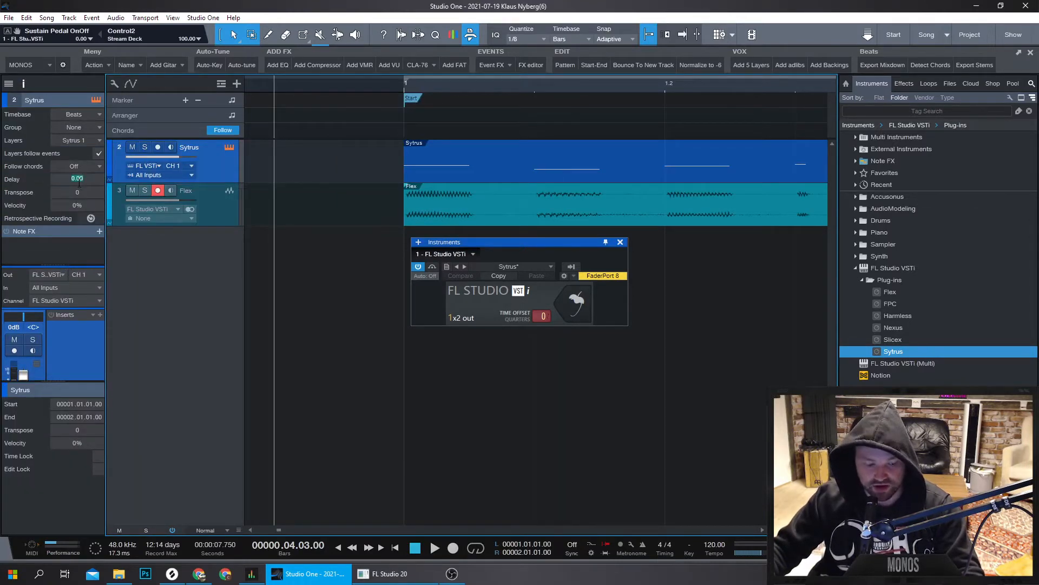
text(-5.3)
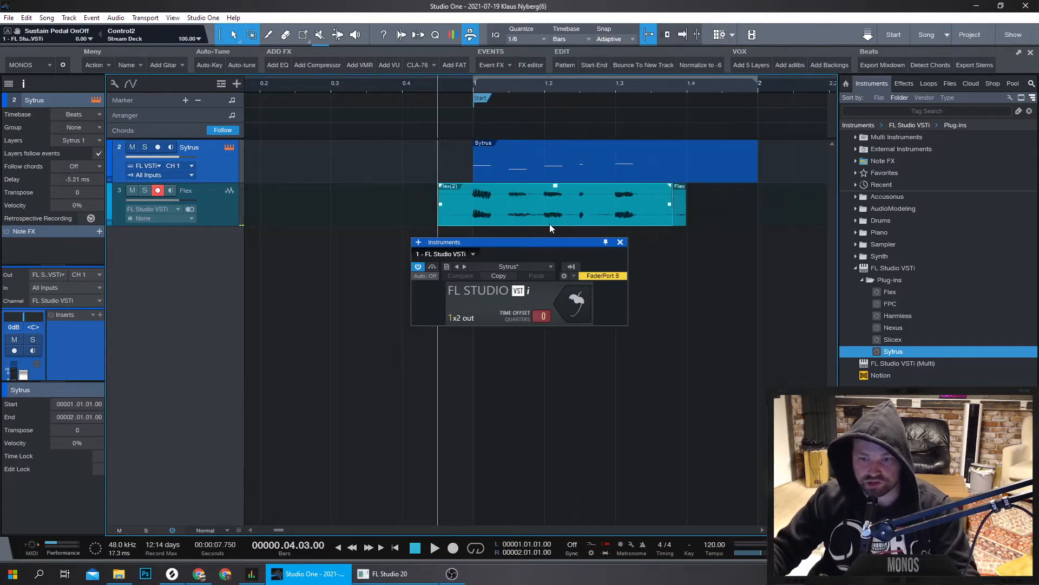
click(510, 206)
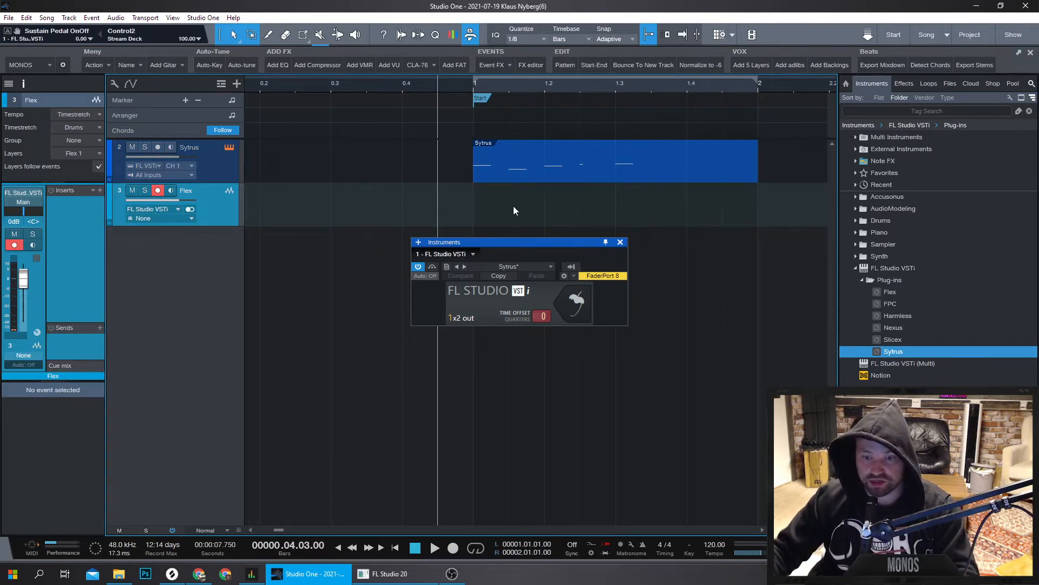
click(157, 192)
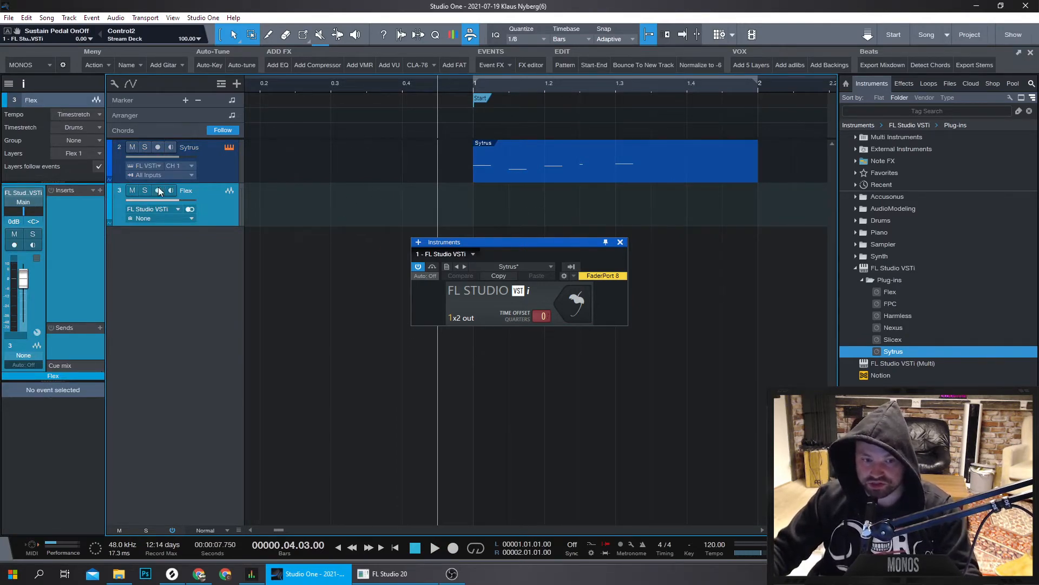
Add Fruity parametric EQ 2 to FL Studio's Master mixer track, then return to Studio One
click(390, 574)
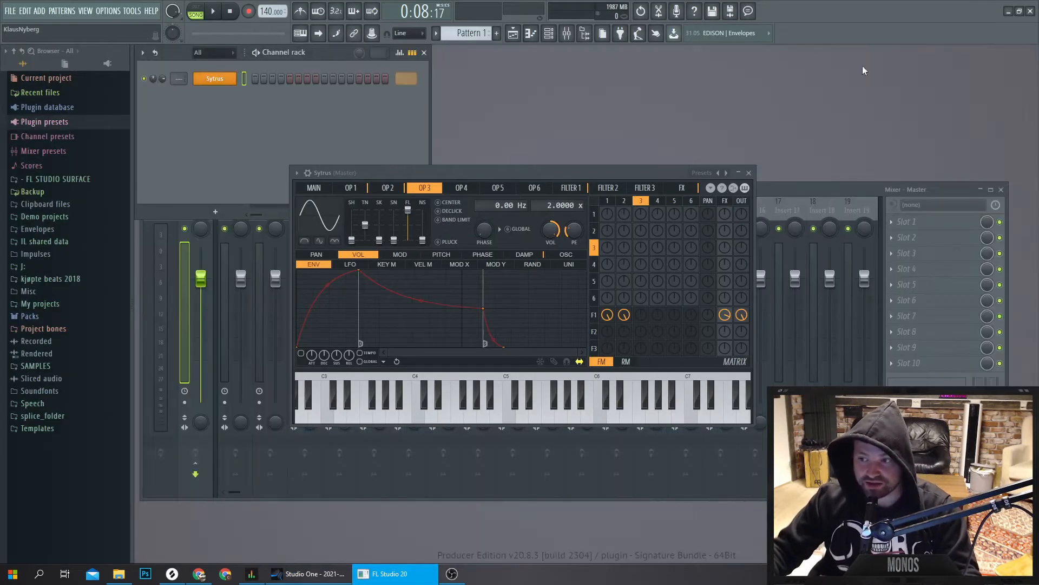
mouse_move(741, 295)
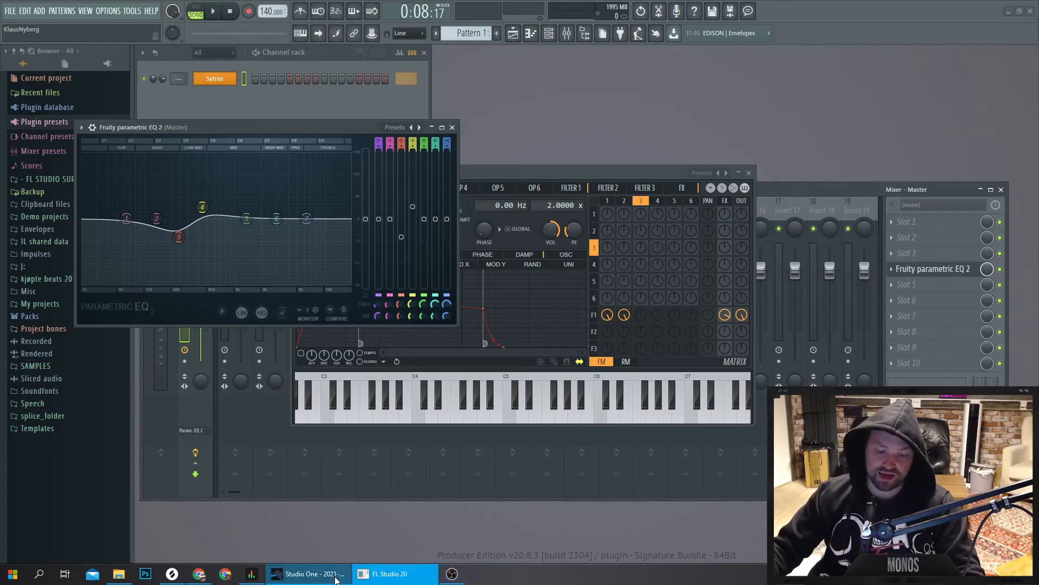
click(308, 573)
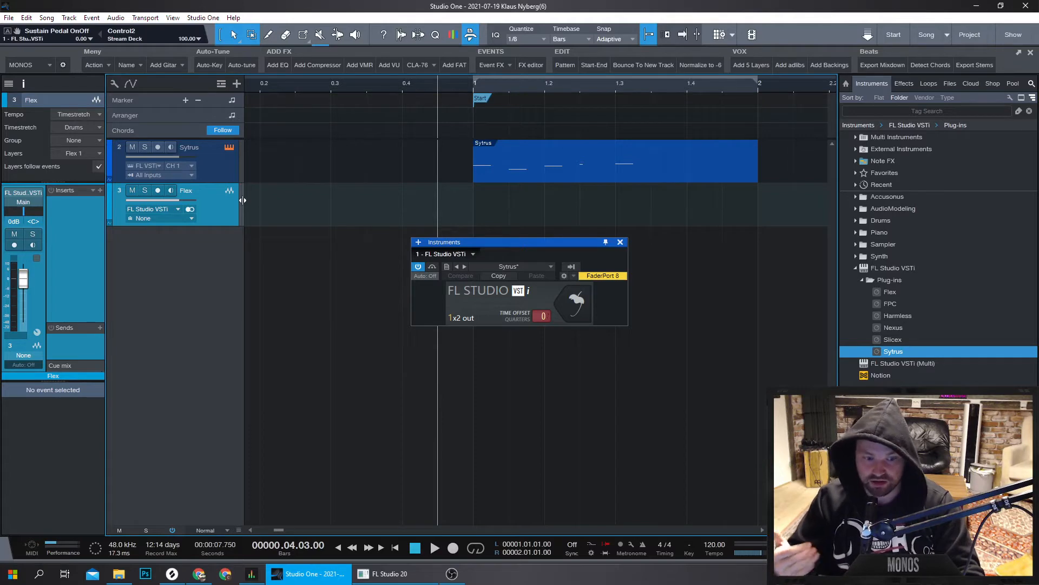
Show device latencies in Performance Monitor, set Sytrus Delay to -37.21 ms and record on Flex
click(62, 551)
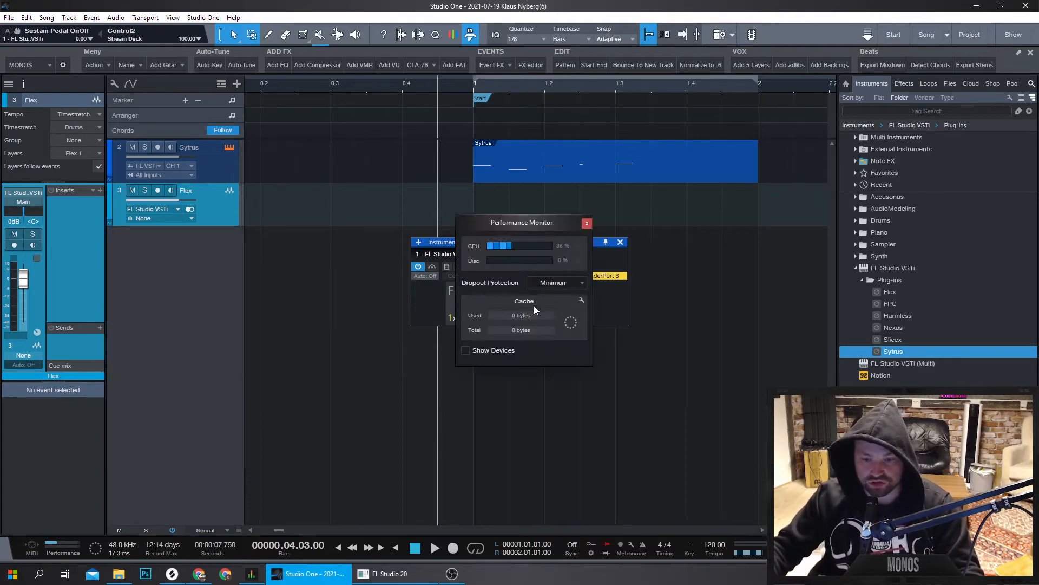
click(466, 350)
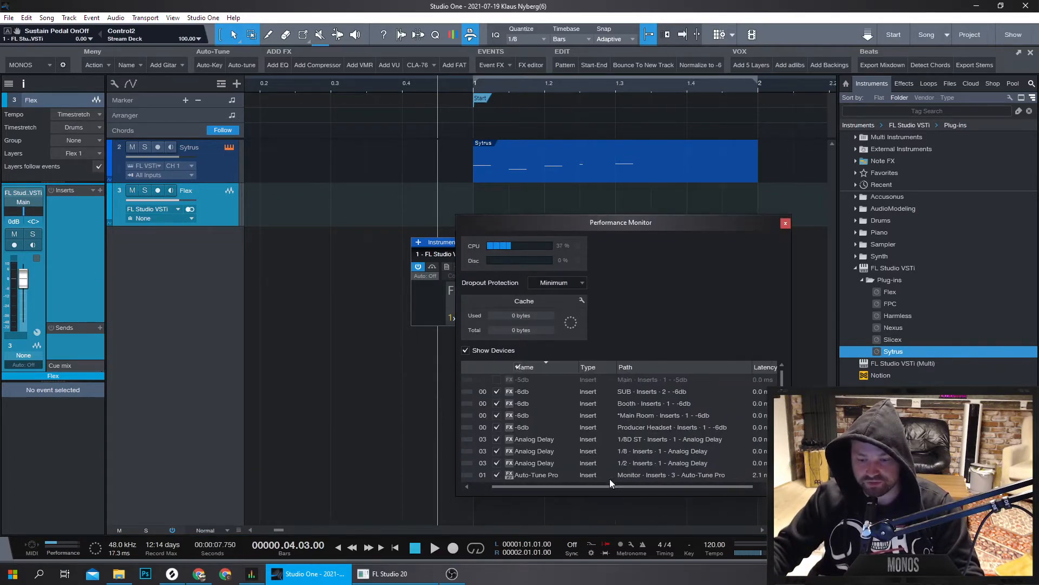
click(558, 282)
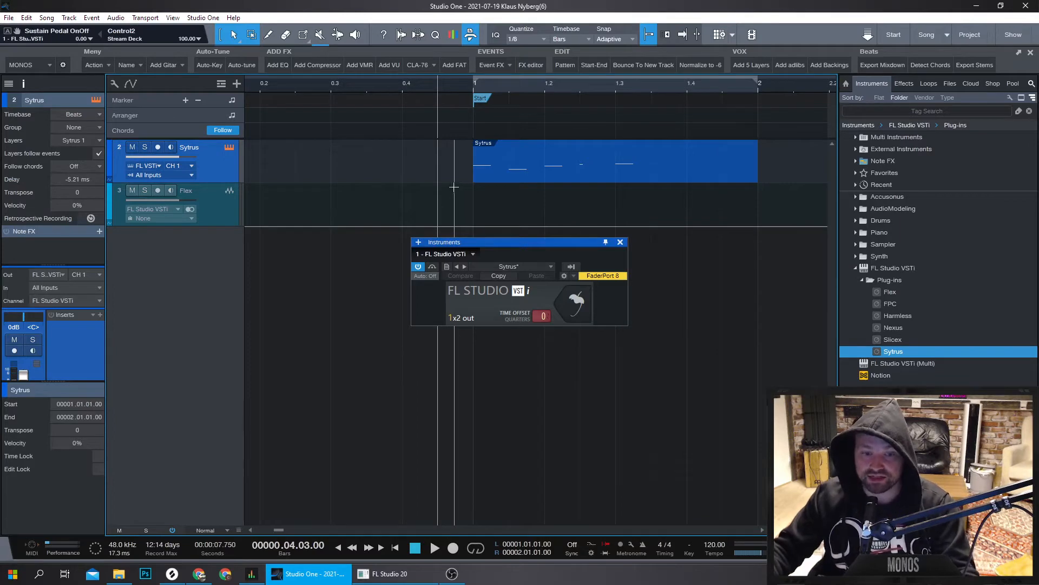
click(390, 573)
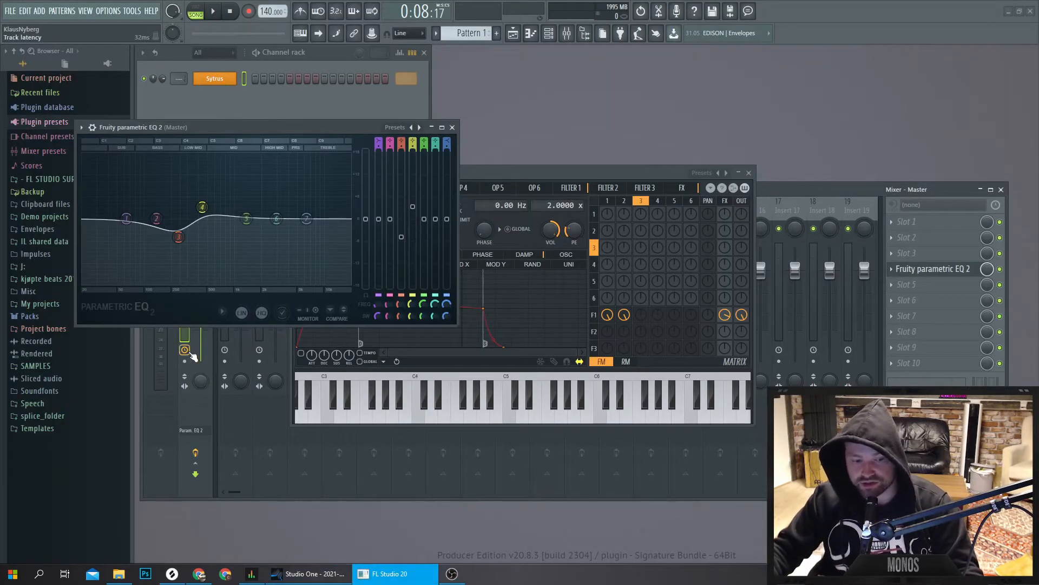
click(308, 573)
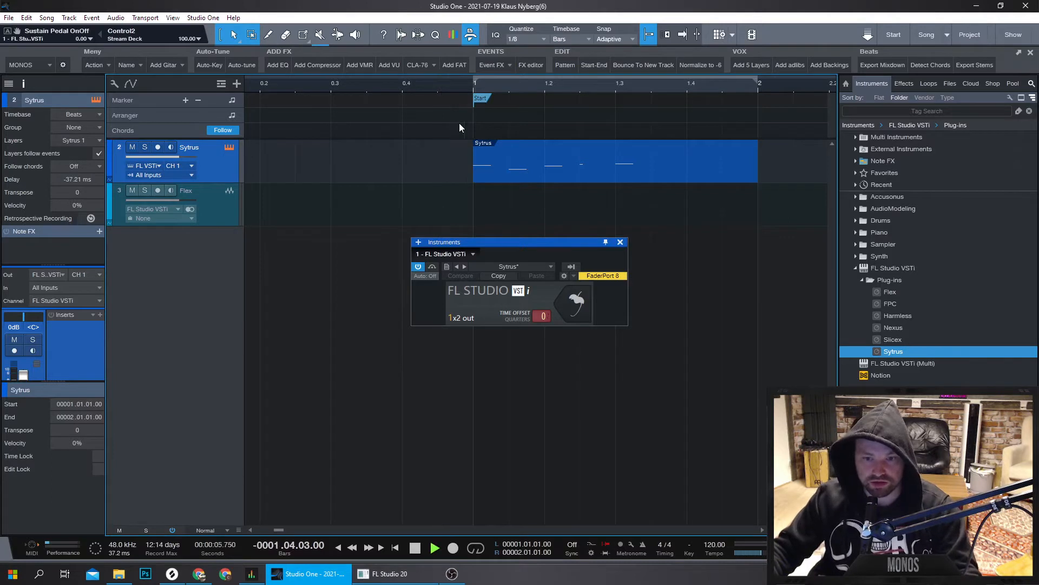
click(157, 191)
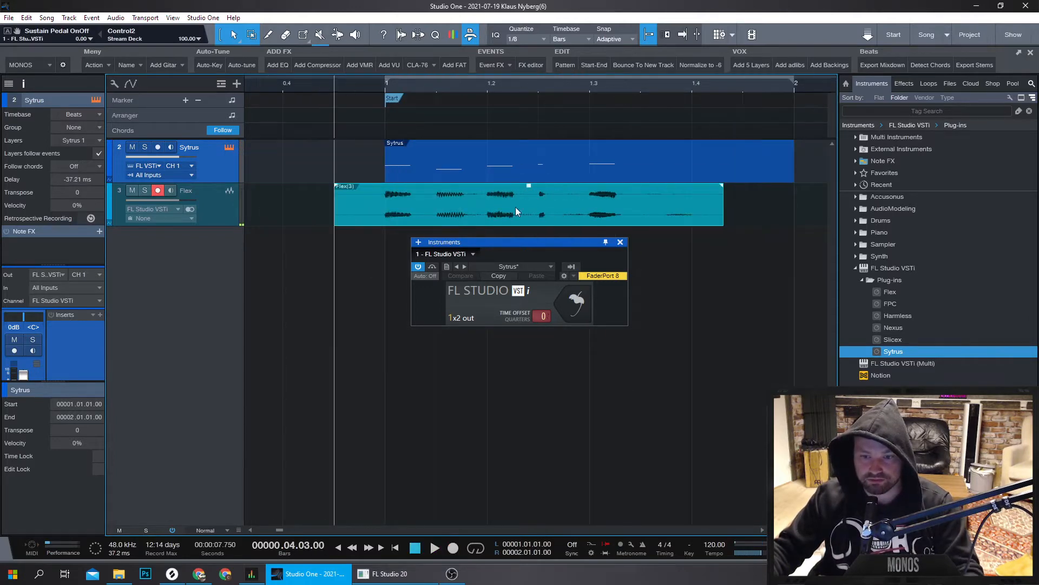
mouse_move(293, 157)
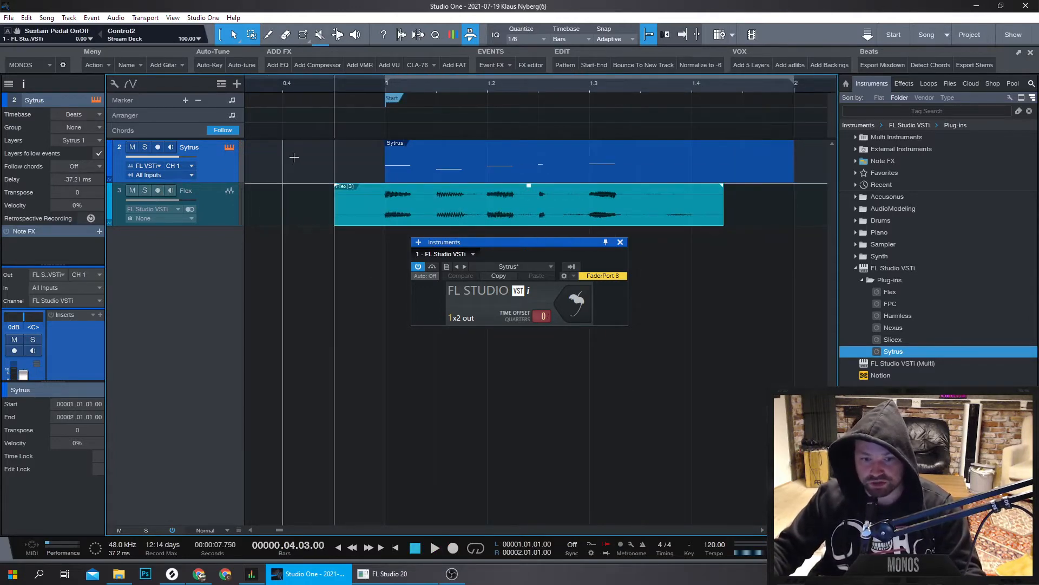
mouse_move(95, 183)
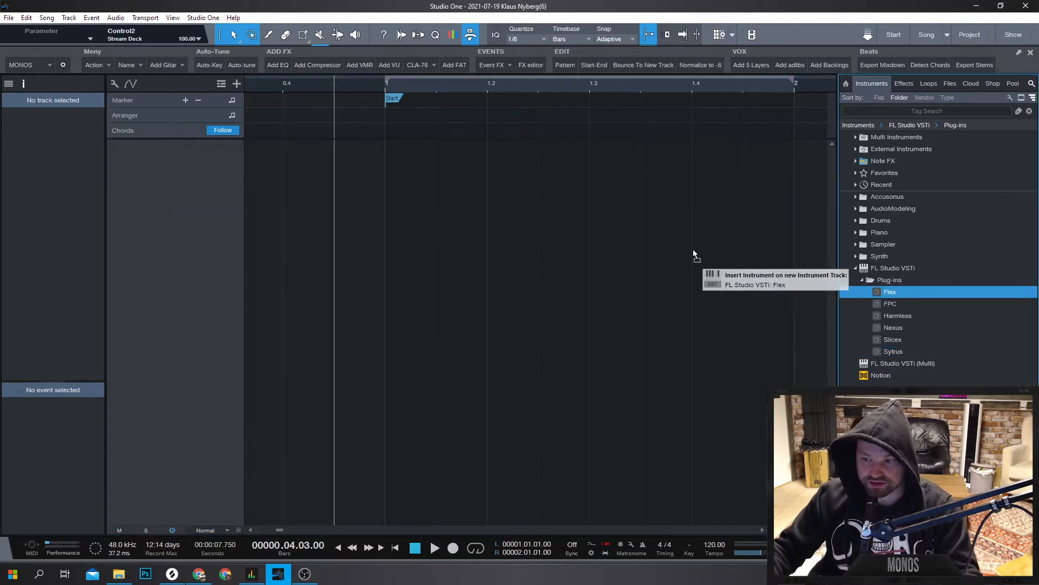
mouse_move(394, 188)
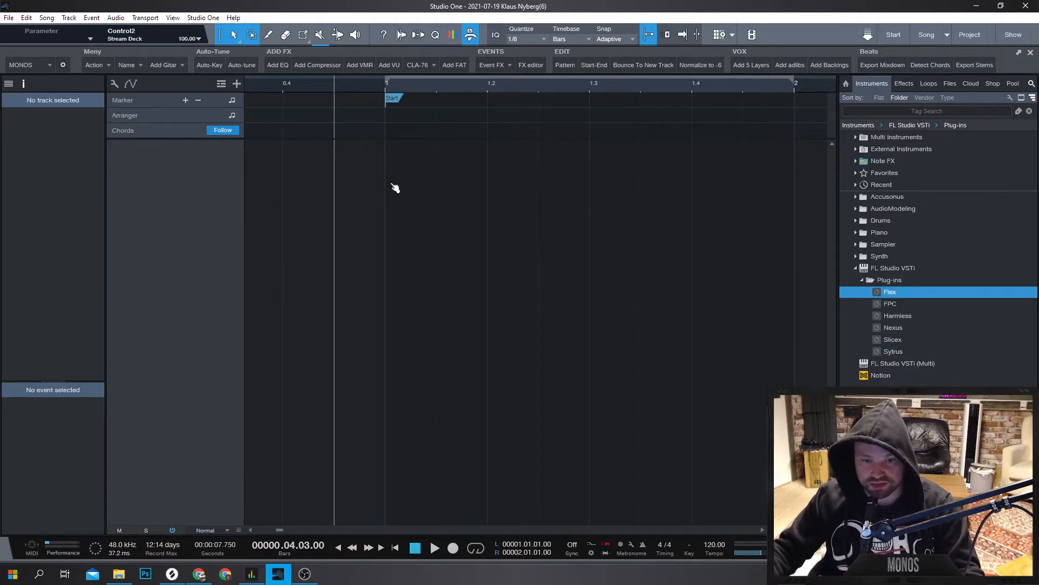
Add Flex as a new instrument track, open its plugin interface, then close the editor
double_click(890, 292)
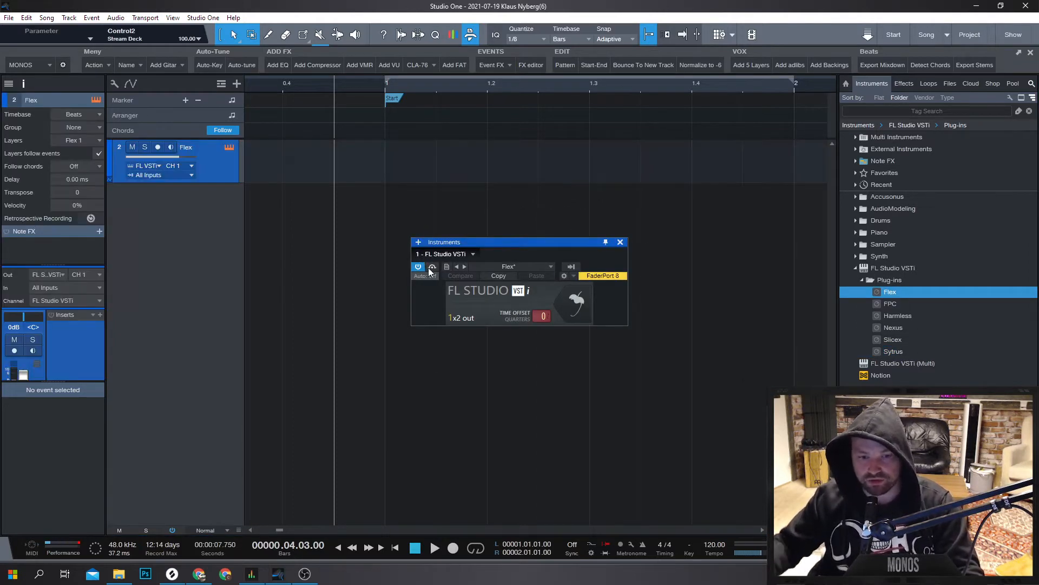
click(432, 266)
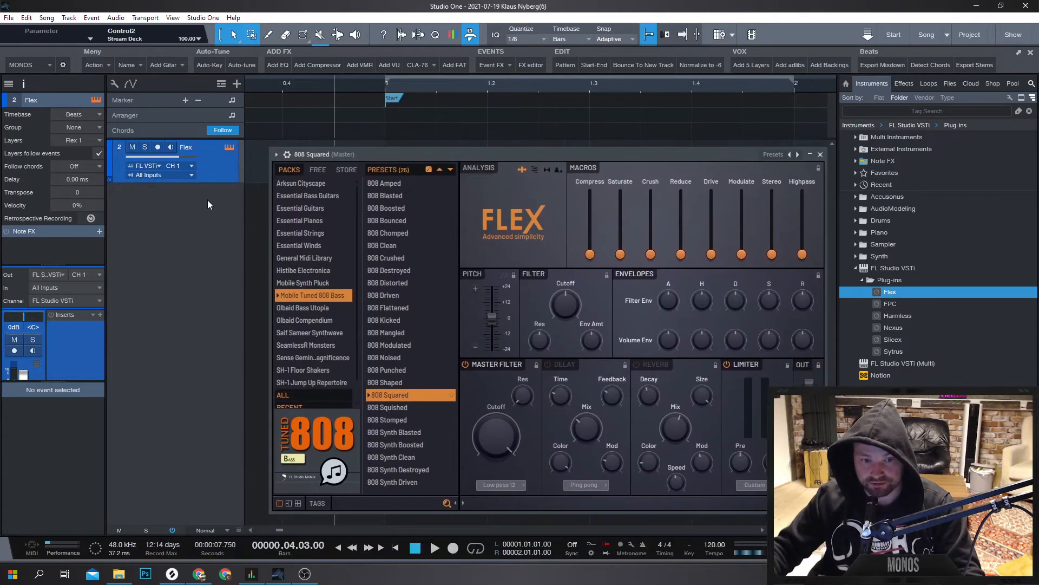
click(819, 153)
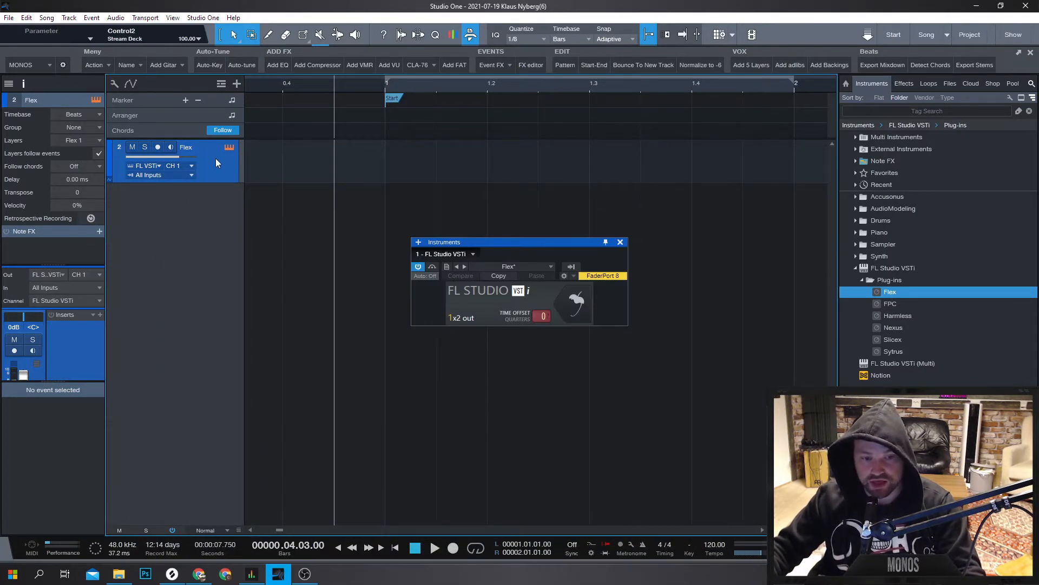
Show and hide the FL Studio window so only the Flex 808 Squared editor stays open
click(393, 573)
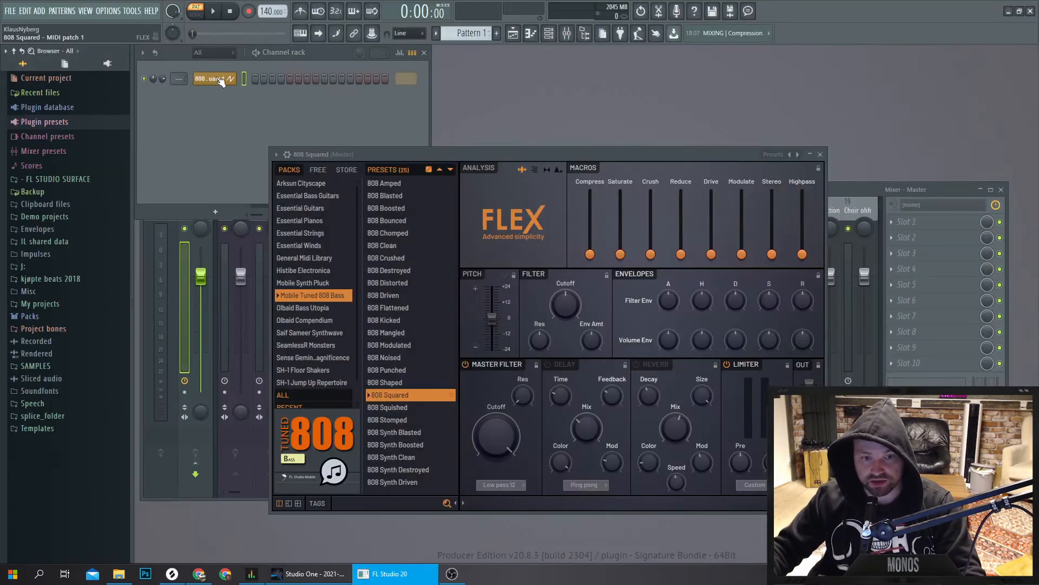
mouse_move(1008, 11)
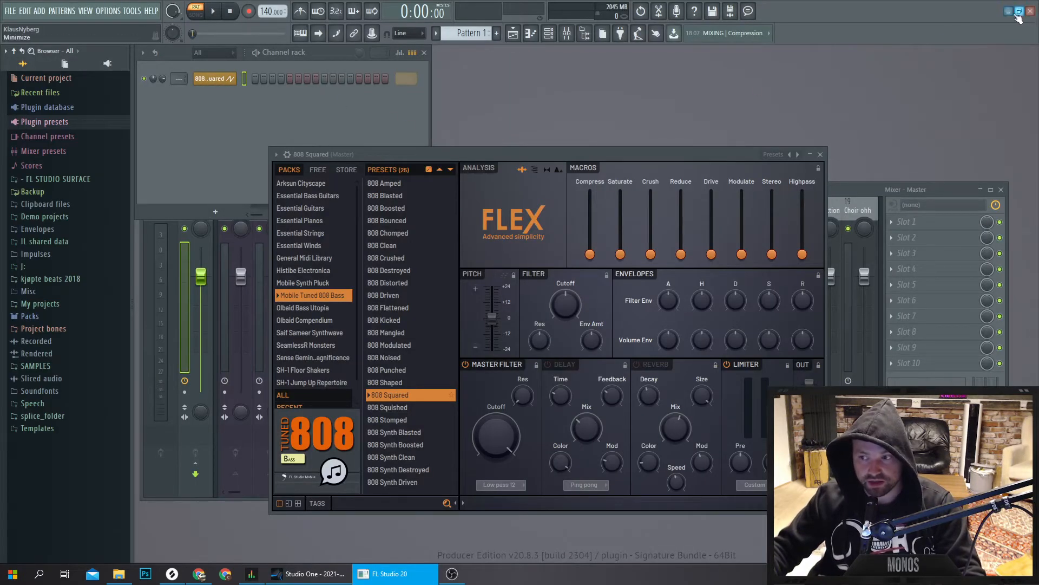
click(308, 573)
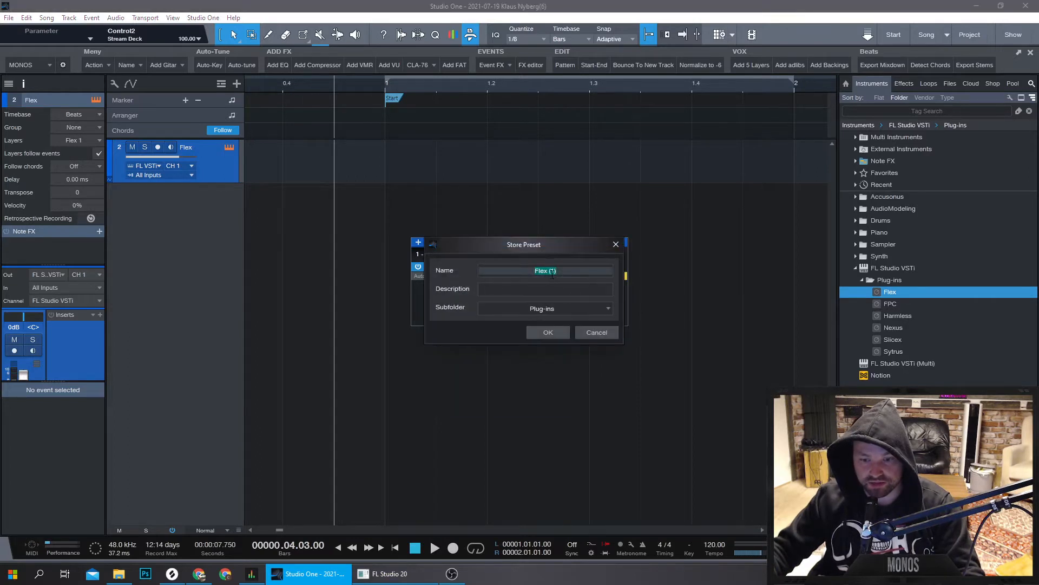
click(595, 332)
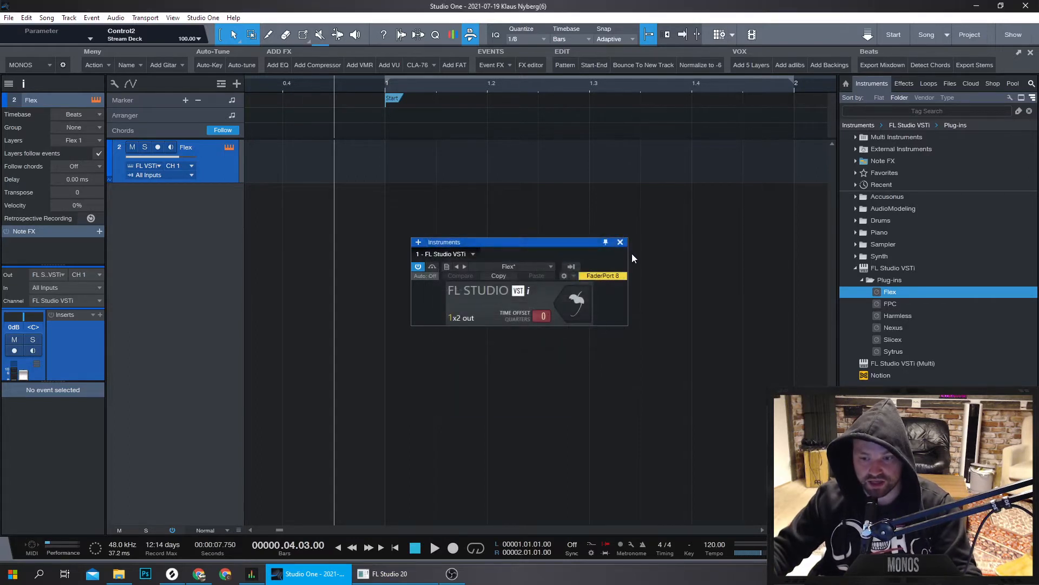
click(390, 573)
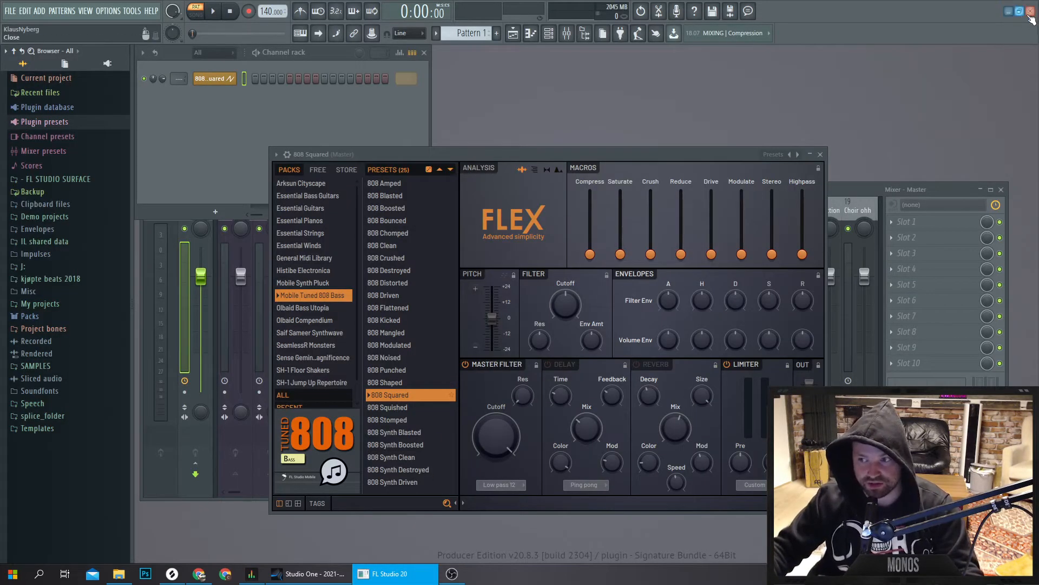
click(308, 573)
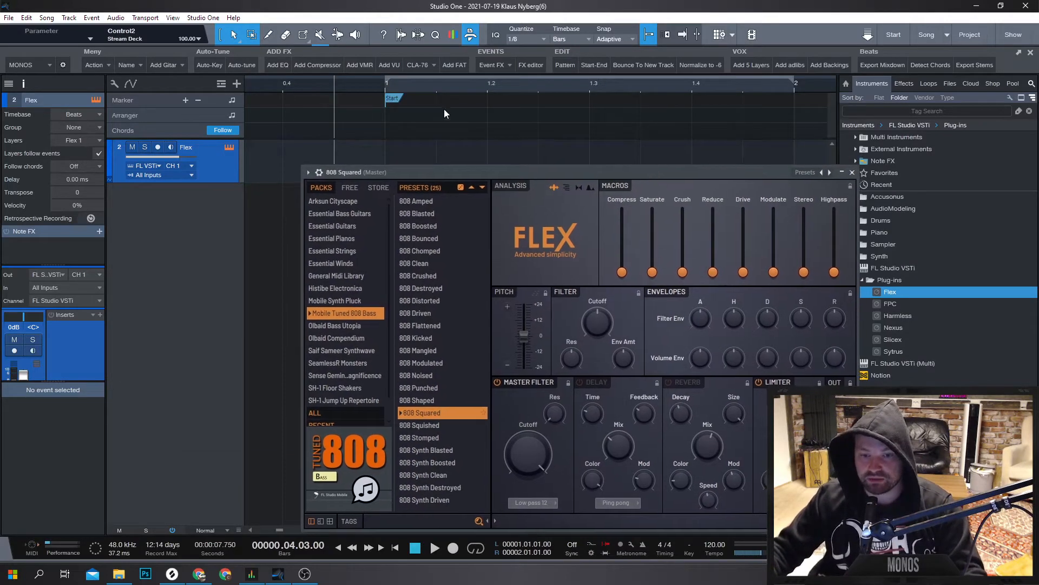
mouse_move(390, 142)
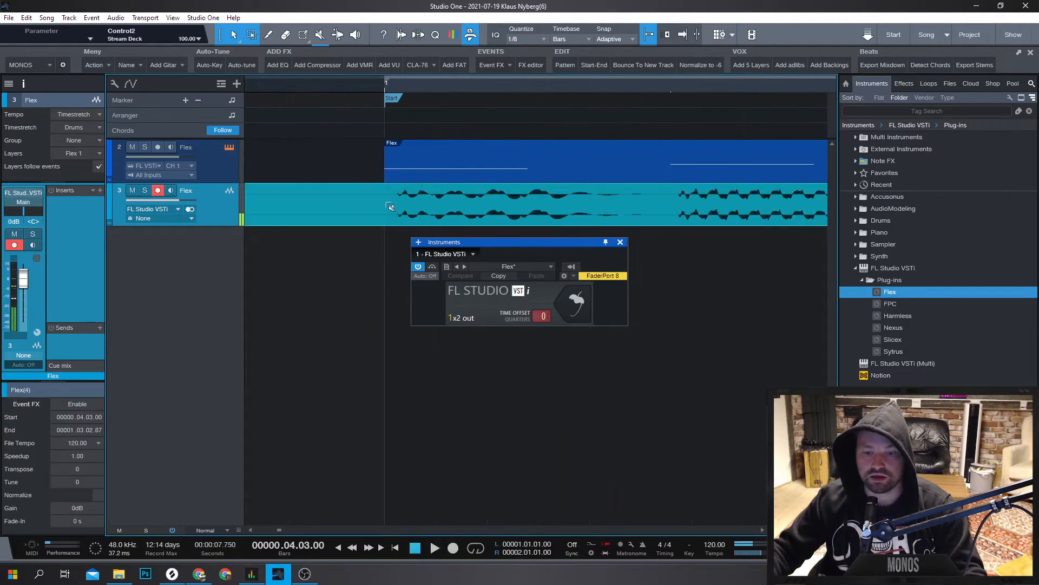
Open the Flex instrument part in the Editor to view its bass notes
click(198, 146)
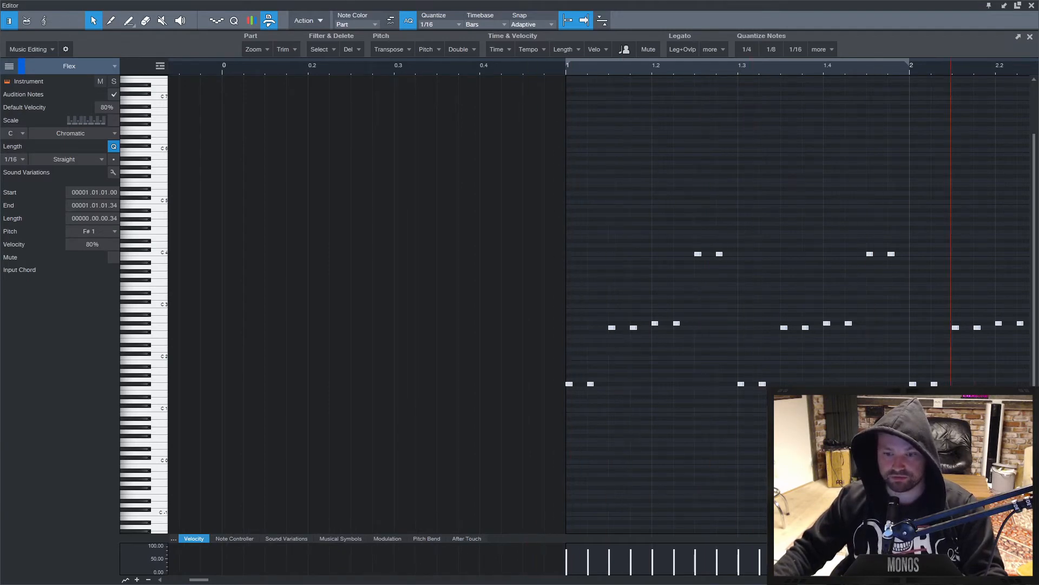
Scroll the Studio One arrangement view to the right
scroll(right, 3)
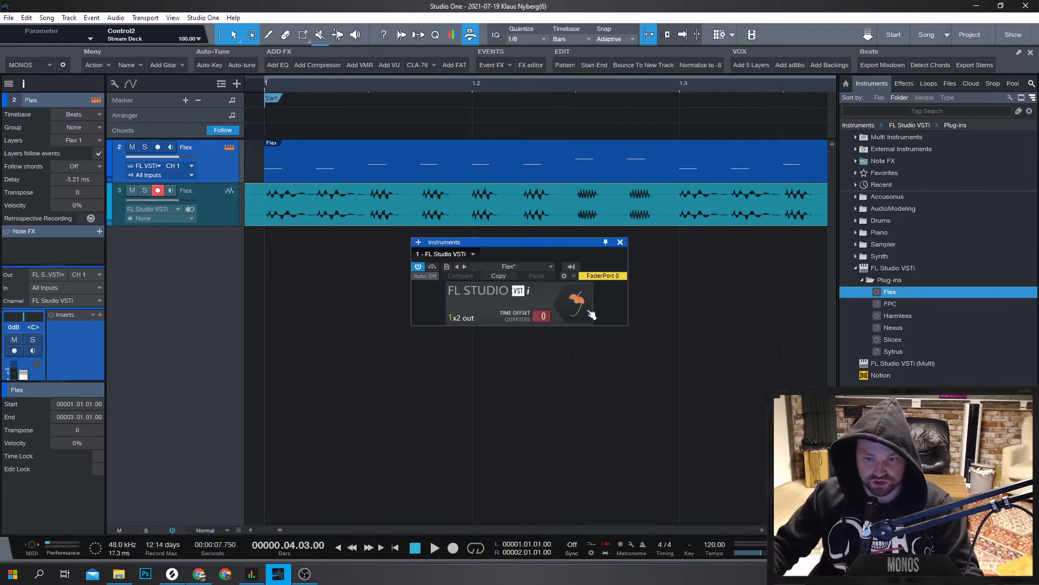
Check the Flex instrument in the FL Studio interface, then return to Studio One
click(391, 573)
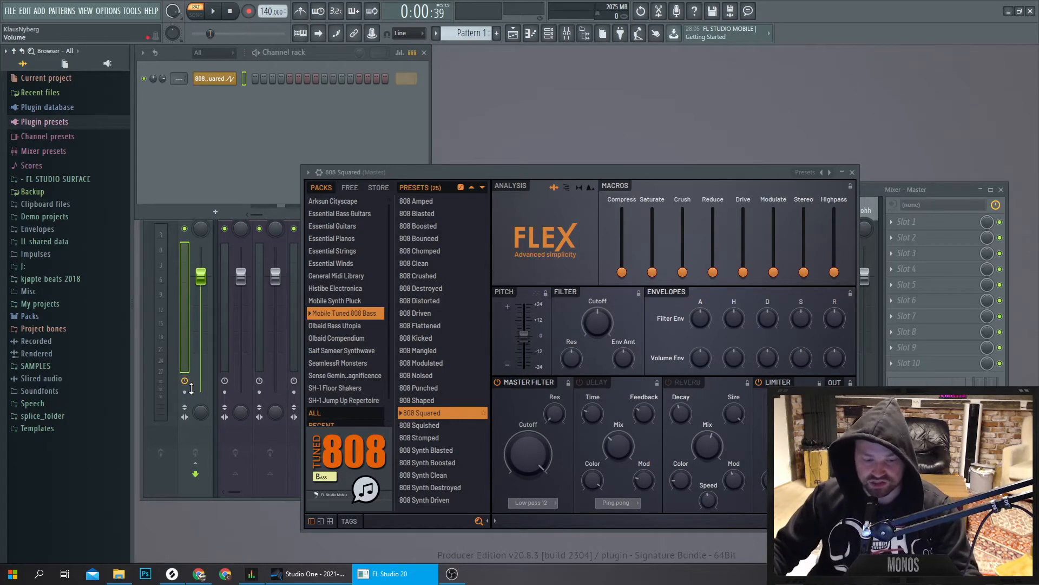
click(306, 573)
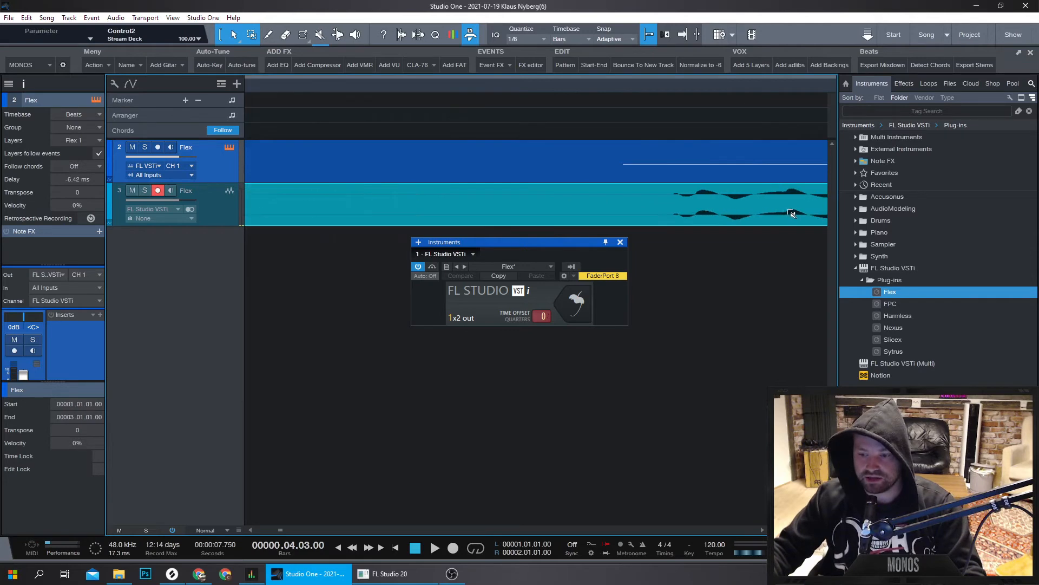
scroll(right, 3)
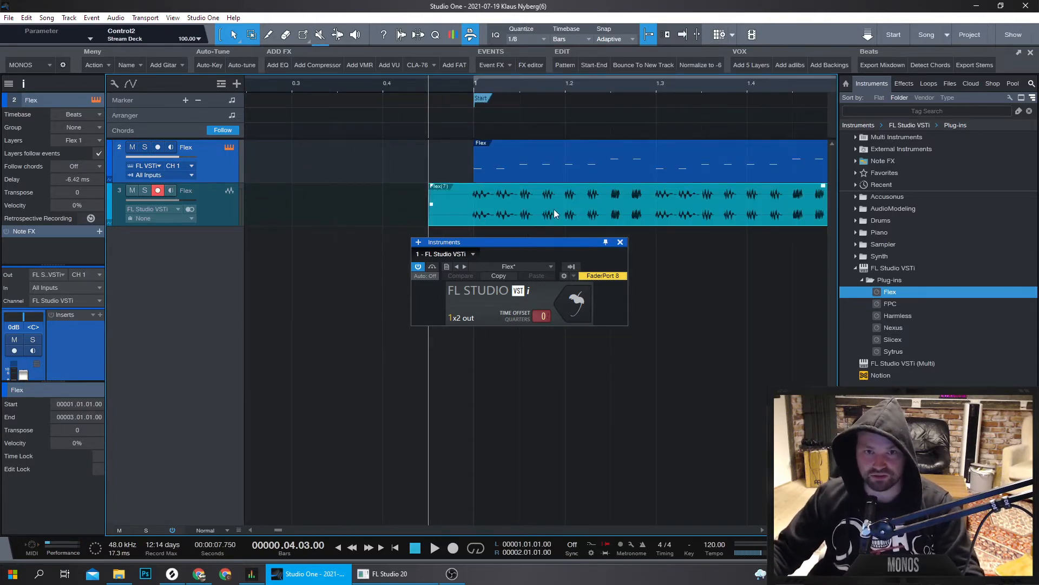
mouse_move(566, 211)
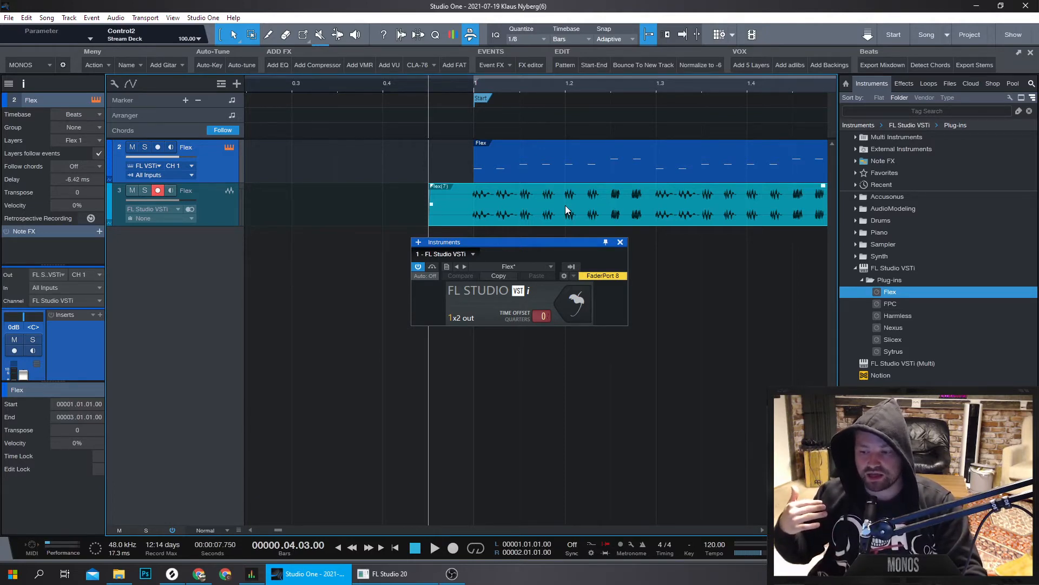
mouse_move(481, 222)
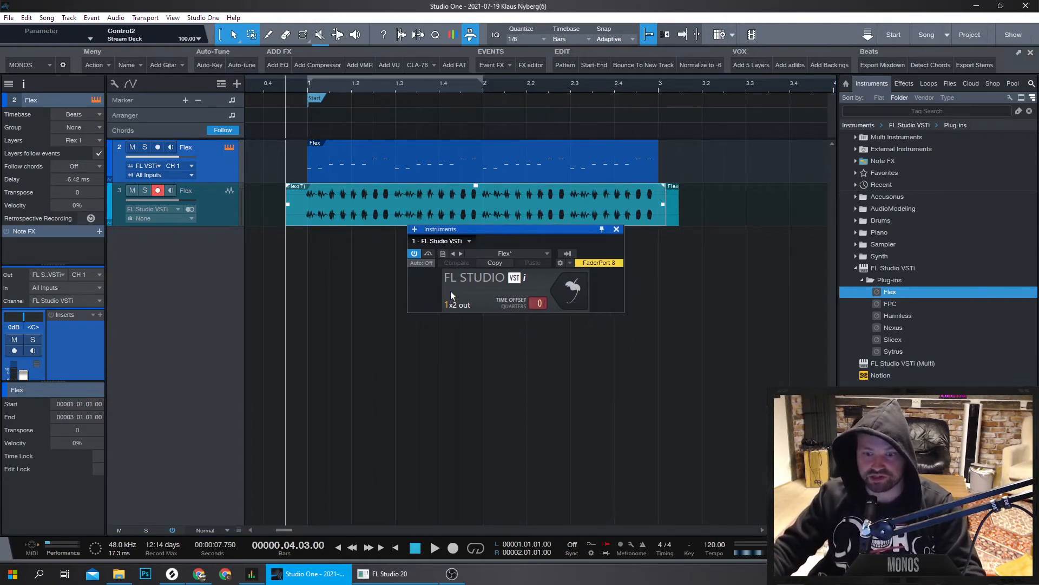
mouse_move(466, 299)
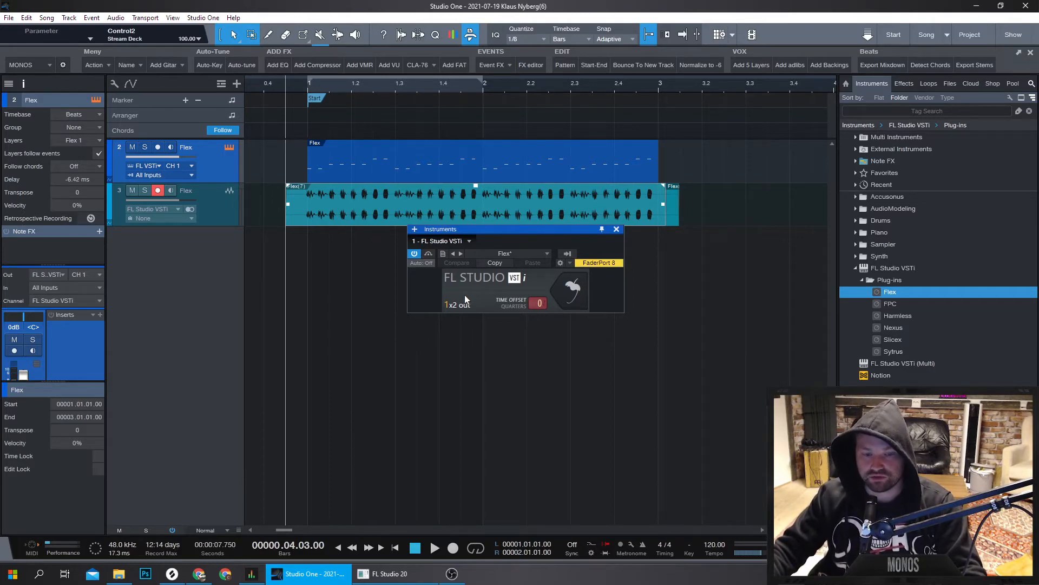
mouse_move(475, 299)
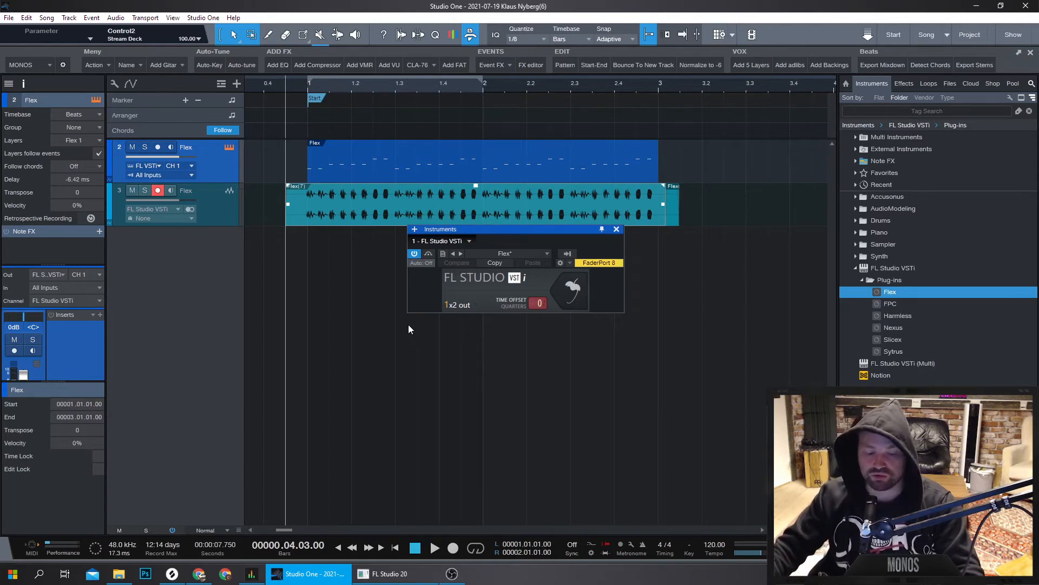
mouse_move(318, 254)
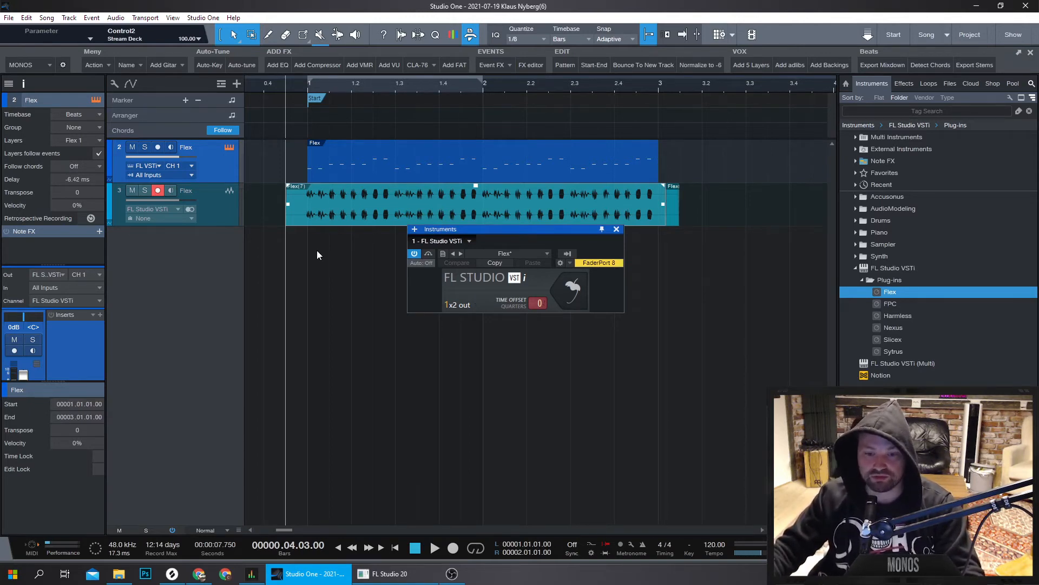
mouse_move(308, 286)
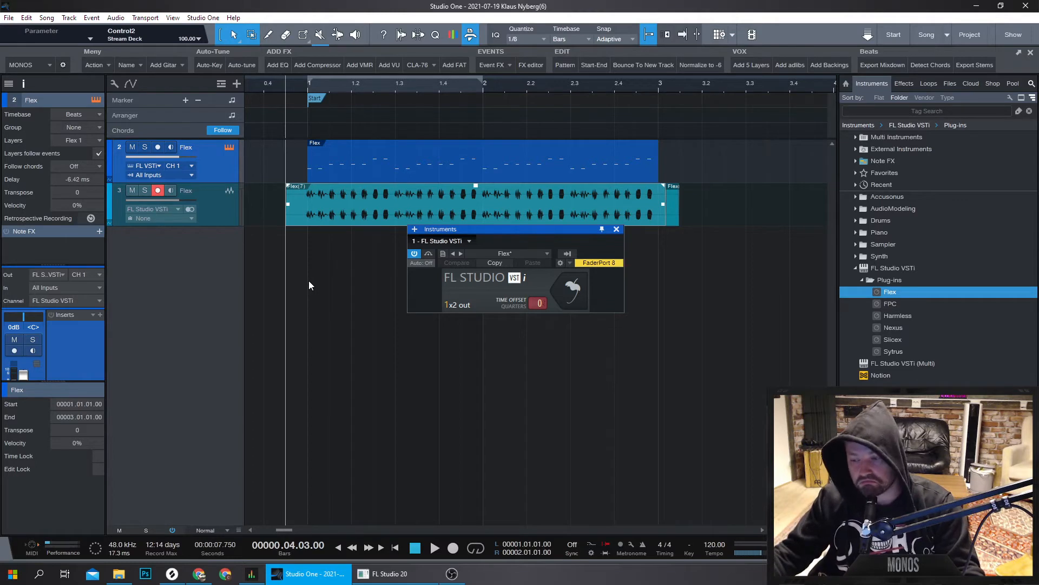
mouse_move(351, 380)
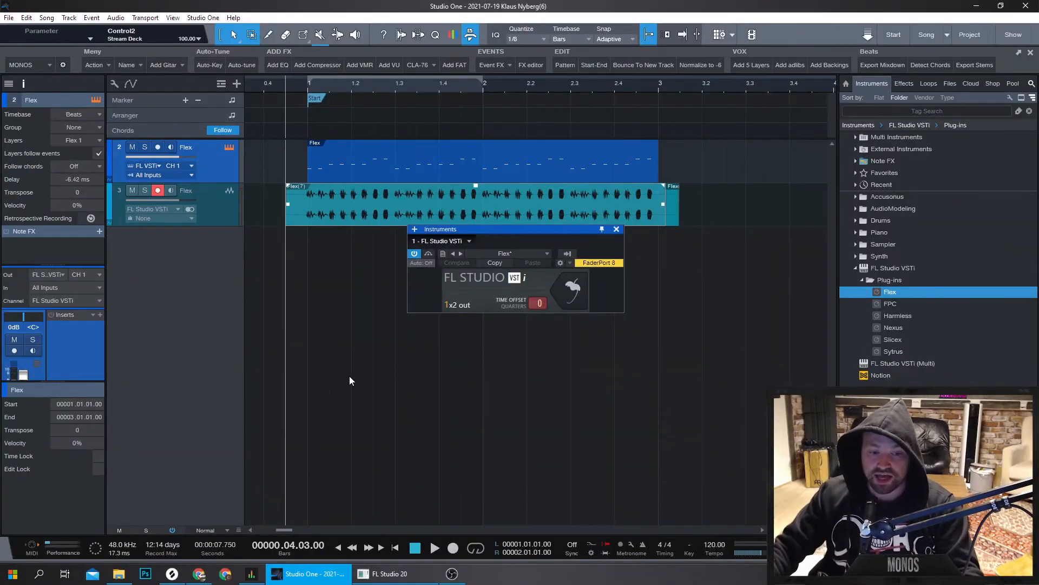
mouse_move(451, 383)
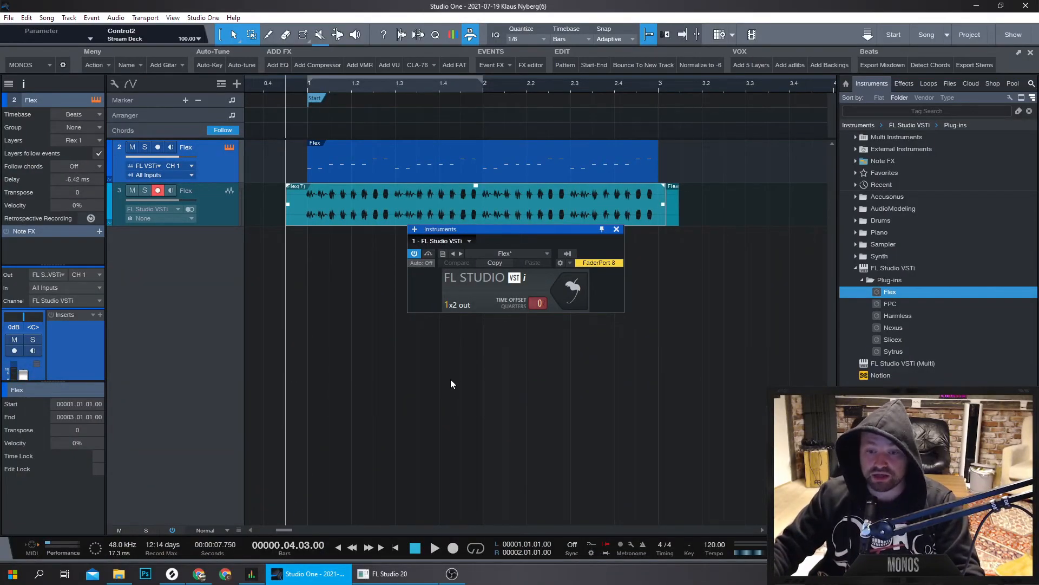
mouse_move(449, 361)
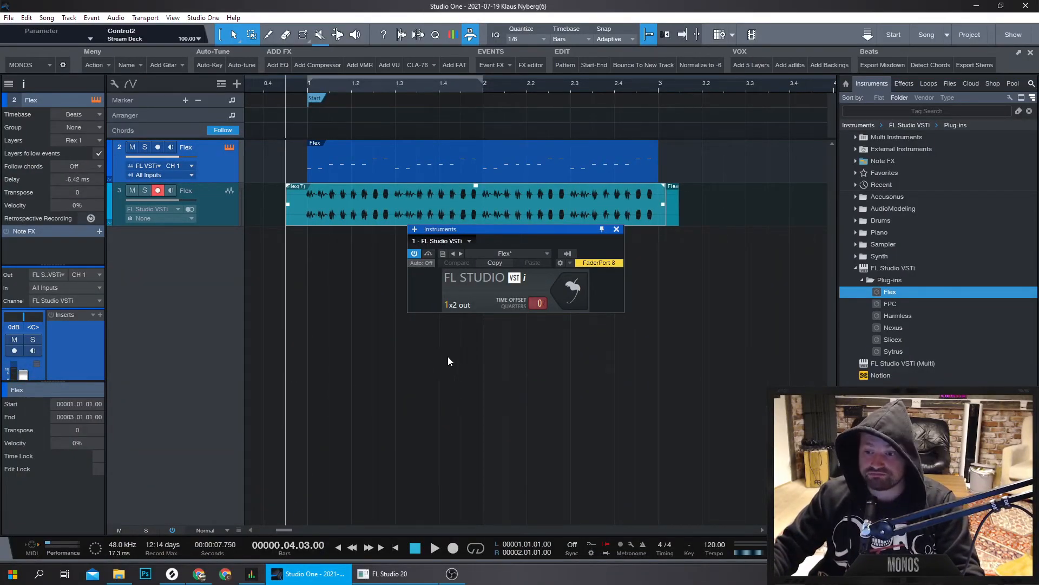
mouse_move(420, 335)
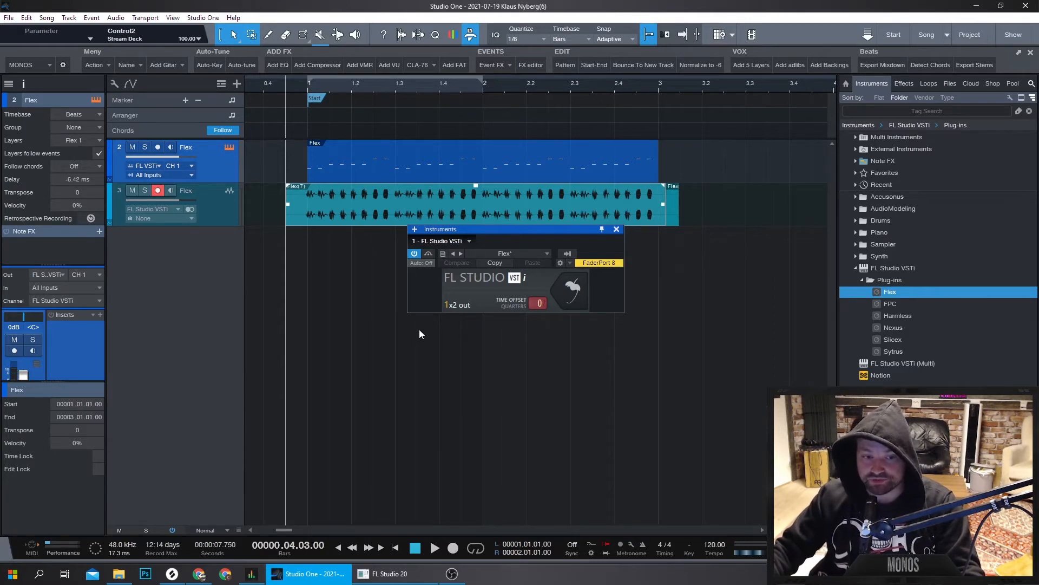
Switch to FL Studio 20 and close the Flex plugin window
click(390, 573)
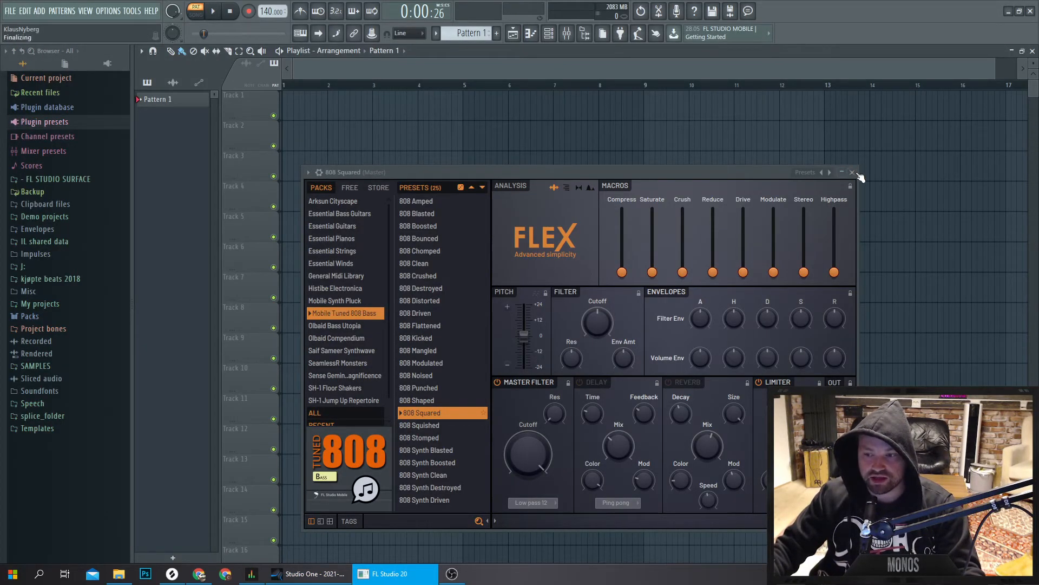
click(852, 172)
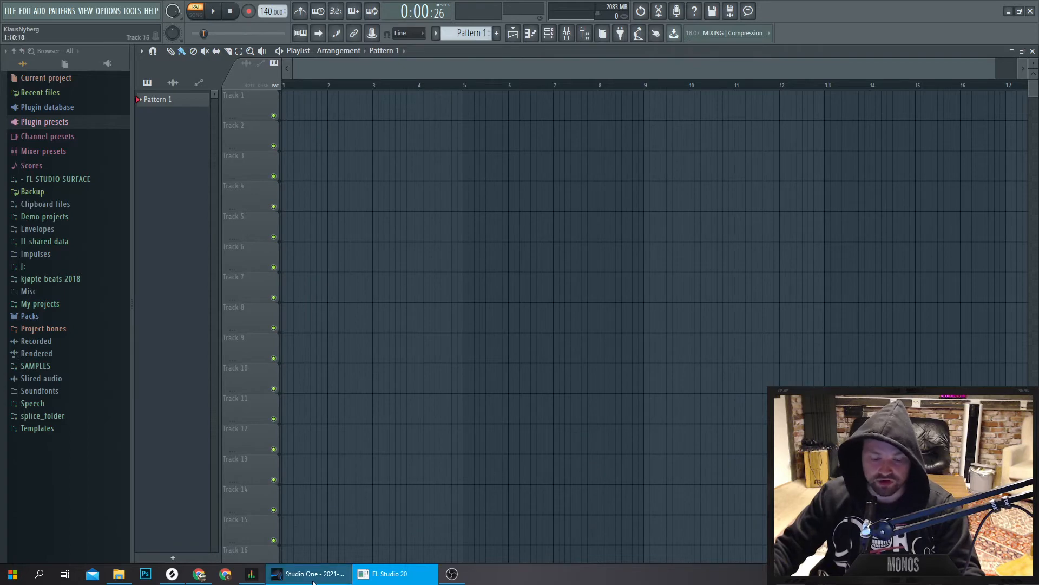
mouse_move(306, 573)
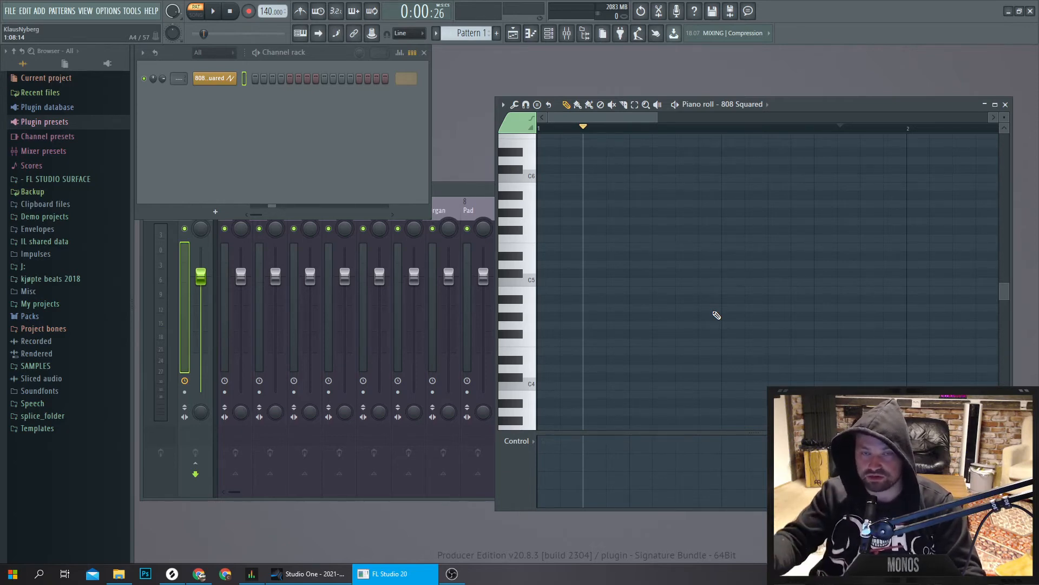
mouse_move(545, 292)
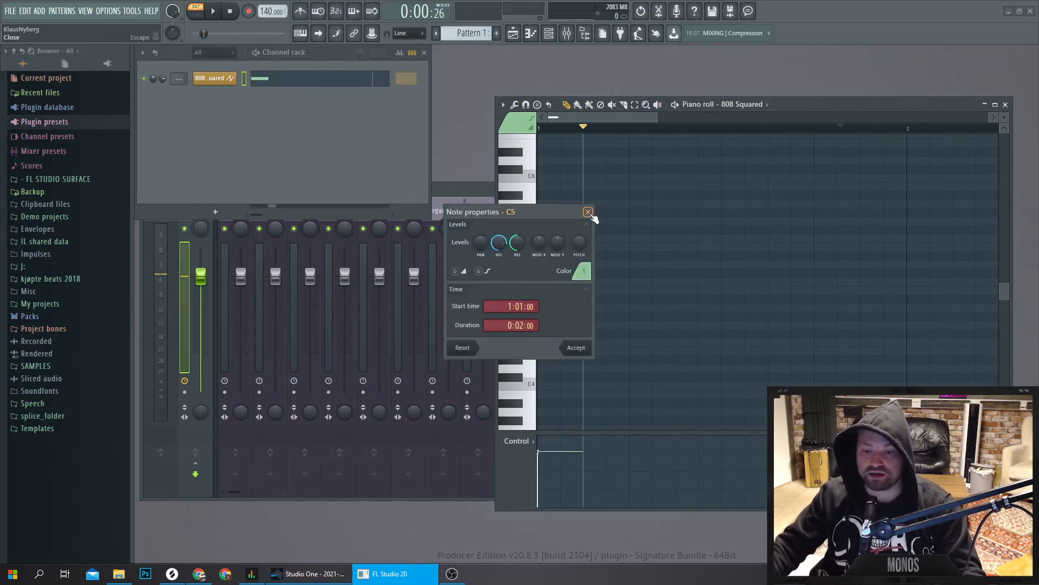
Dismiss the C5 note properties and switch windows from the FL Studio toolbar
click(588, 211)
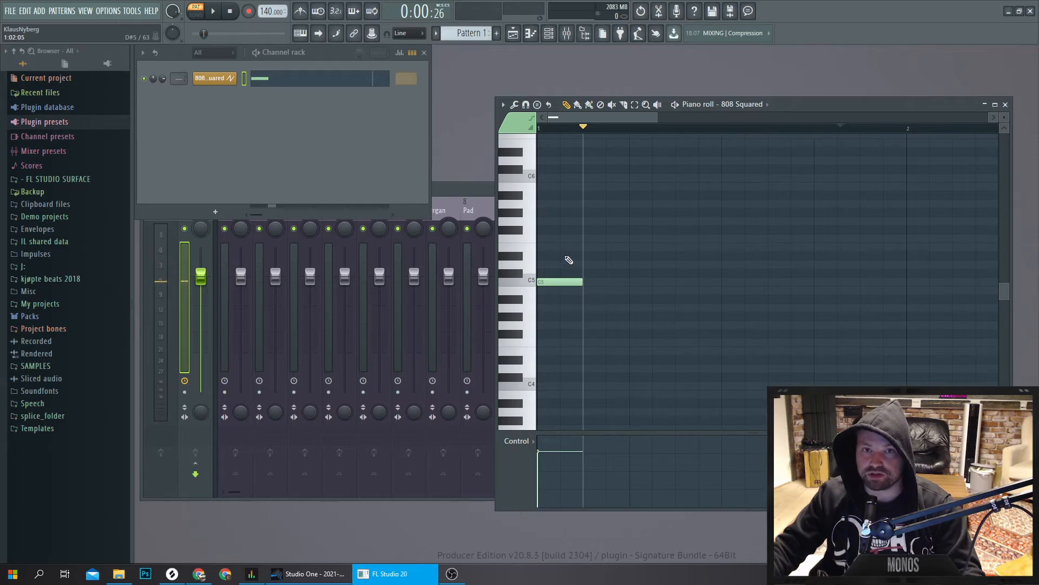
click(513, 33)
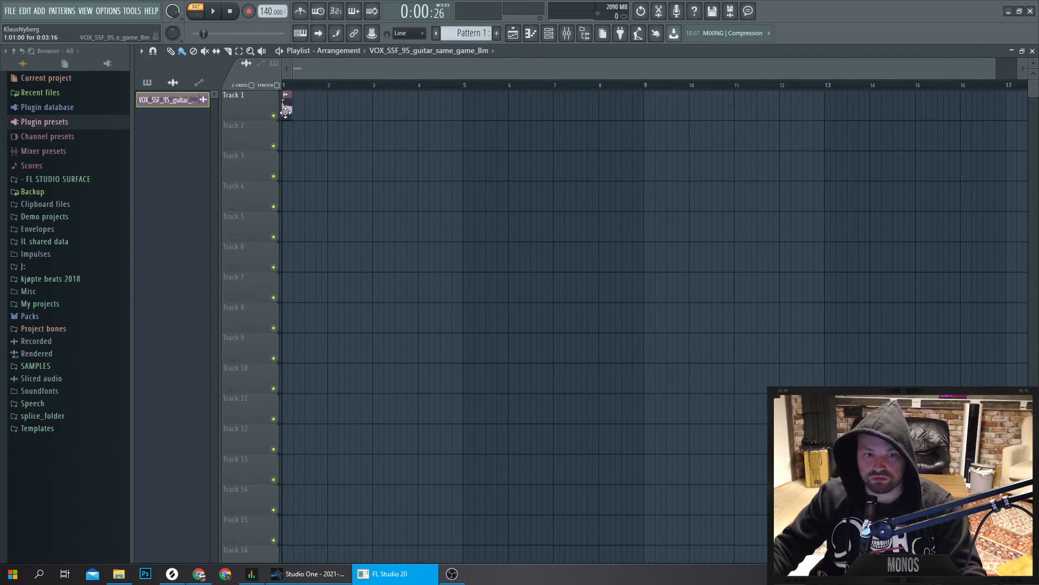
Extend the guitar clip through bar 5 and show the FL Studio mixer
click(301, 100)
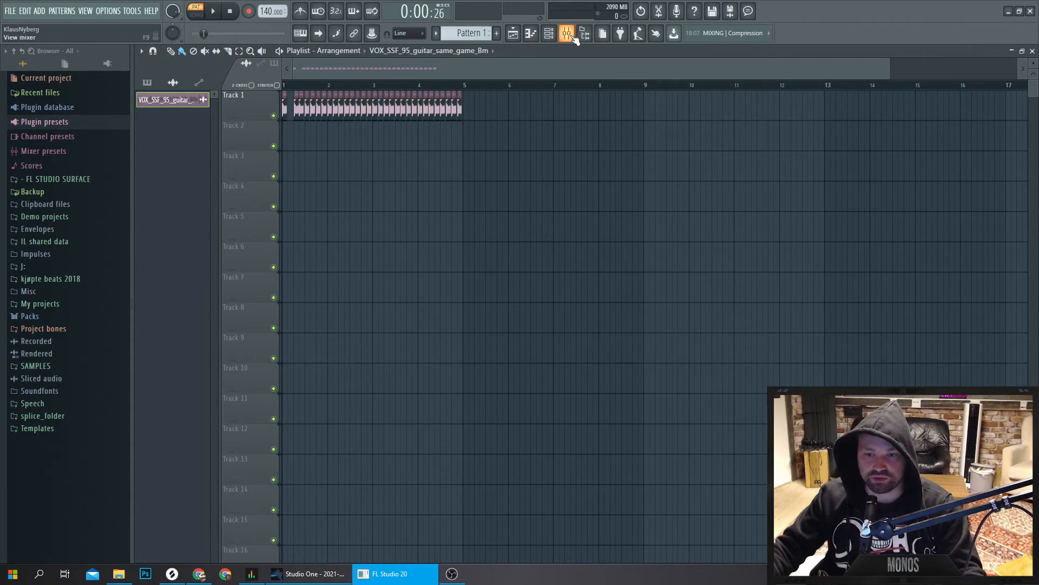
click(566, 33)
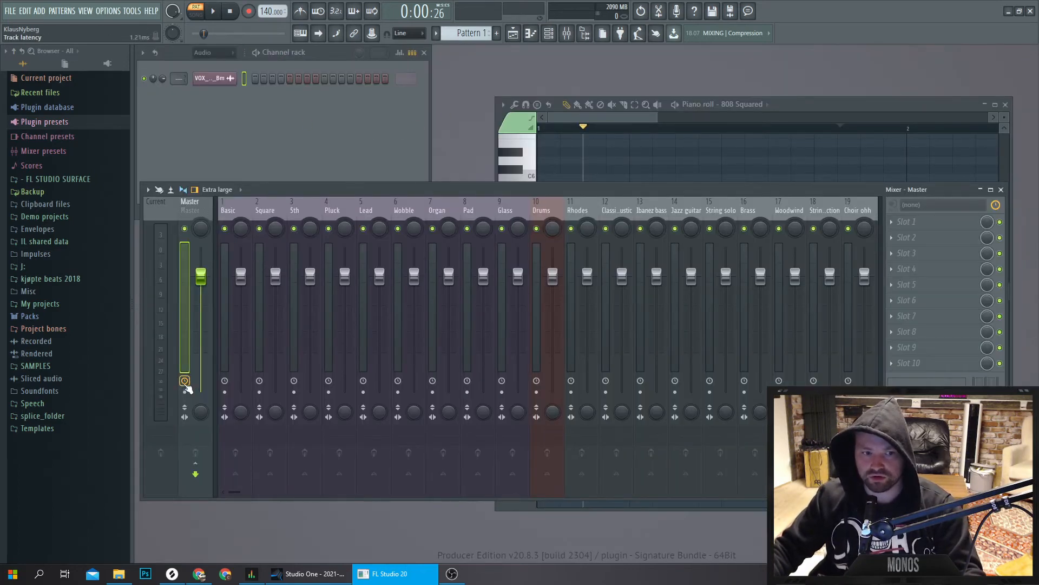
Remove the 808 Squared channel from the Channel rack
click(213, 52)
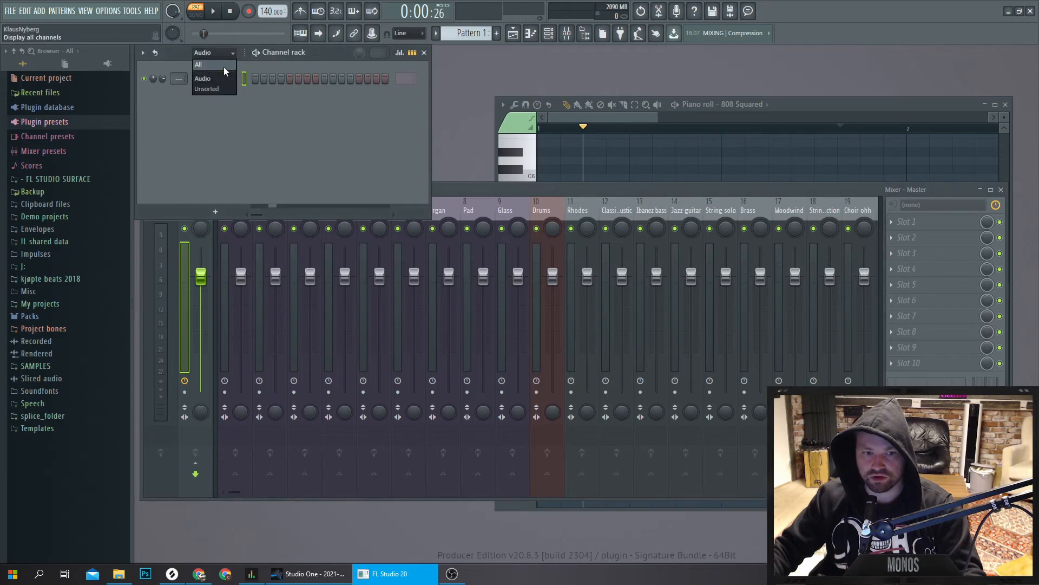
click(198, 64)
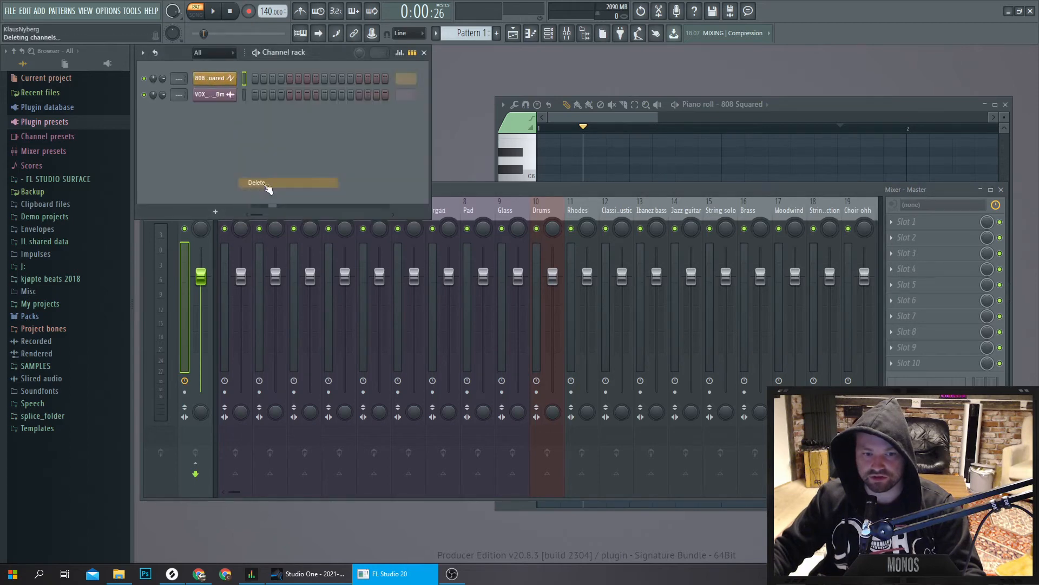
click(257, 183)
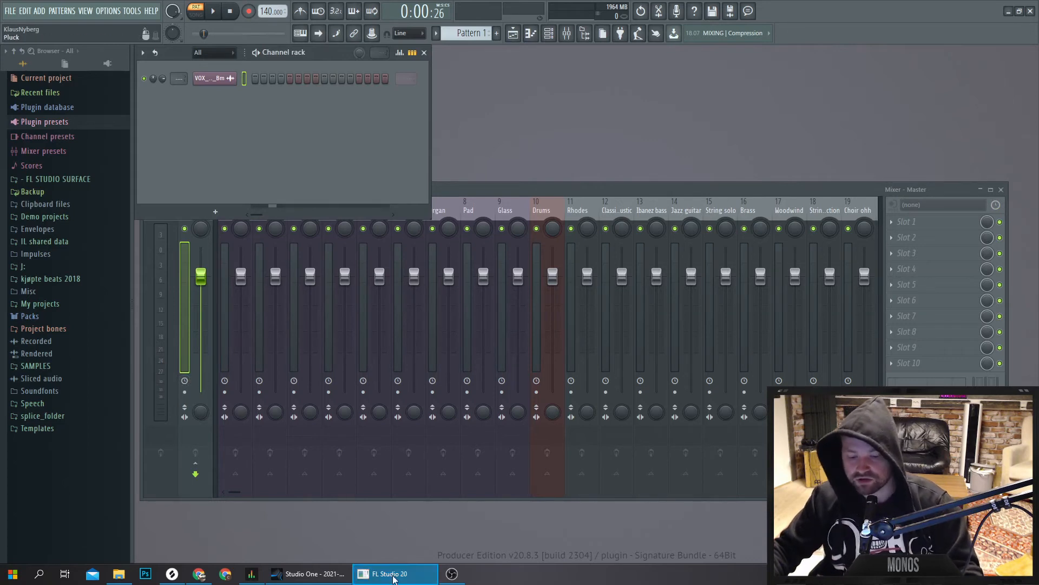
Record a first take of the FL Studio VSTi output, then check the FL Studio pattern
click(307, 573)
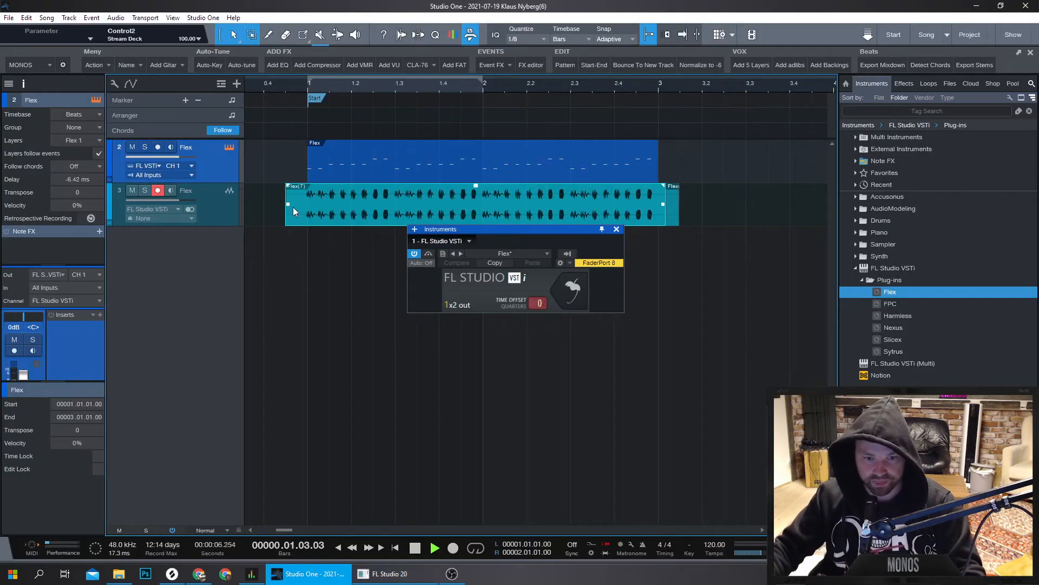
click(435, 548)
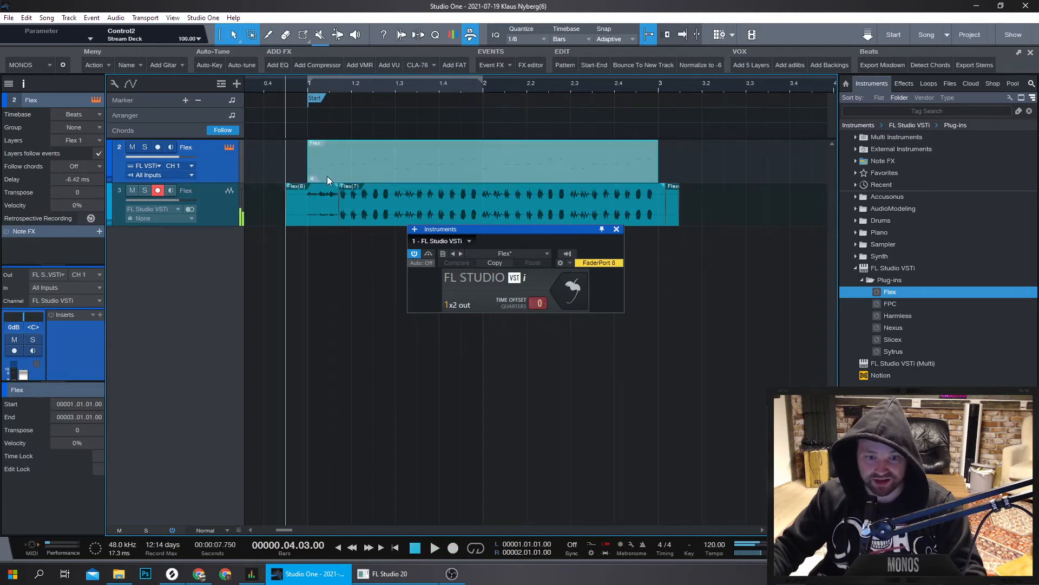
click(415, 546)
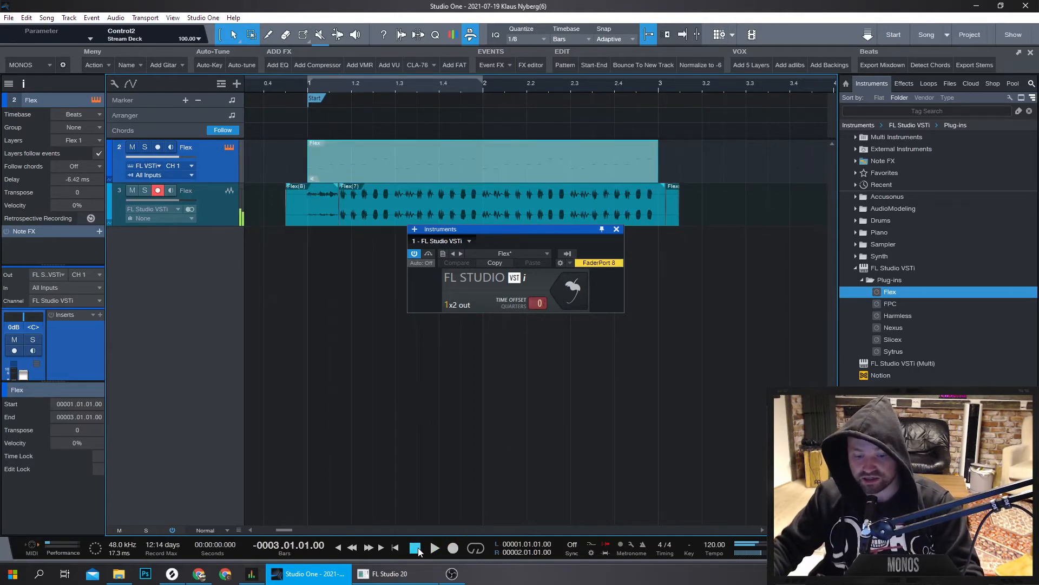
click(389, 574)
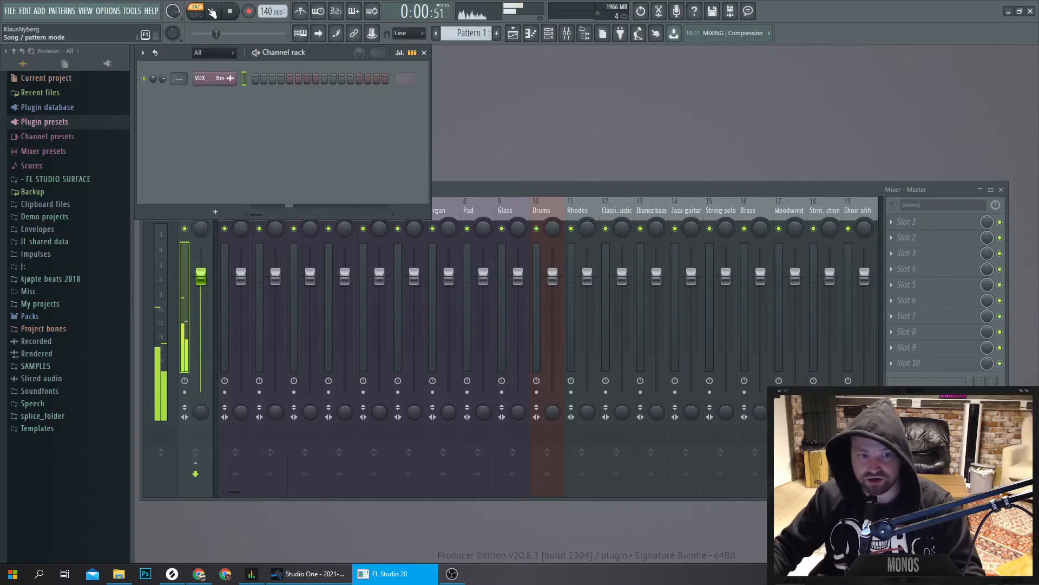
click(306, 573)
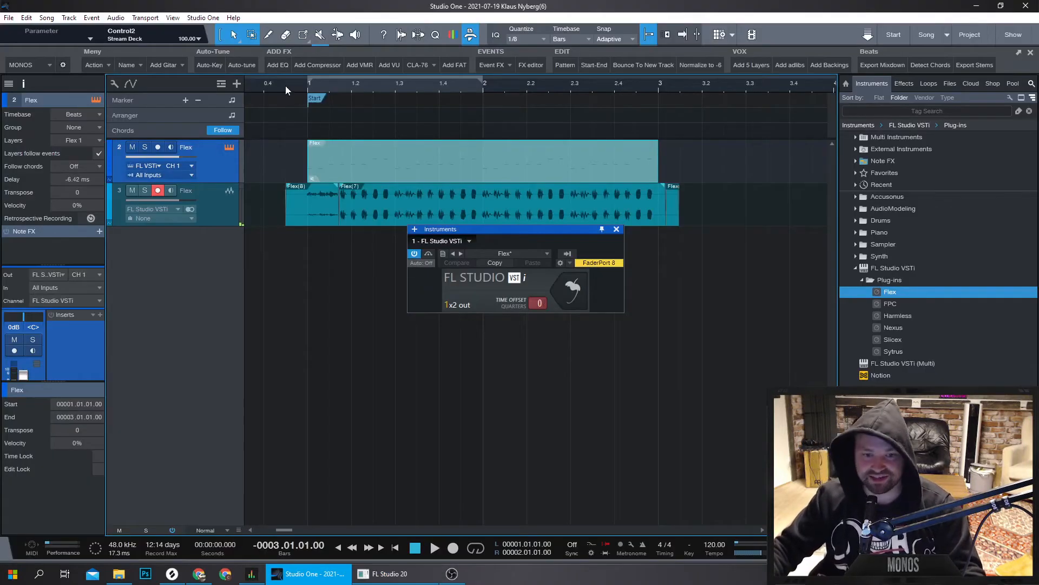
Record further takes of the FL Studio output onto the Flex audio track
click(434, 548)
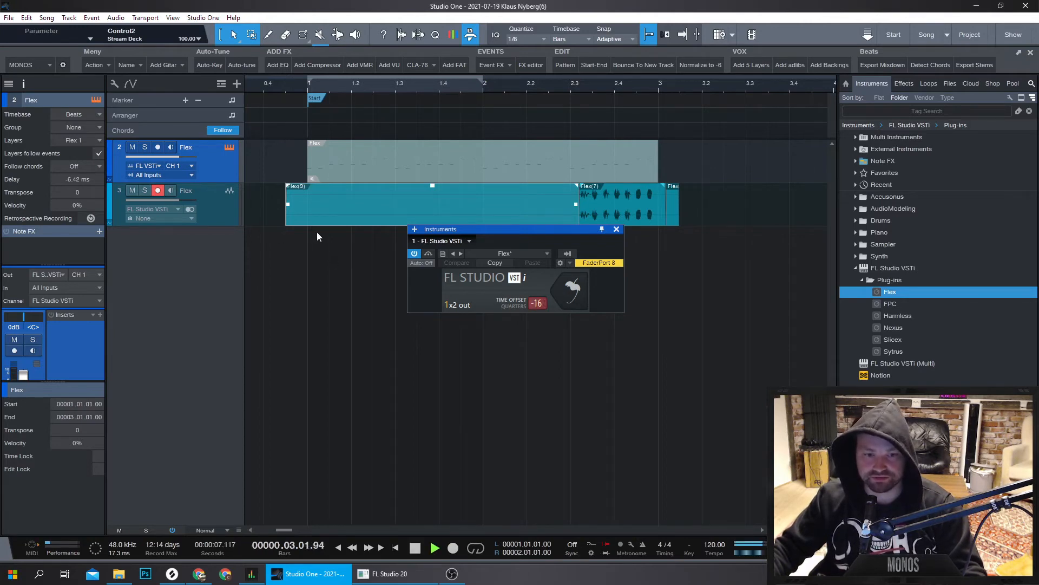
click(435, 547)
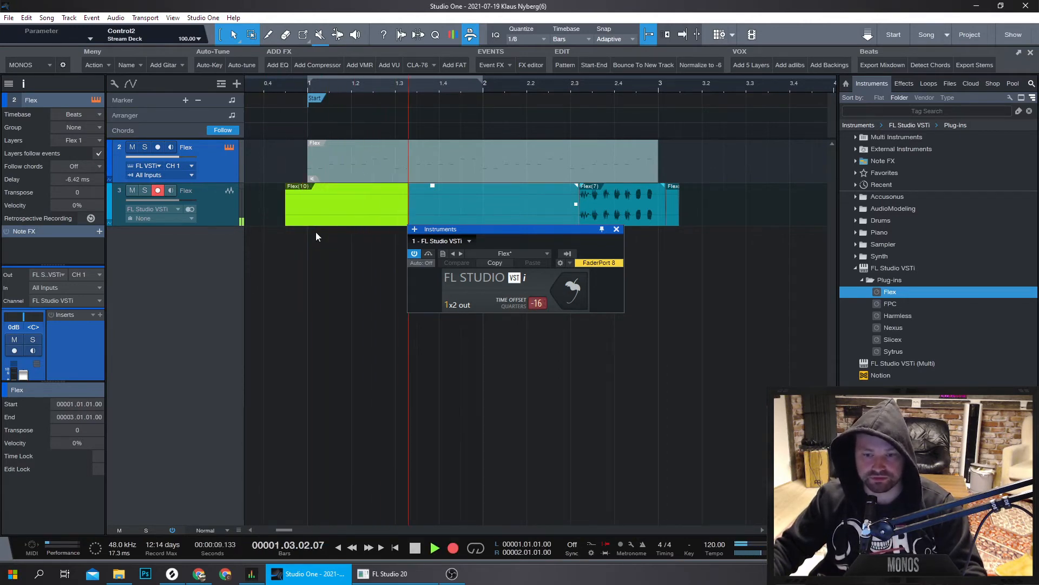
click(390, 573)
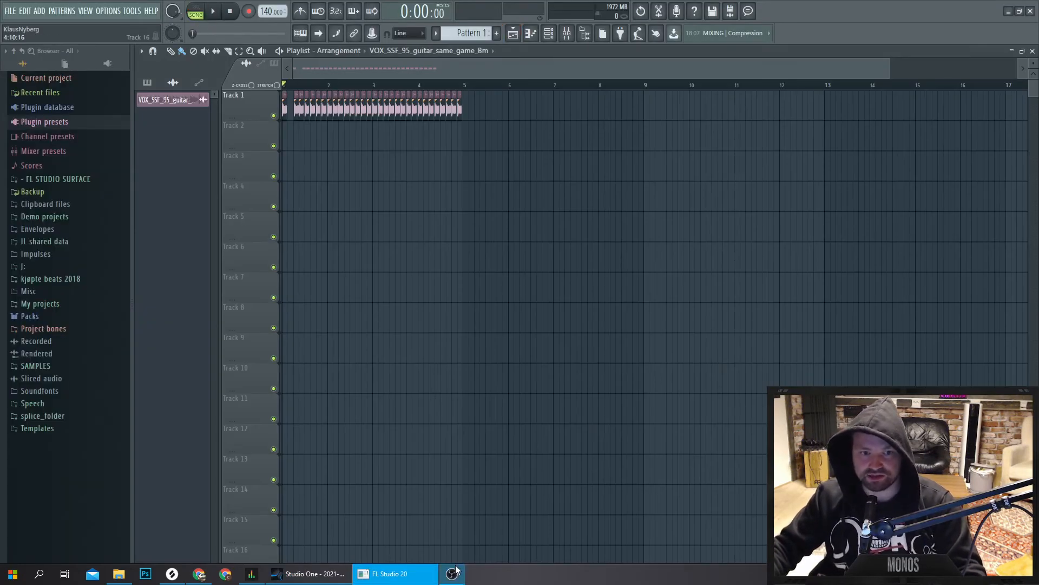
click(309, 573)
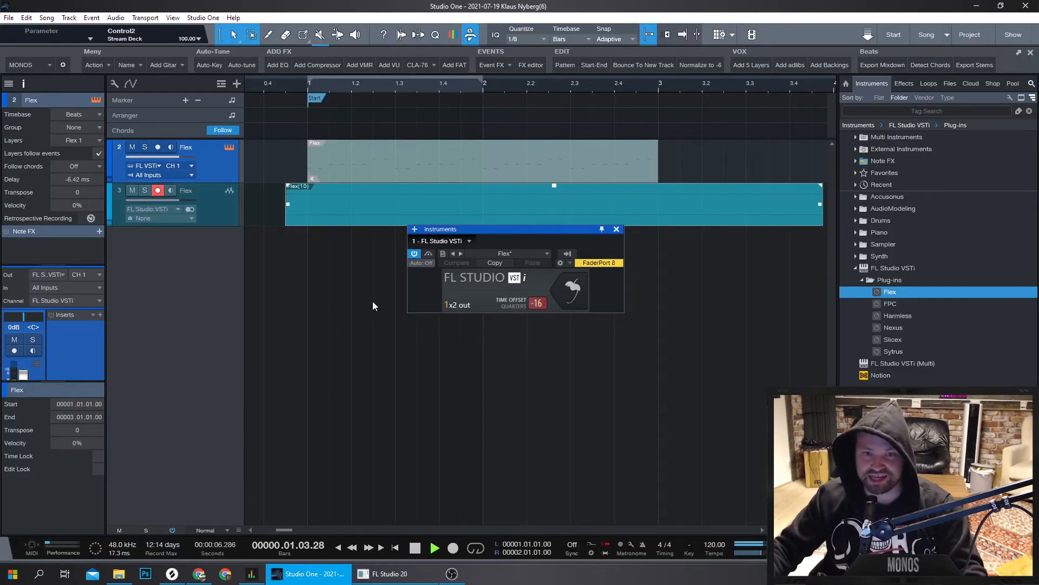
click(452, 548)
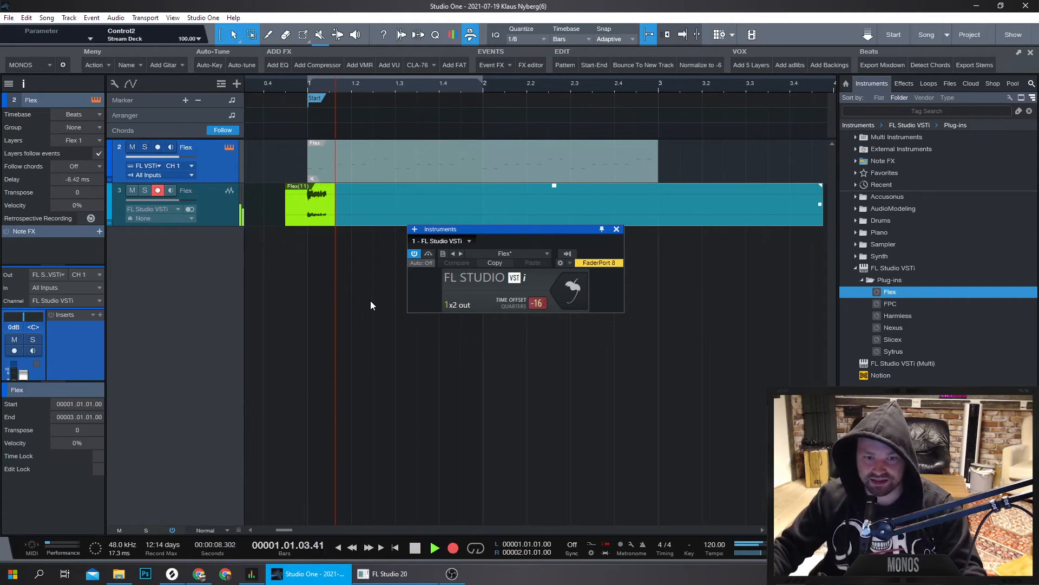
click(434, 547)
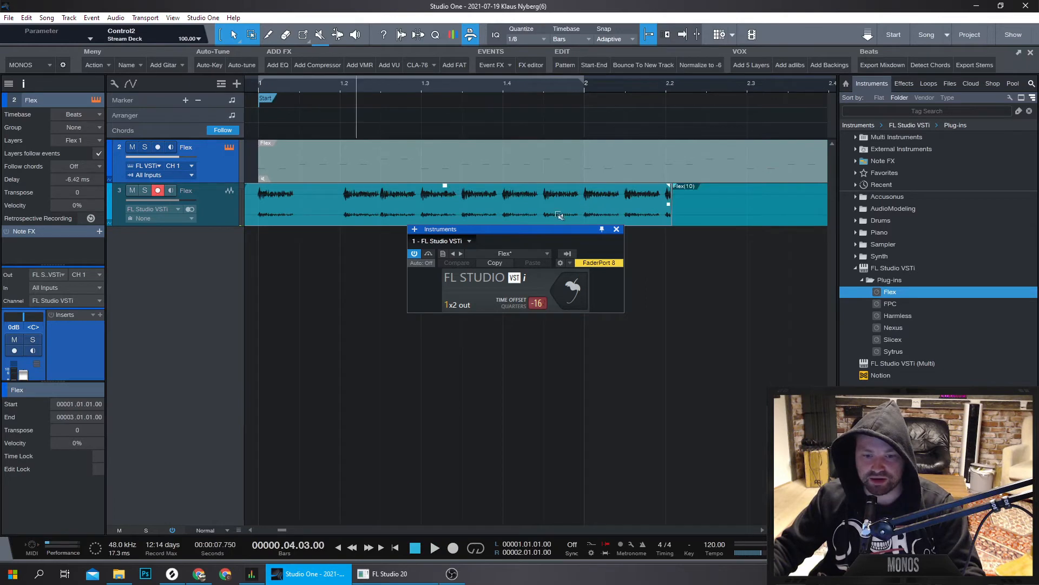
click(478, 198)
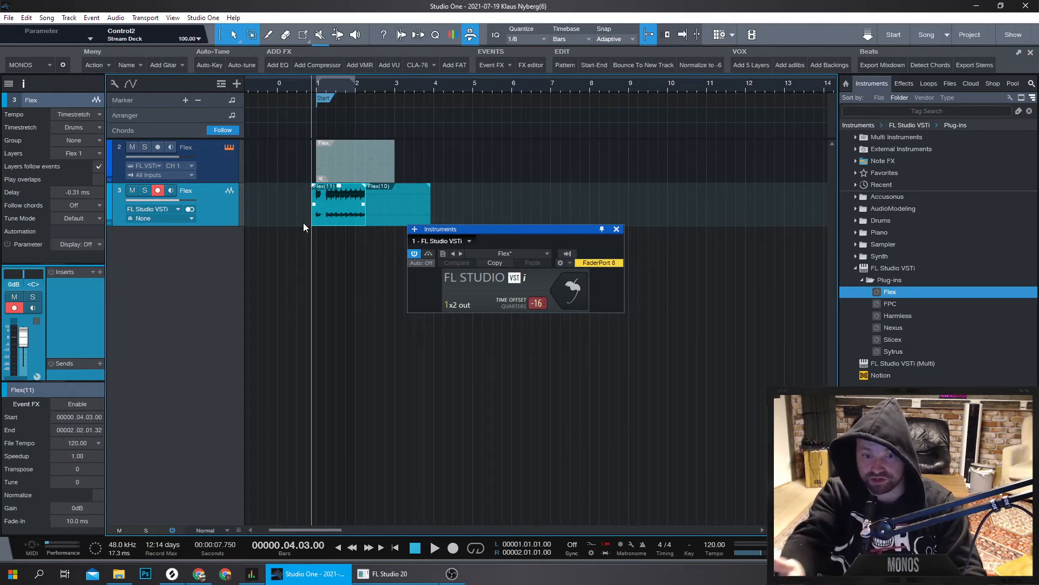
mouse_move(325, 251)
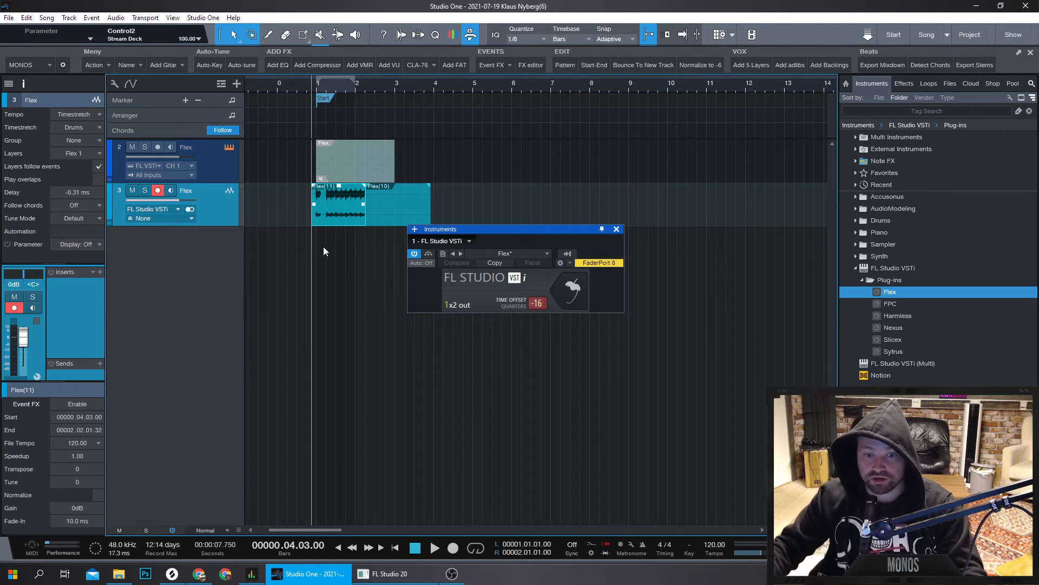
mouse_move(334, 249)
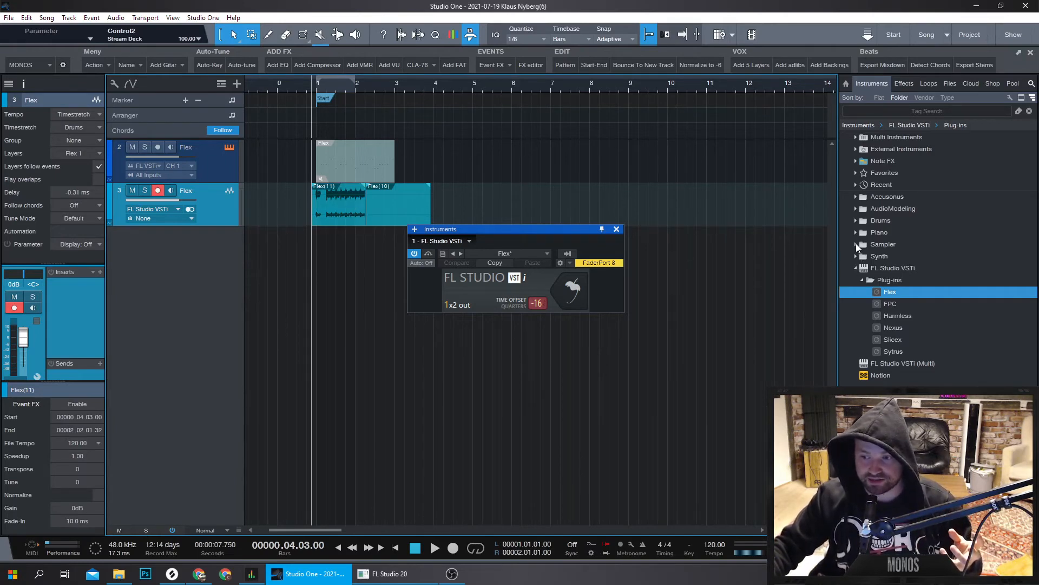
Add a Mai Tai instrument track from Synth > Subtractive in the Instruments browser
click(856, 256)
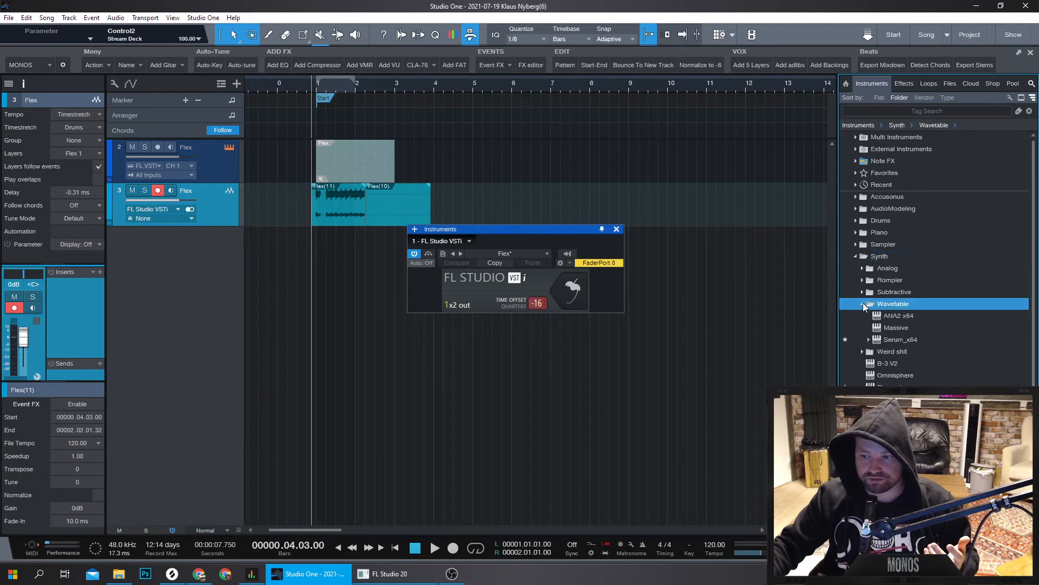
click(894, 291)
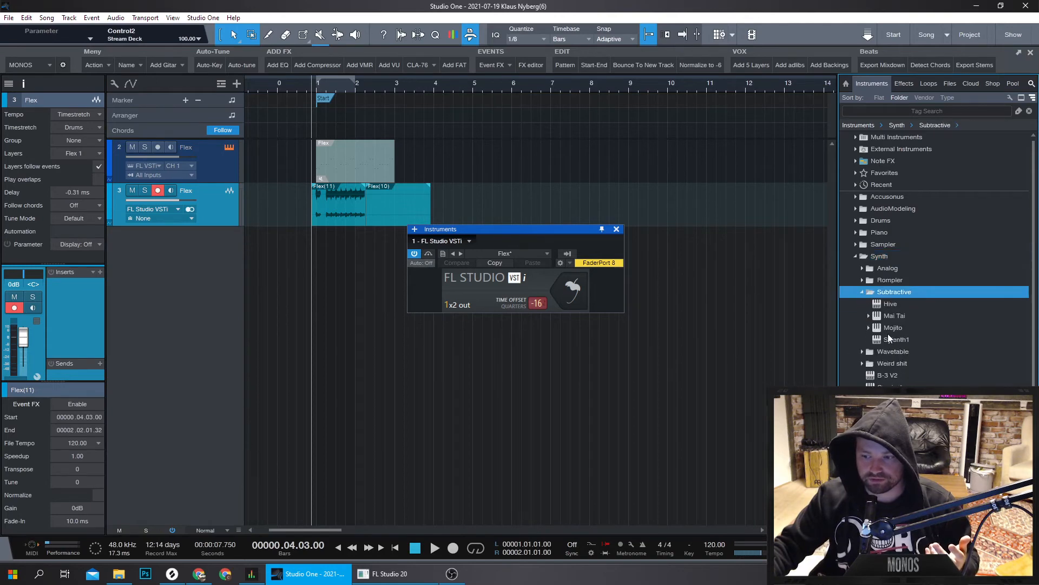
double_click(896, 315)
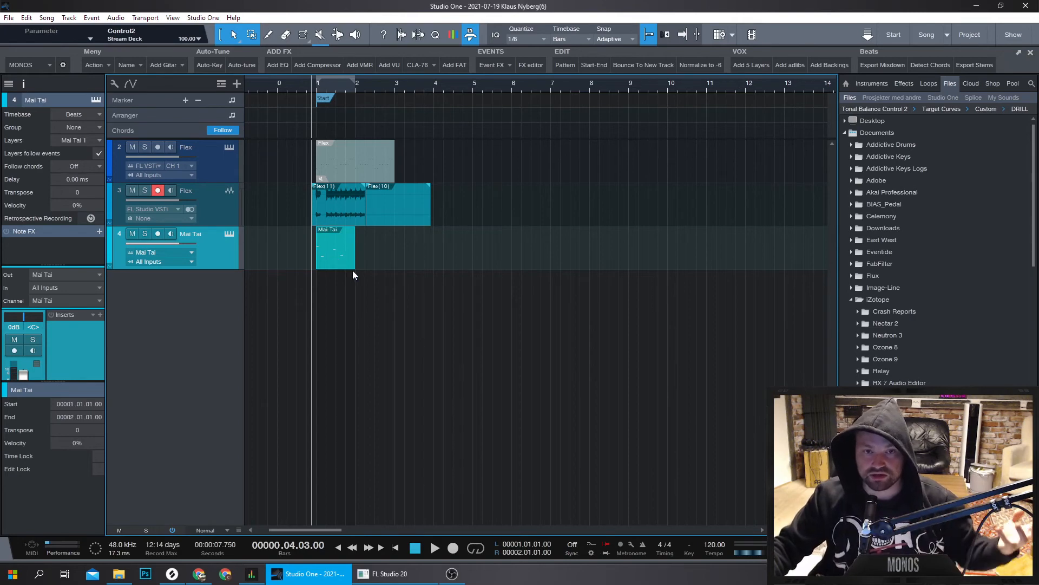
mouse_move(343, 271)
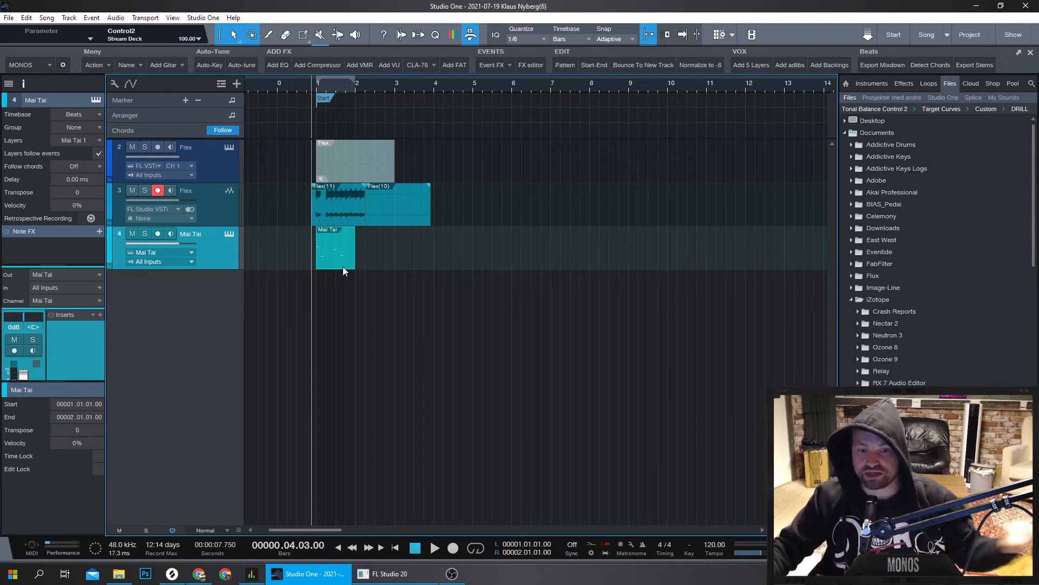
mouse_move(348, 271)
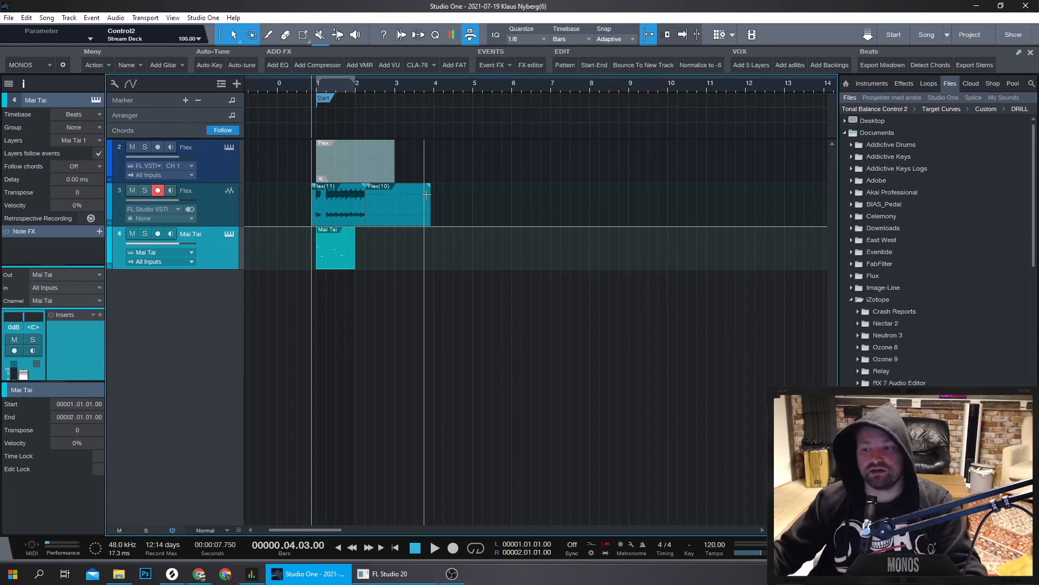
mouse_move(424, 229)
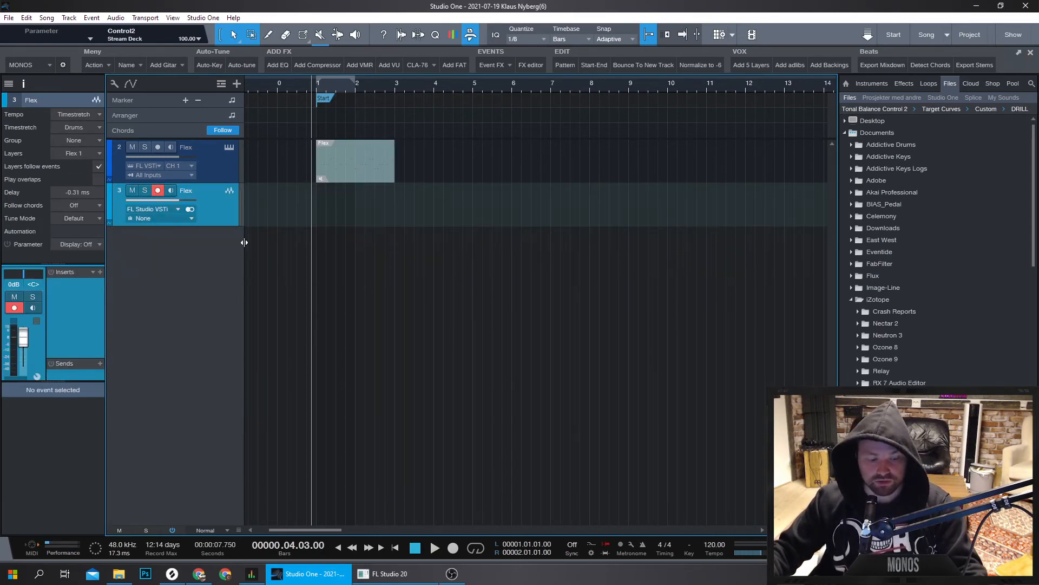
mouse_move(776, 102)
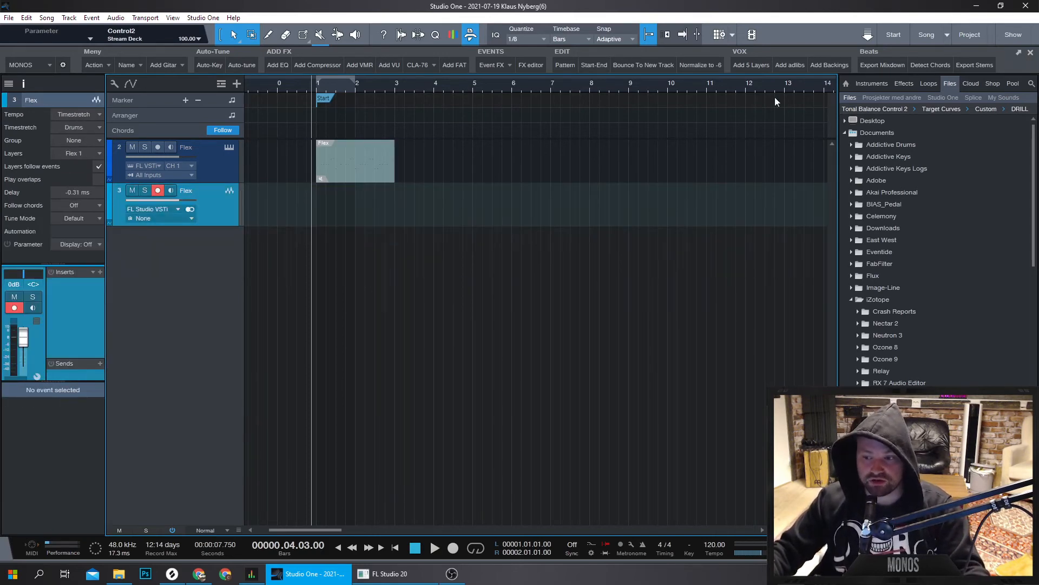
Browse the instrument library, try an Impact XT pad, and select Slicex under FL Studio VSTi
click(871, 82)
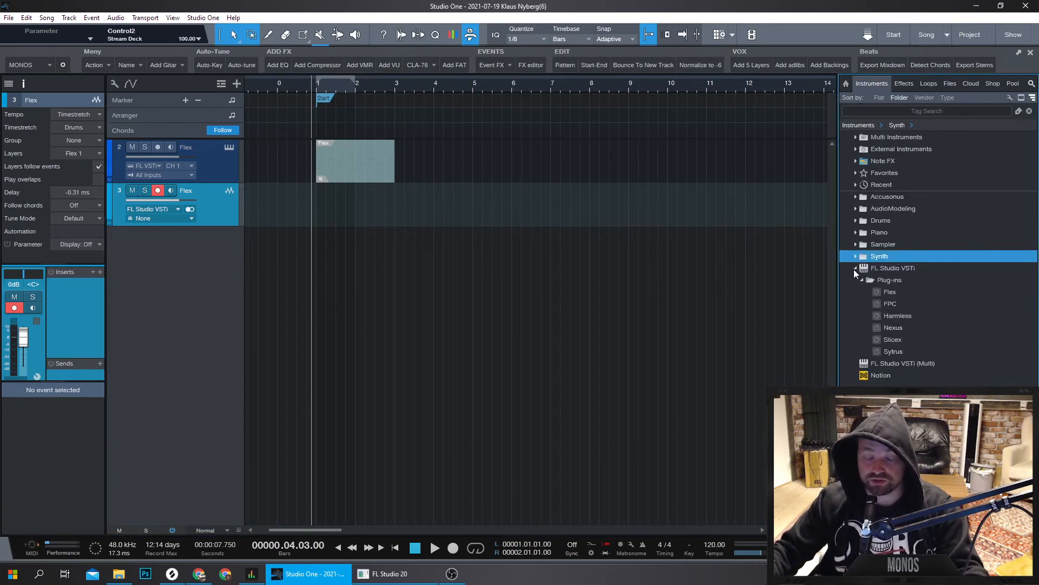
click(892, 339)
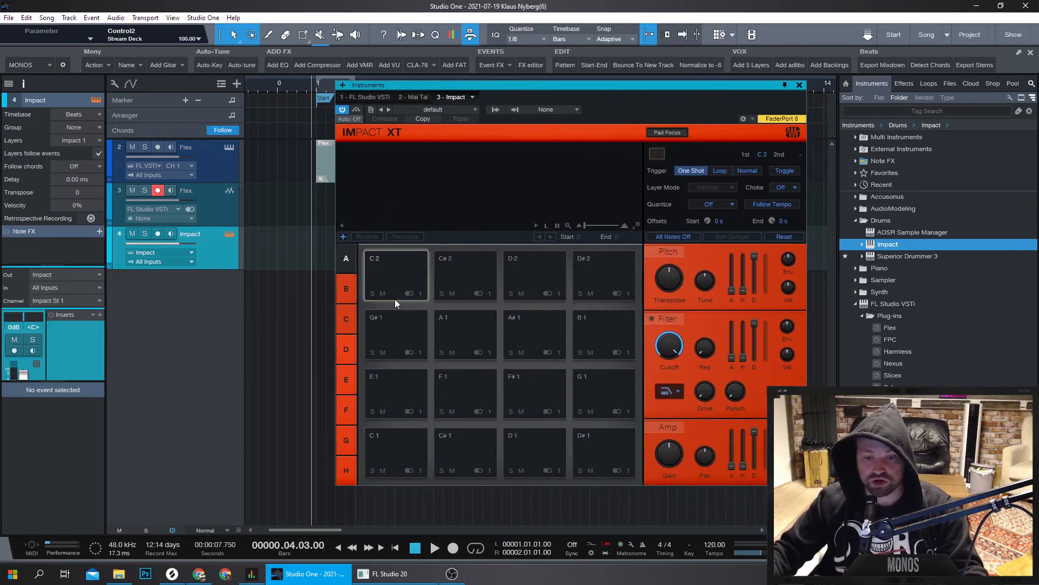
click(533, 393)
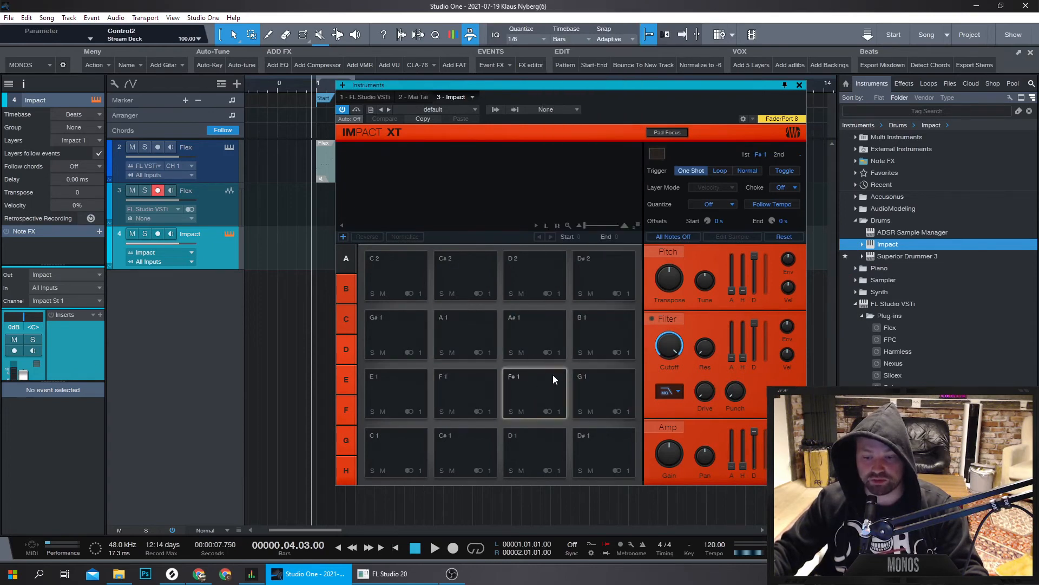
mouse_move(560, 376)
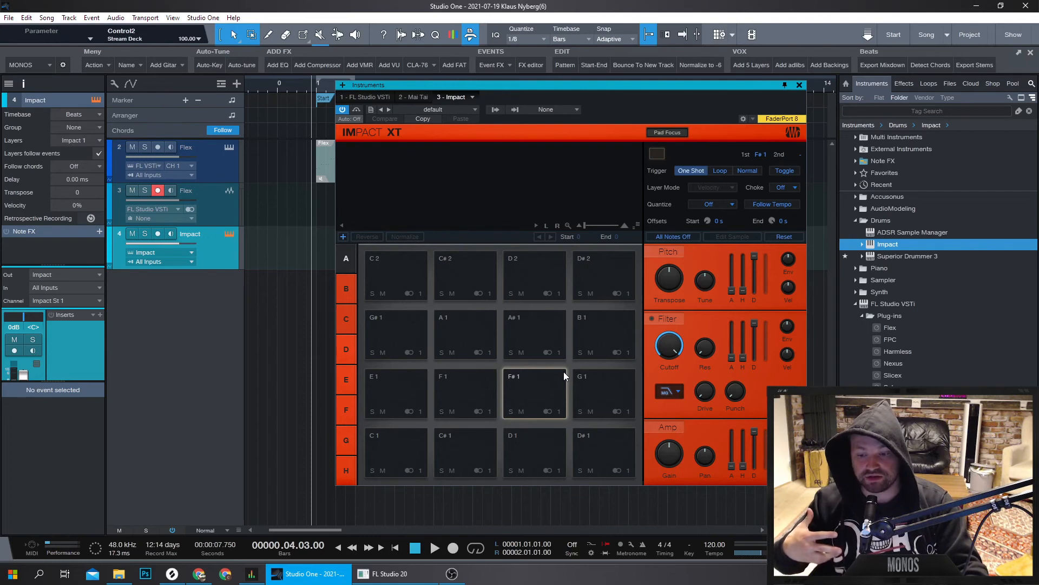
mouse_move(442, 210)
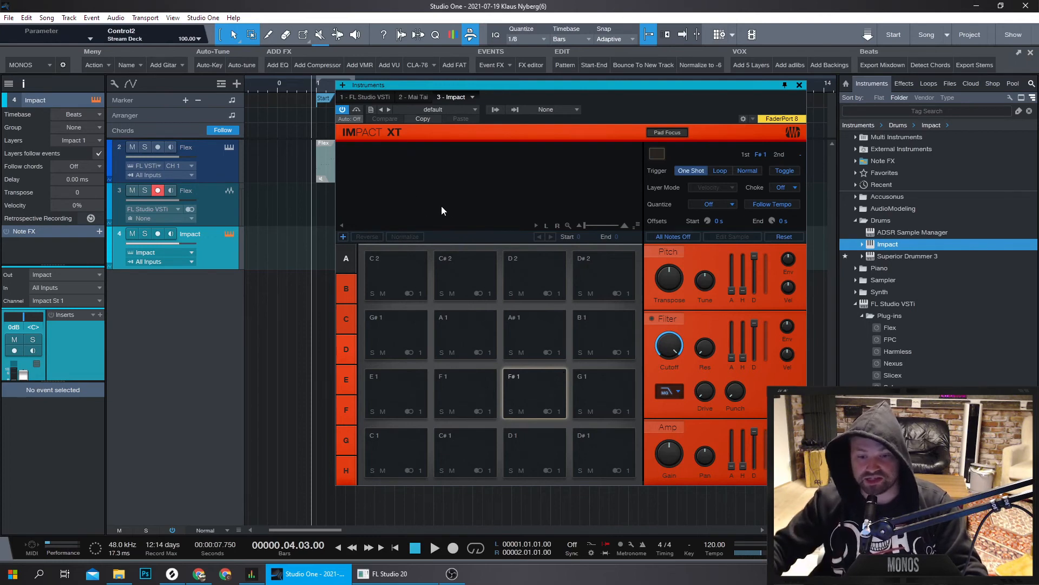
click(602, 391)
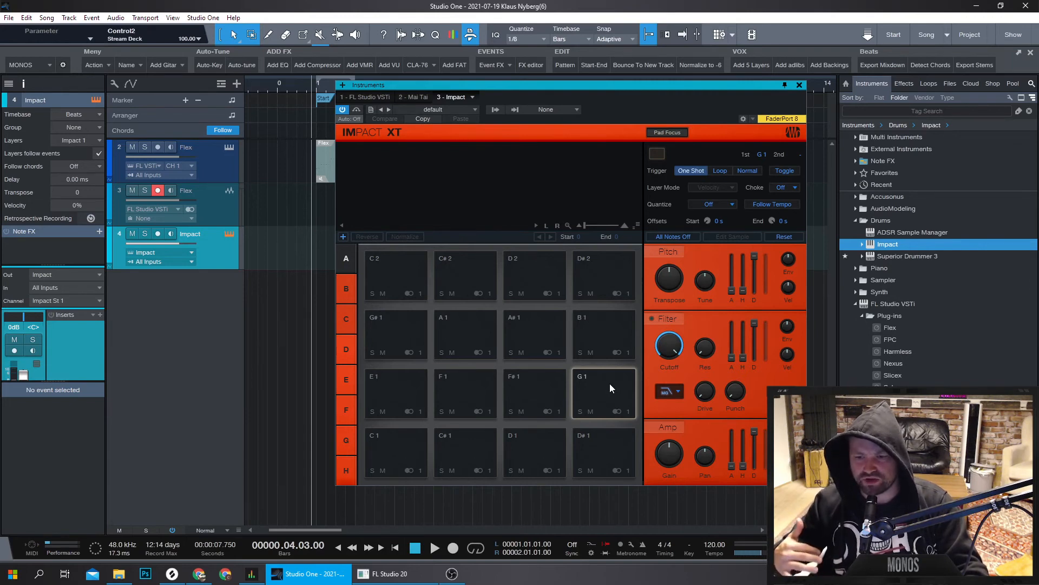
mouse_move(898, 369)
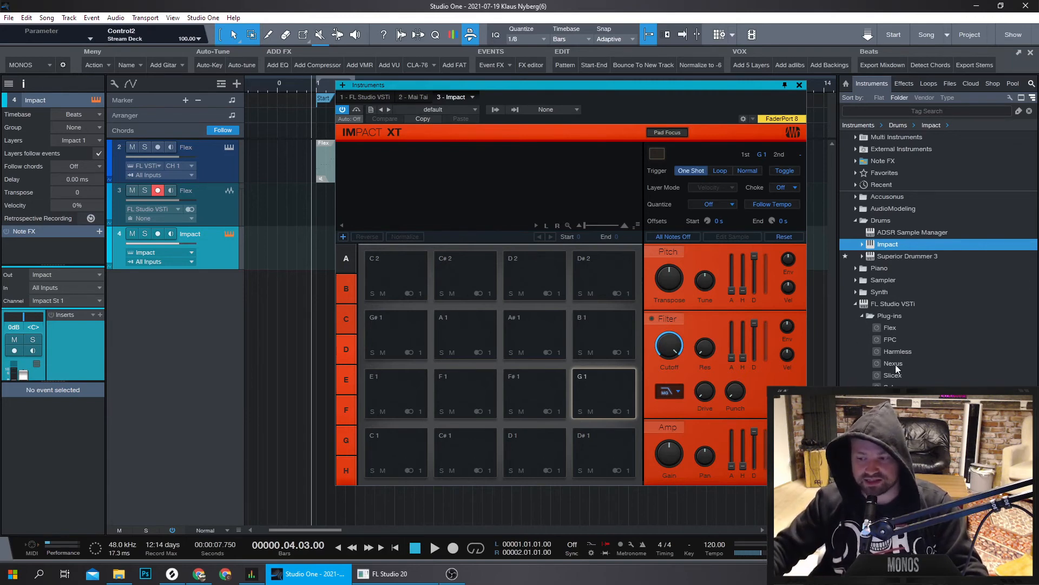
click(893, 374)
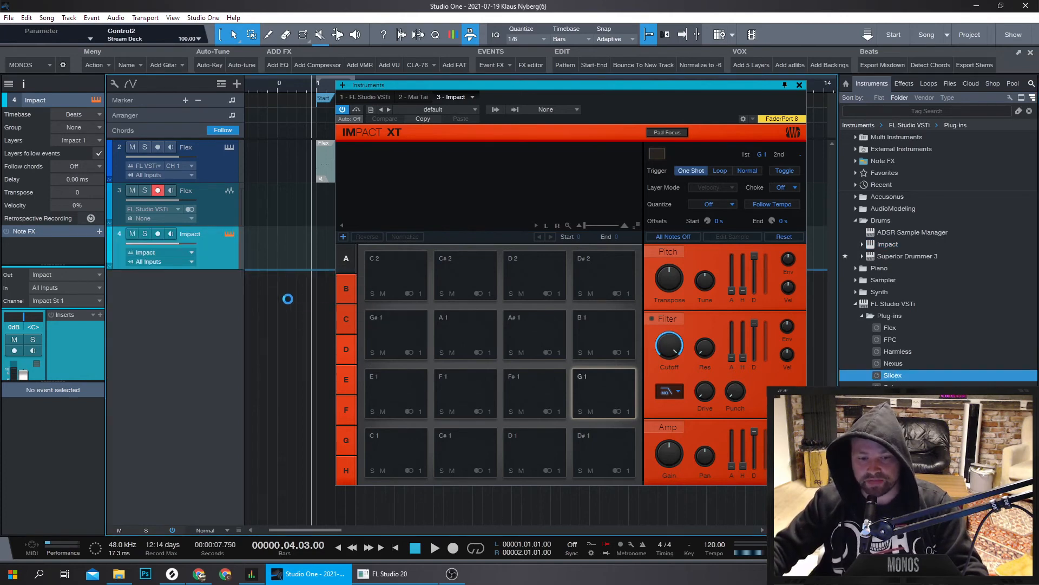
Load Slicex through FL Studio VSTi onto a new instrument track, track 5
double_click(892, 374)
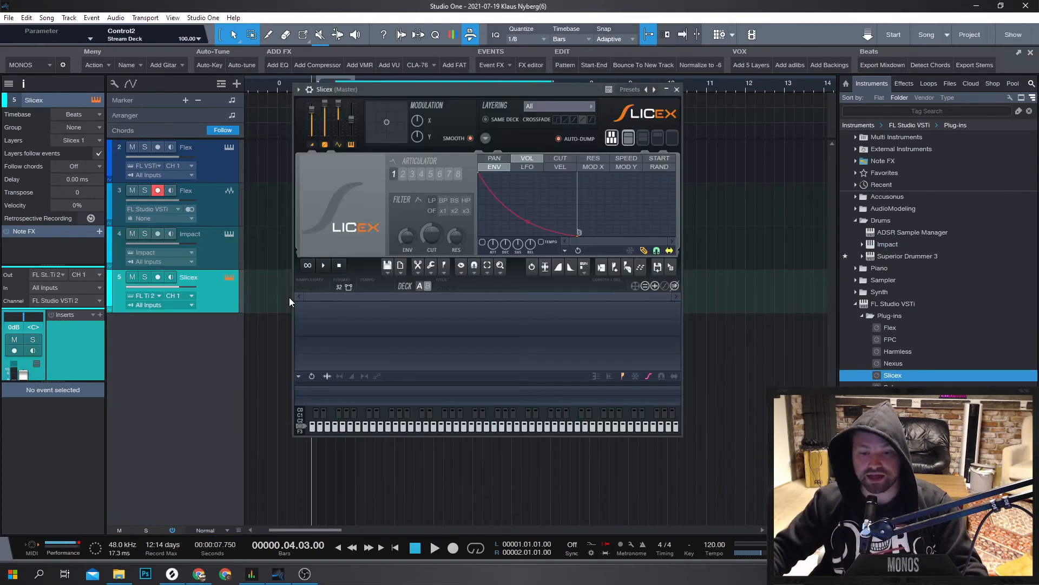
click(526, 166)
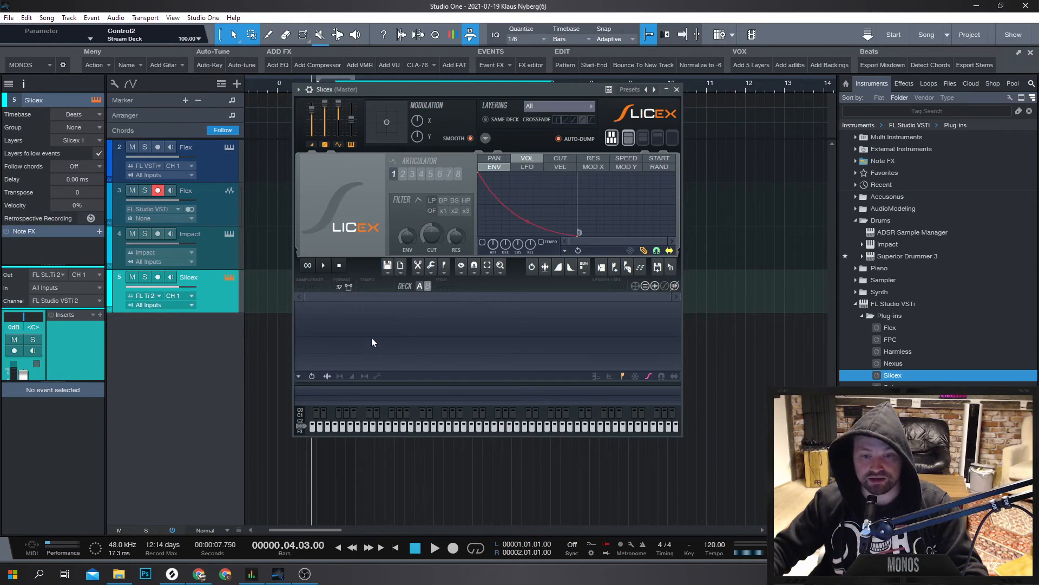
mouse_move(387, 346)
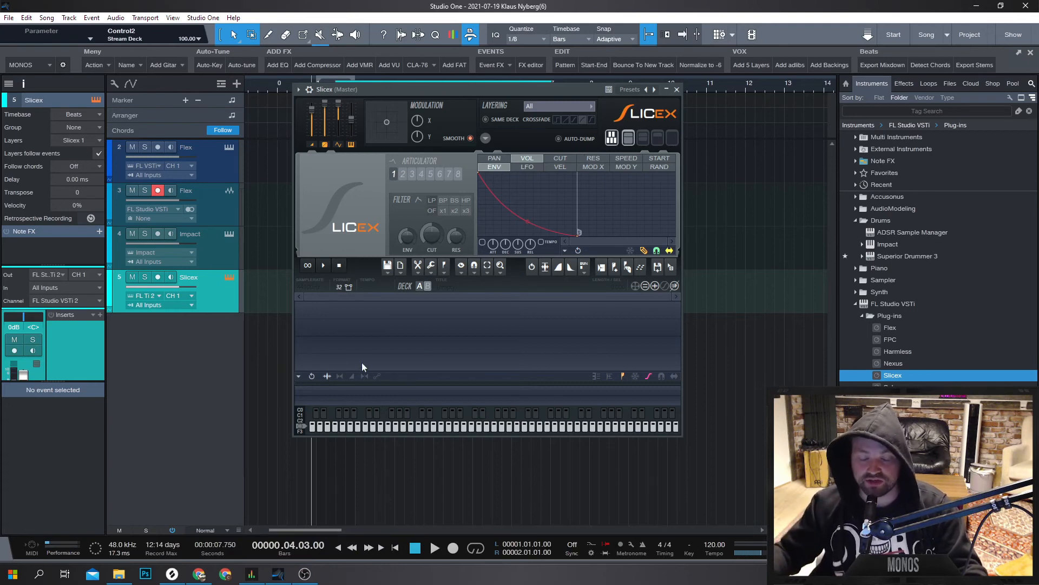
mouse_move(192, 266)
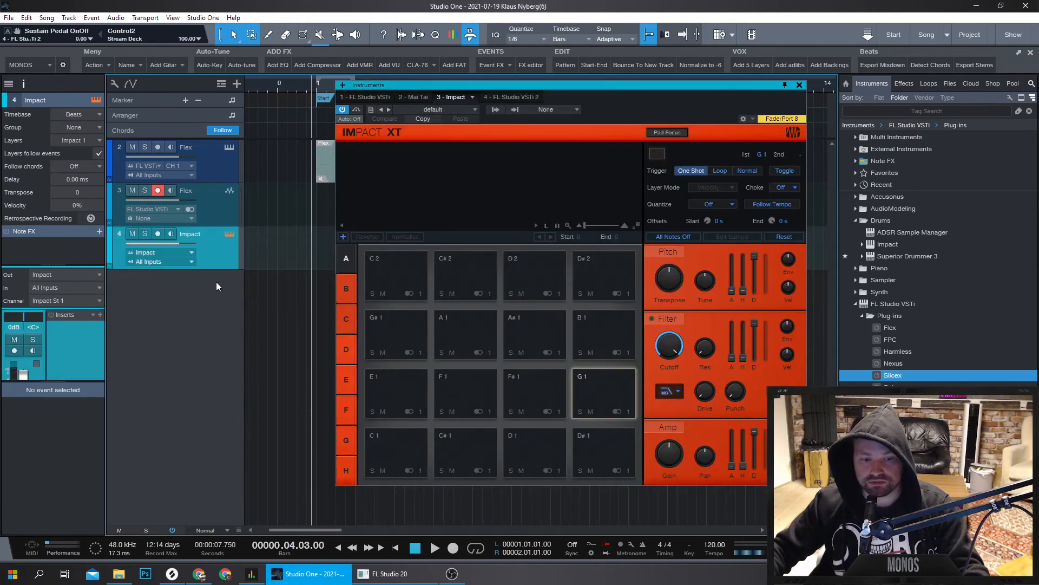
Remove the remaining song tracks and bring FL Studio 20 to the front
click(366, 96)
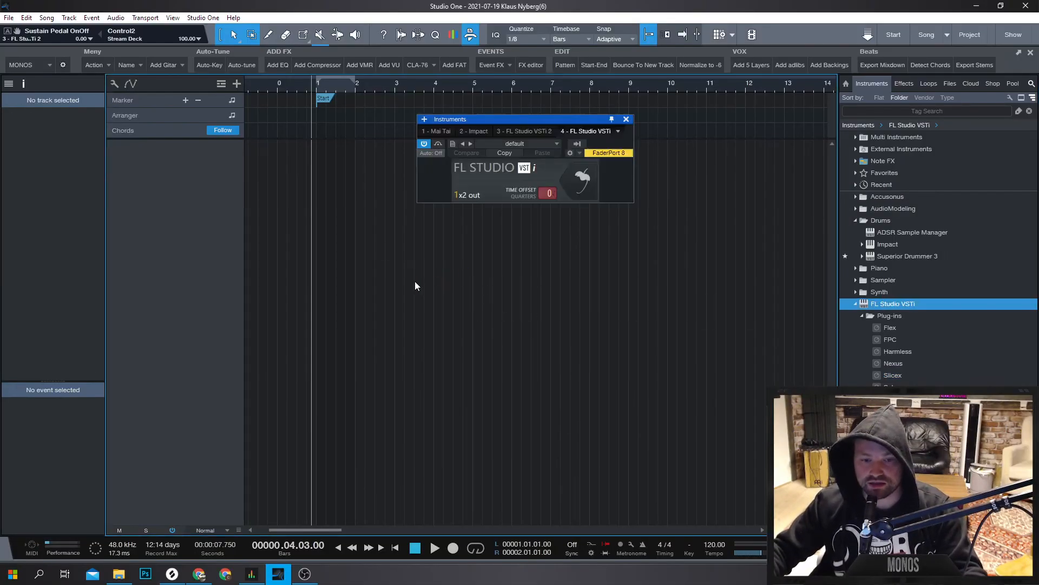
click(389, 574)
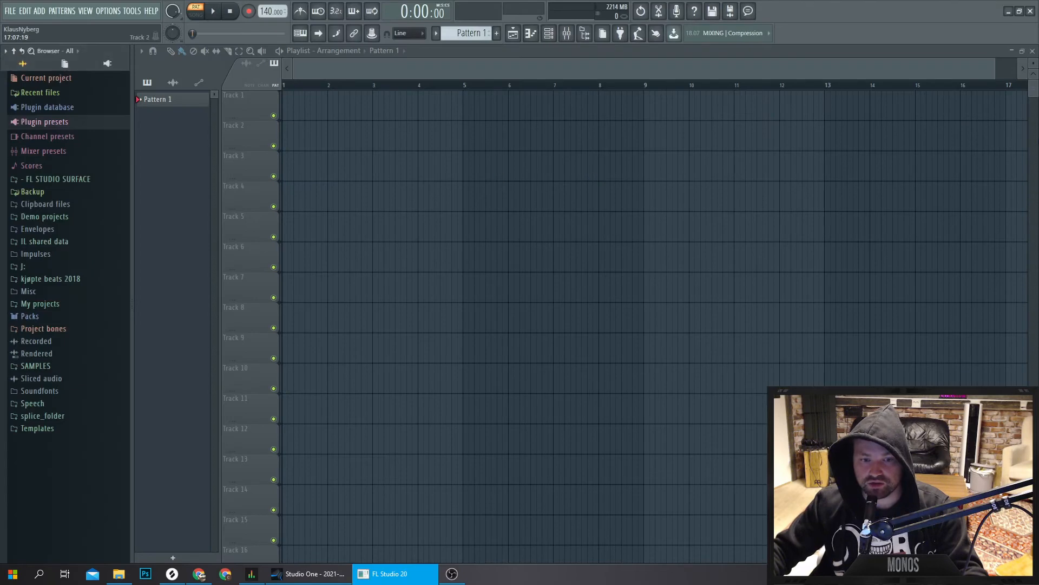
Delete the Sampler channel so only Flex stays in the Channel rack, then return to Studio One
click(215, 212)
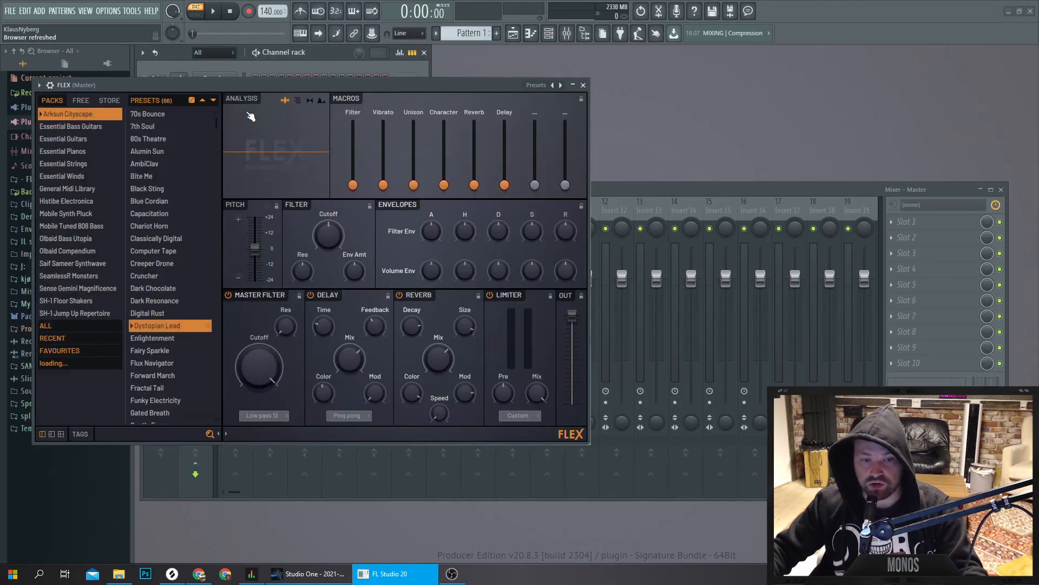
right_click(210, 94)
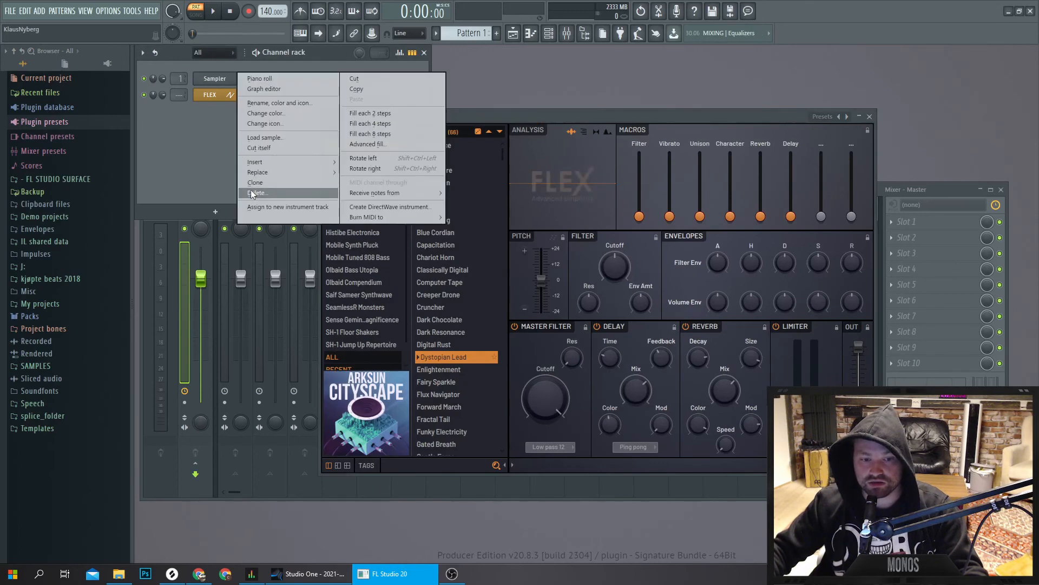
click(256, 192)
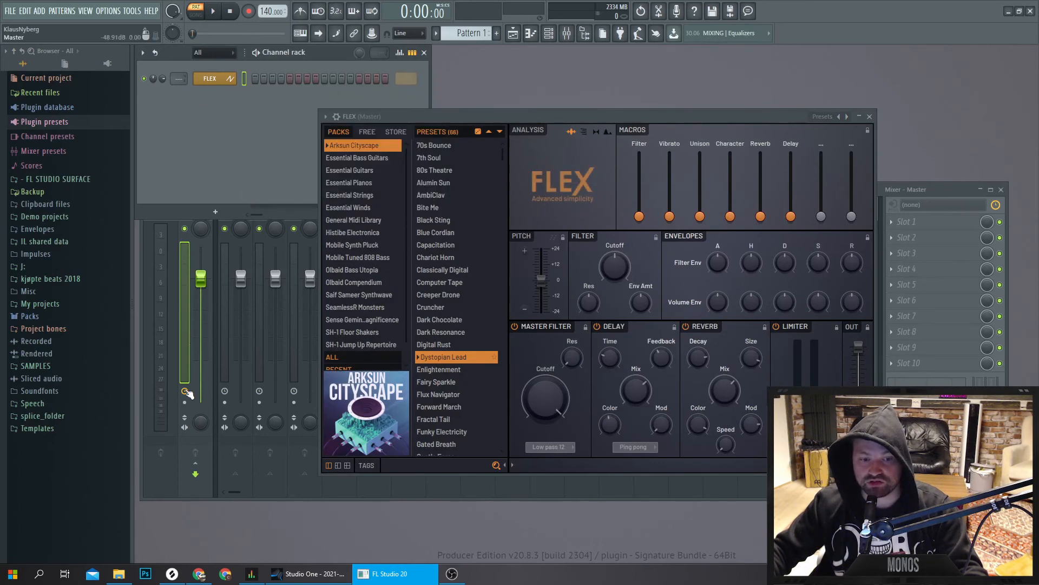
click(308, 573)
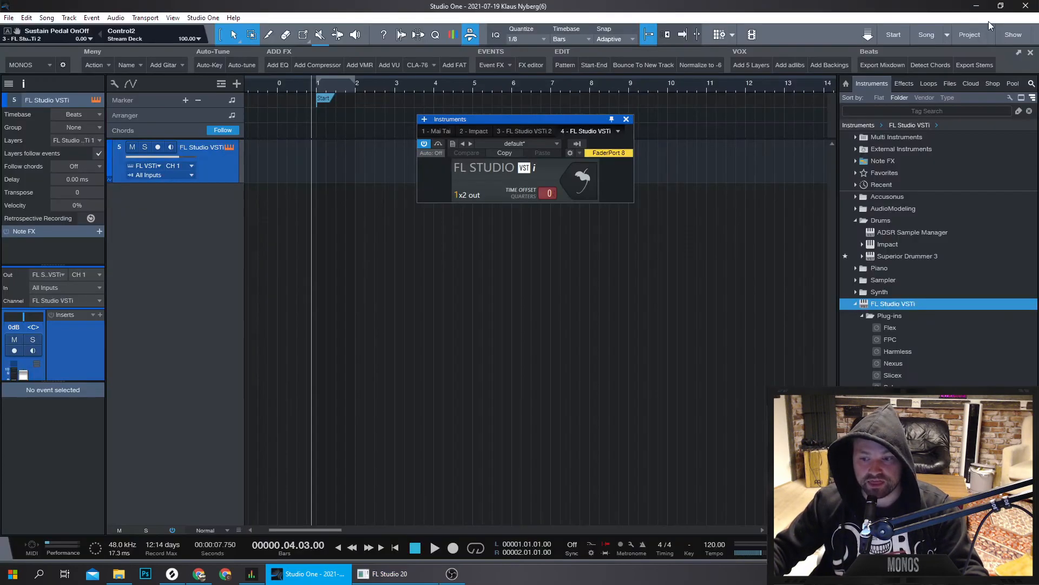
Load the stored Flex preset so the track opens Flex on 808 Squared
click(569, 153)
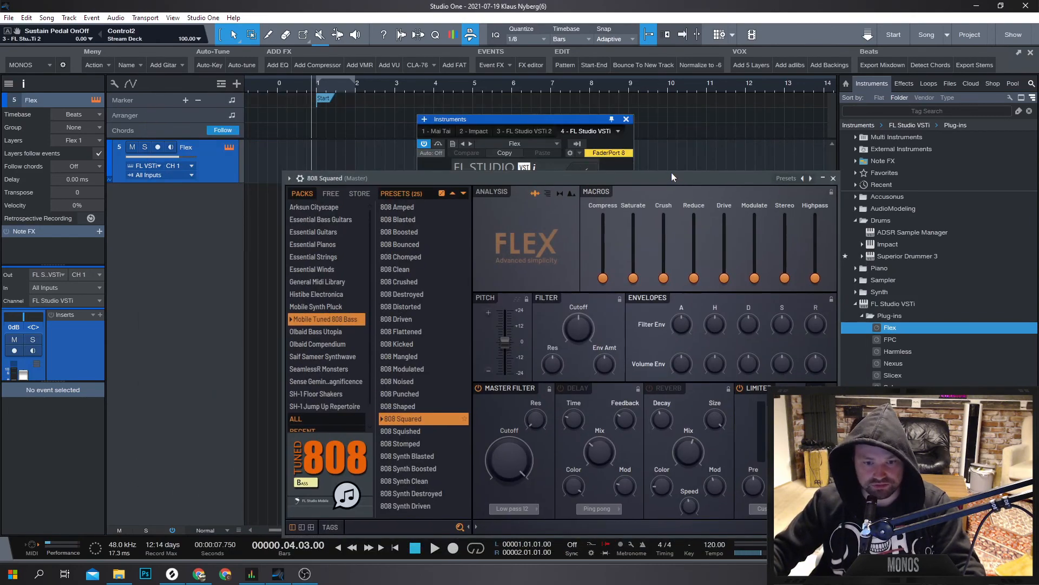
mouse_move(536, 277)
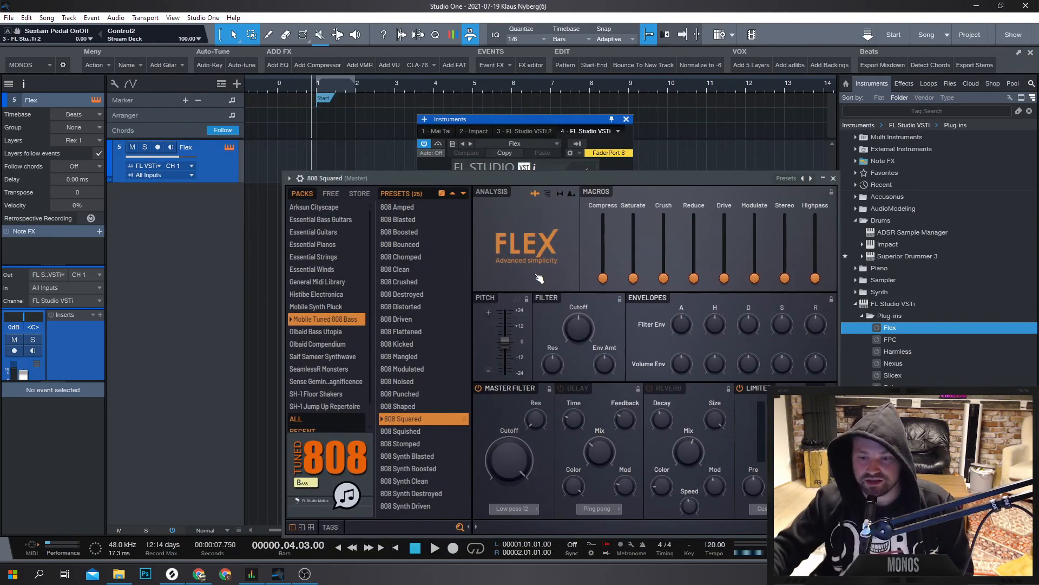
mouse_move(513, 156)
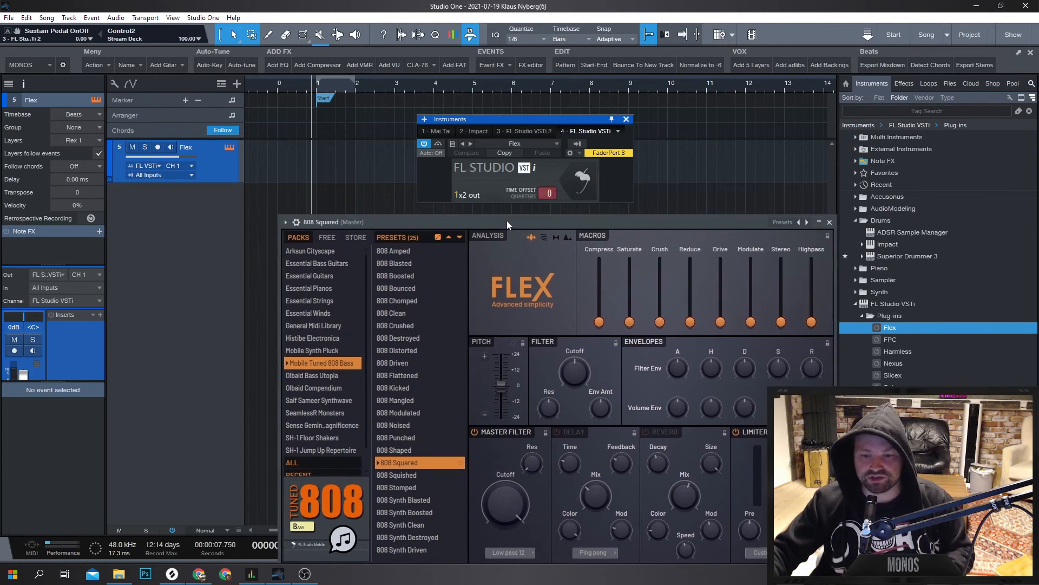
drag(507, 222, 504, 213)
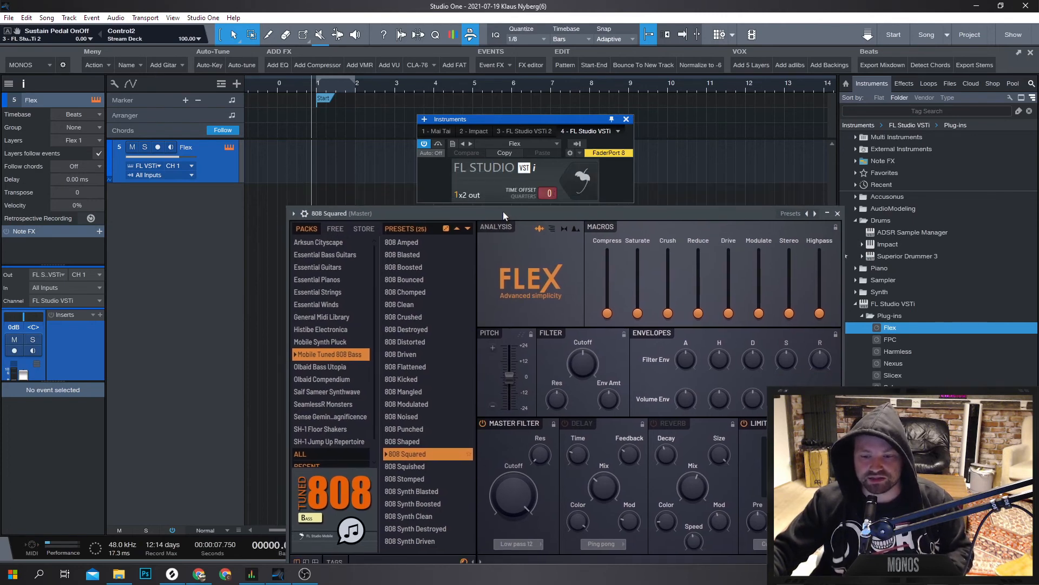
mouse_move(512, 216)
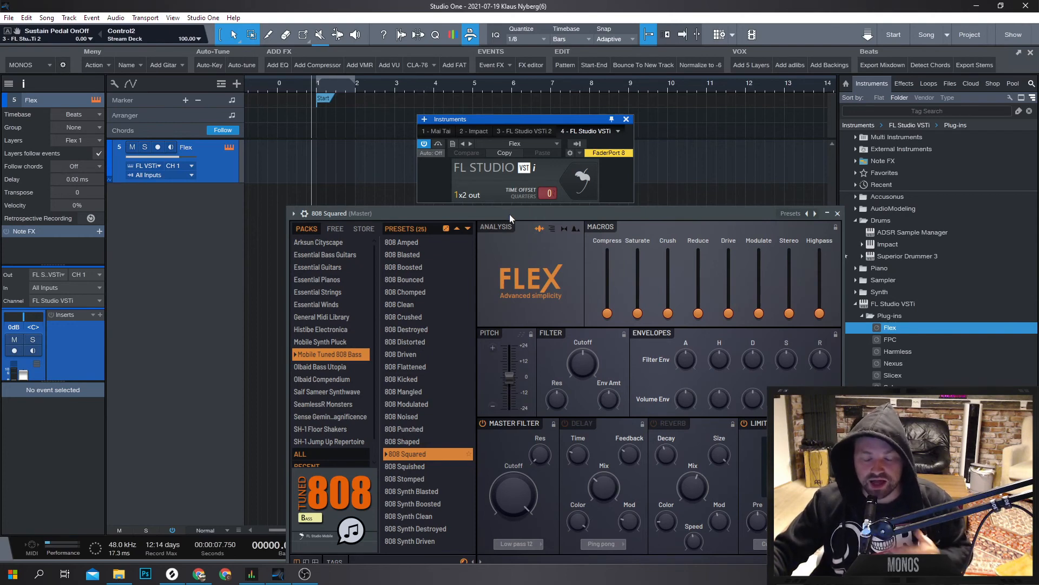
mouse_move(533, 207)
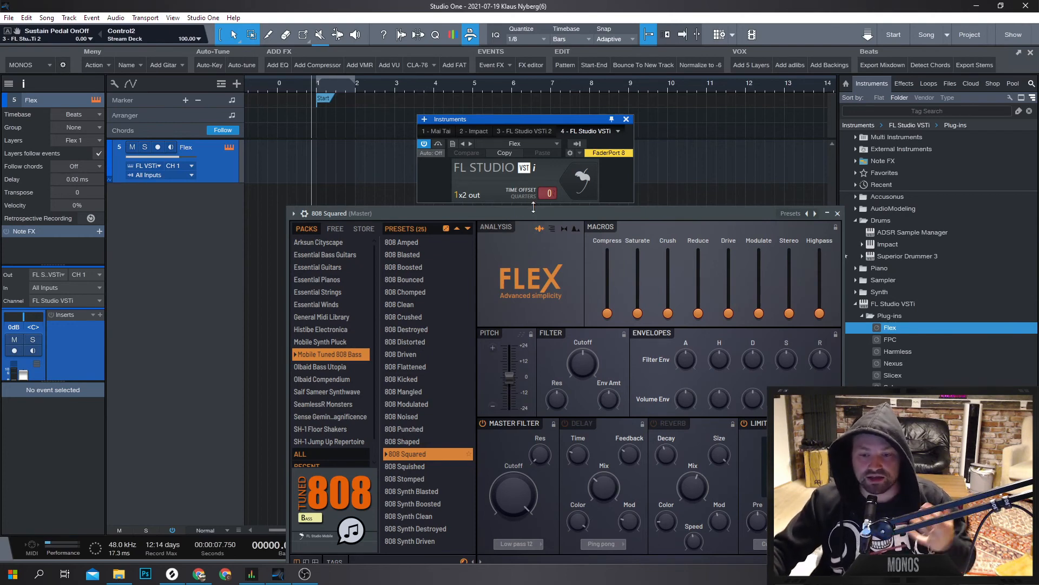
mouse_move(533, 209)
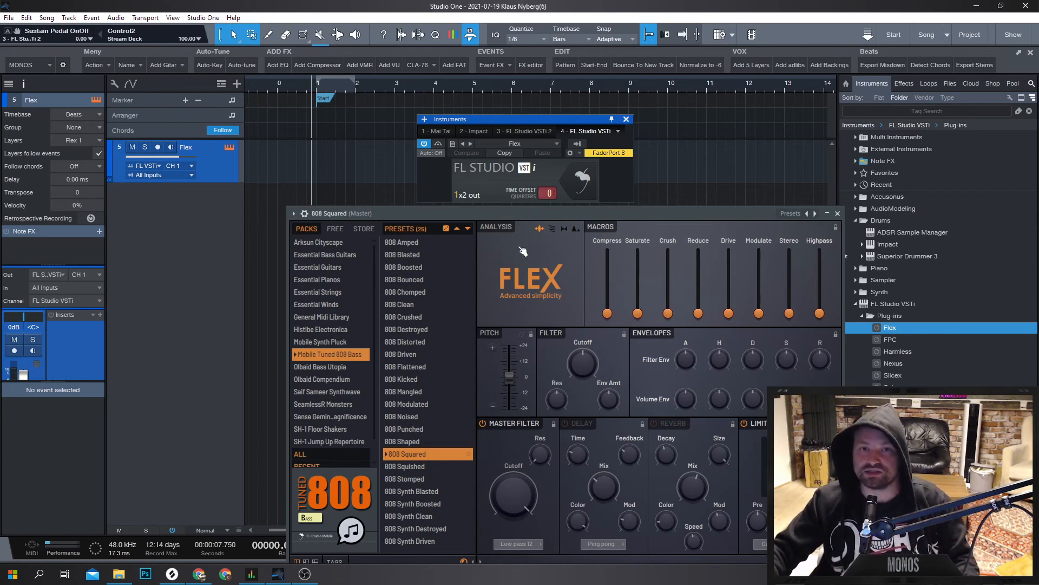
mouse_move(522, 249)
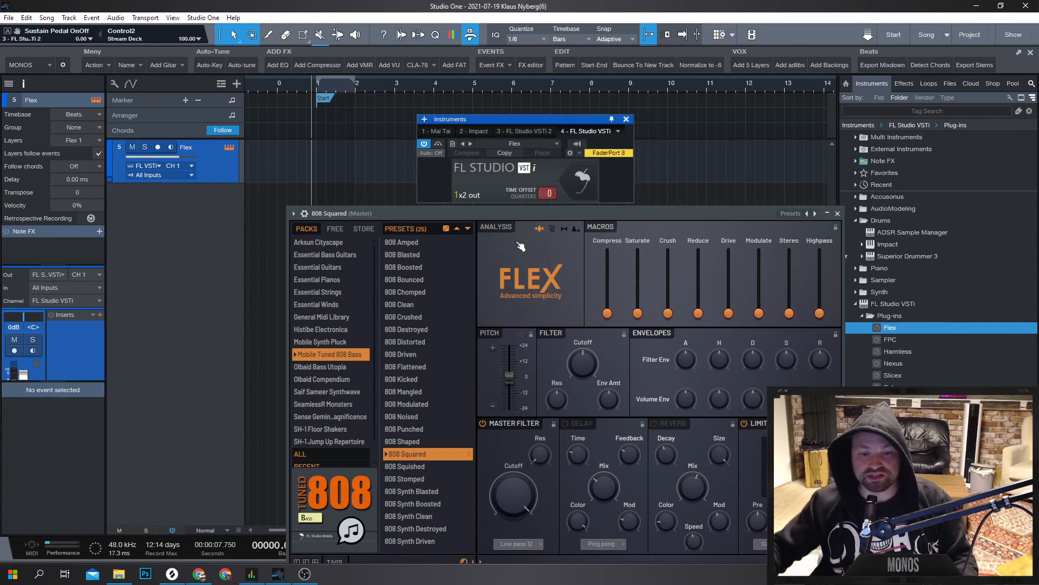
mouse_move(530, 224)
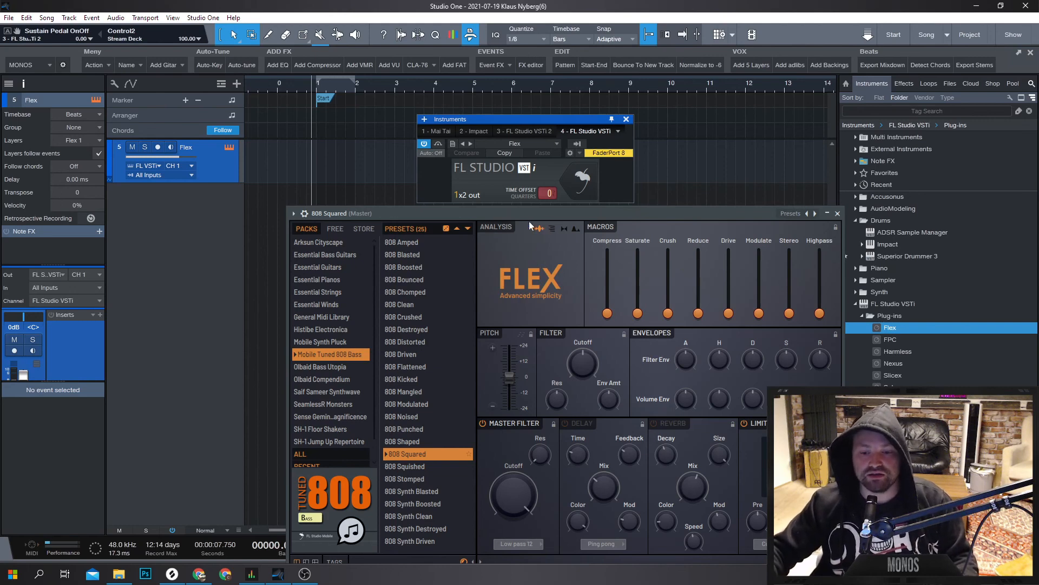
mouse_move(521, 230)
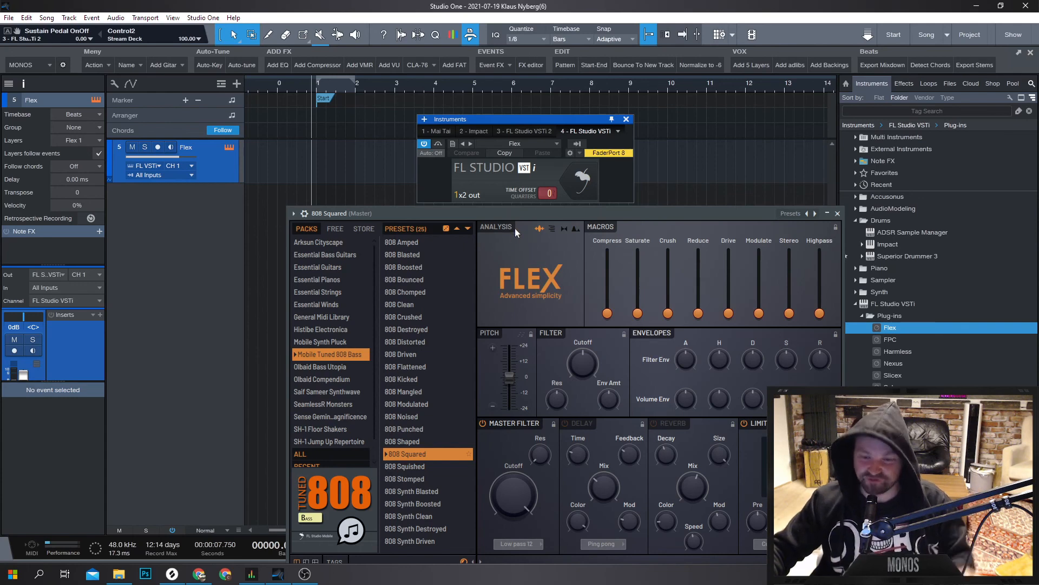
mouse_move(490, 247)
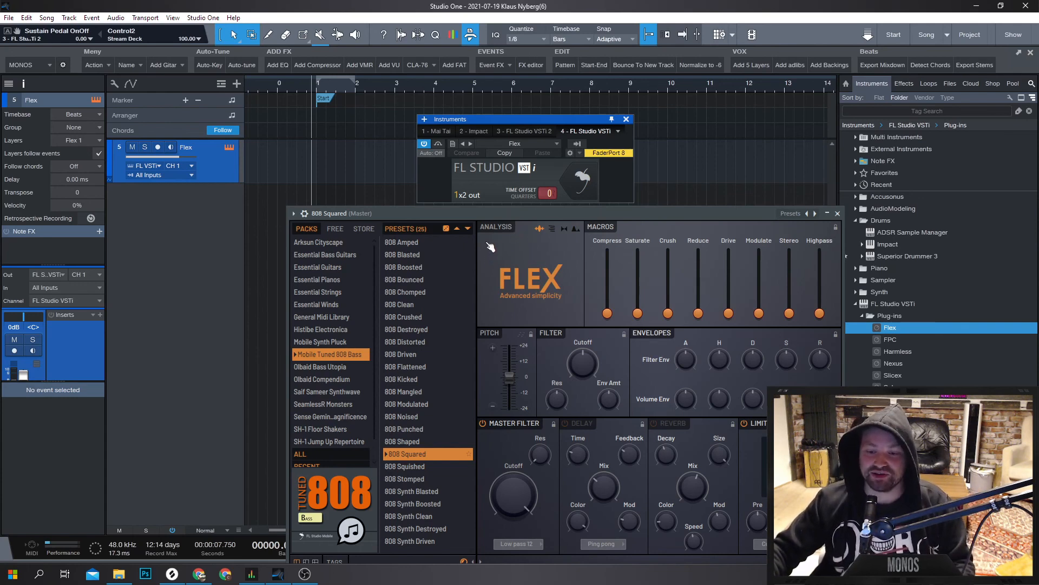